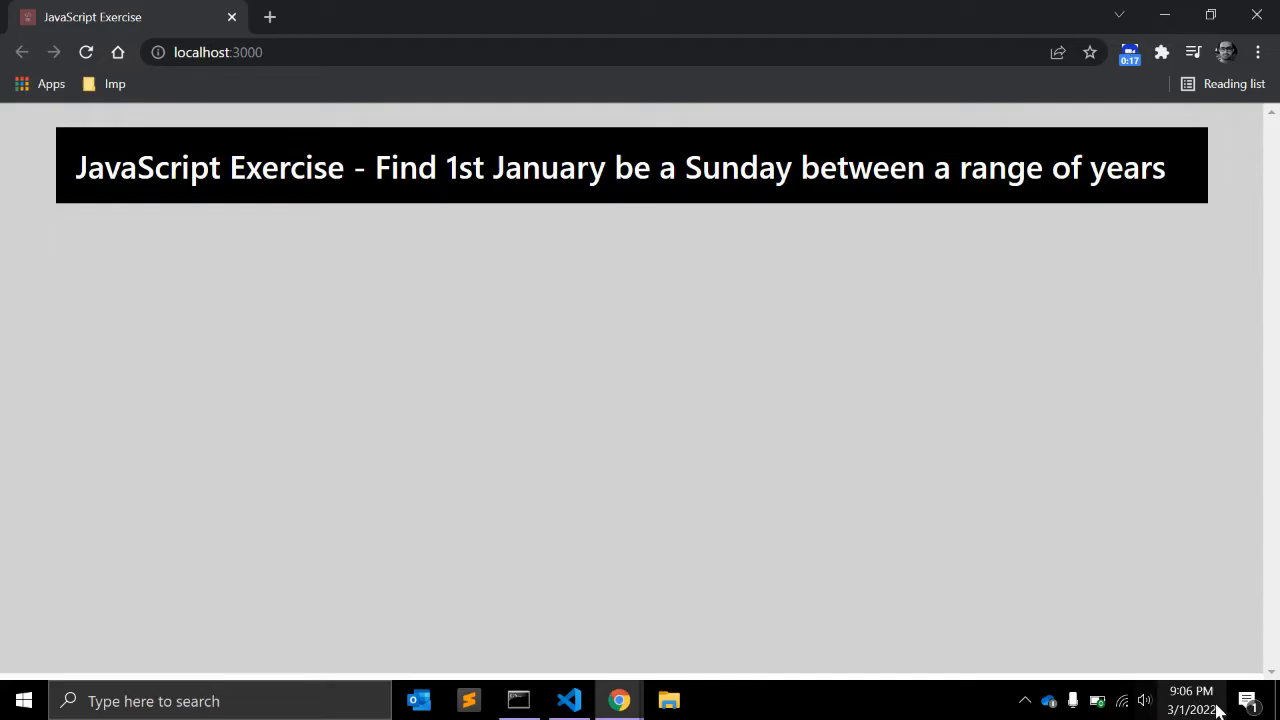
# - Browse the taskbar calendar back to January 2022
pyautogui.click(1190, 696)
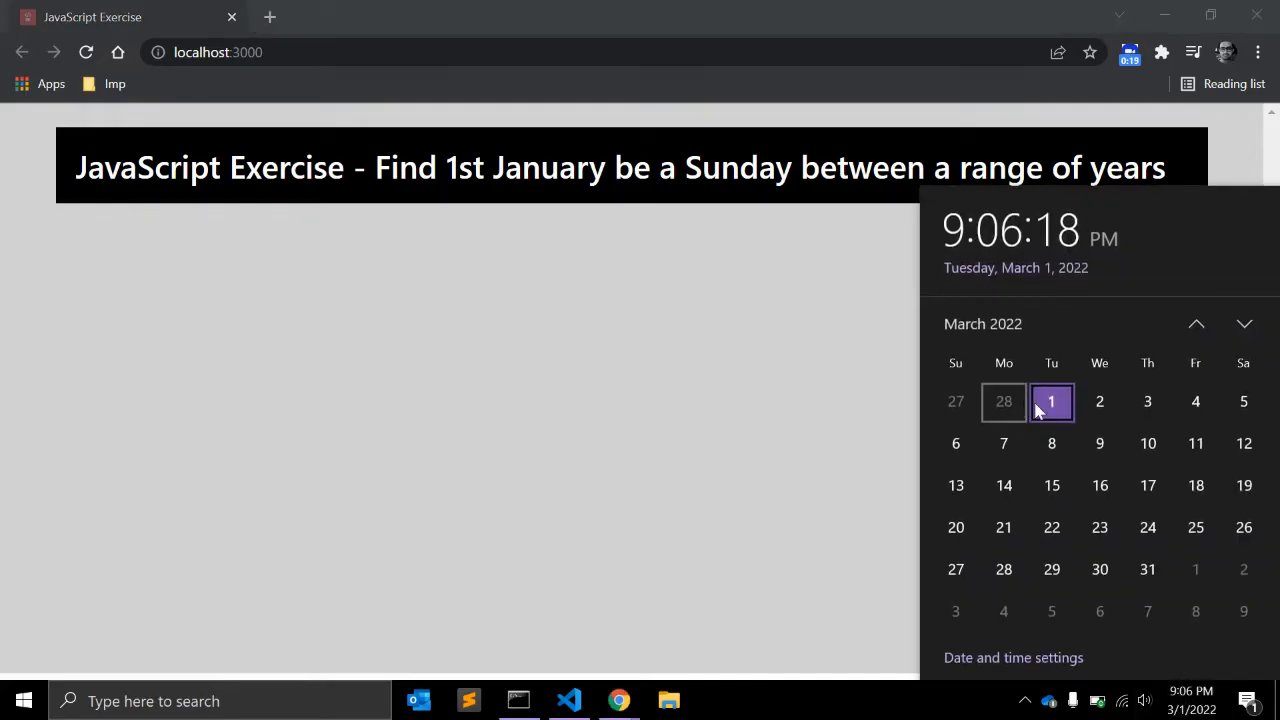
pyautogui.moveTo(992, 348)
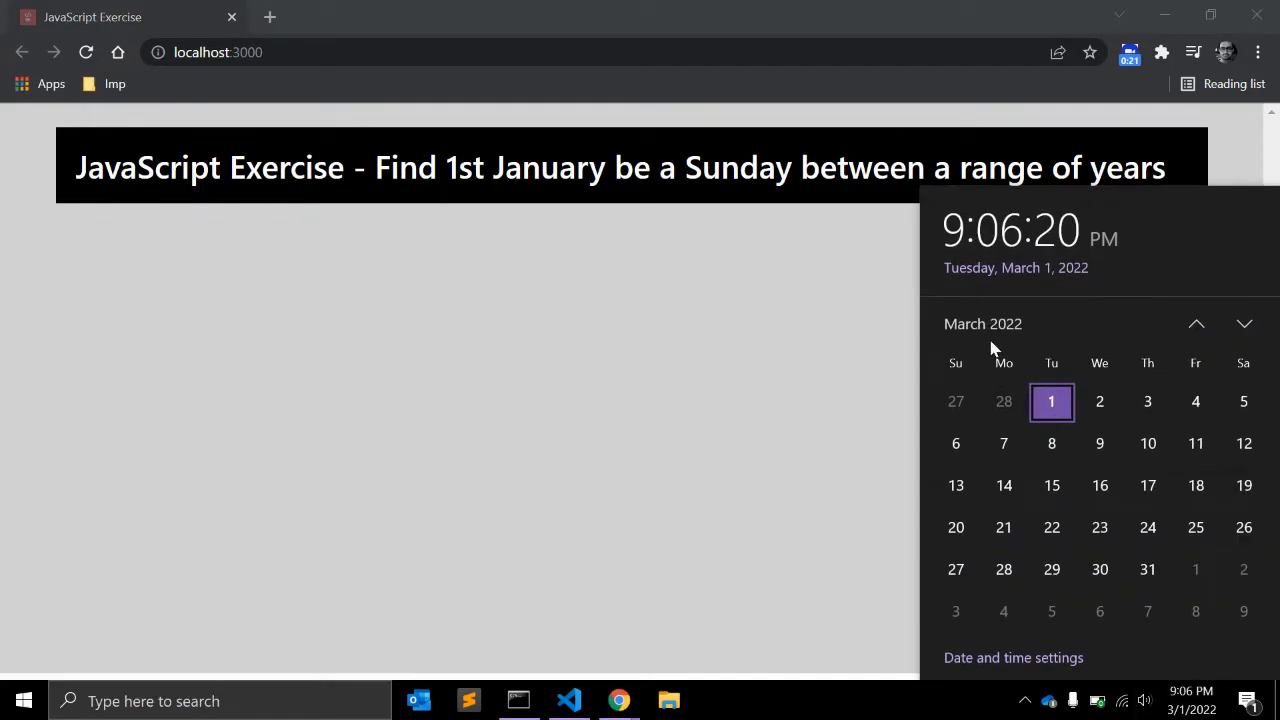
pyautogui.click(1196, 324)
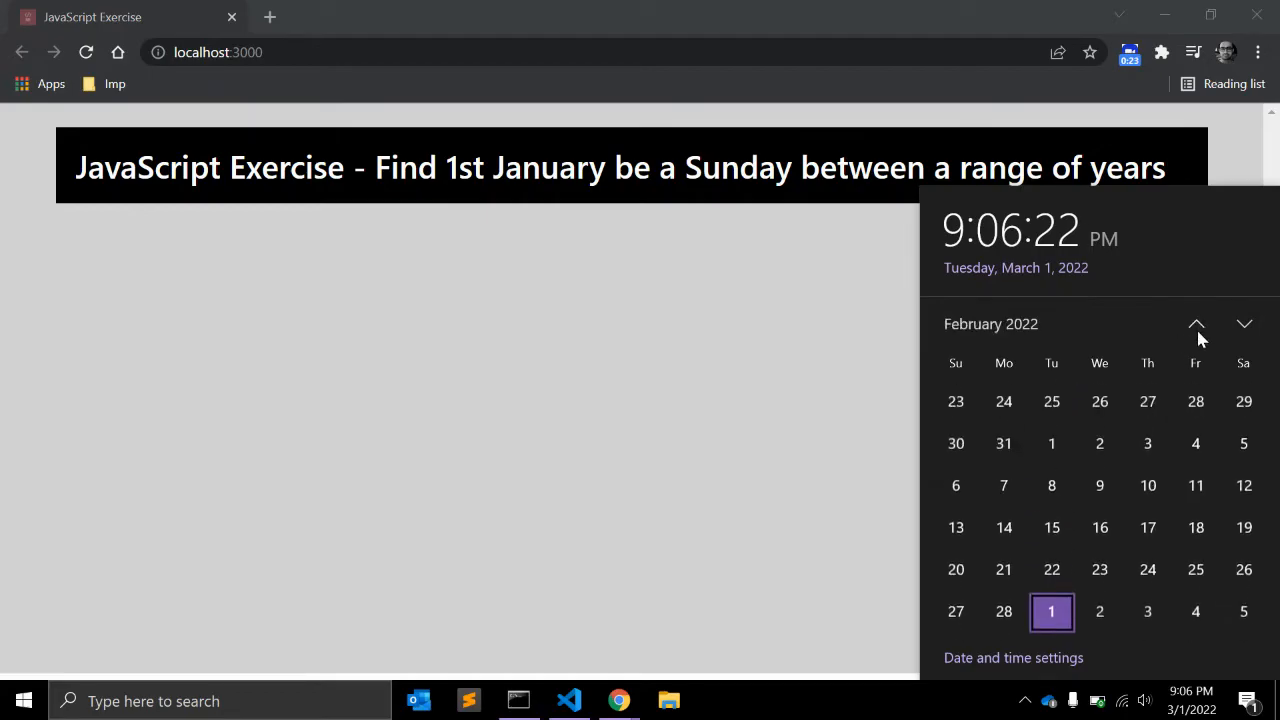
pyautogui.click(1196, 324)
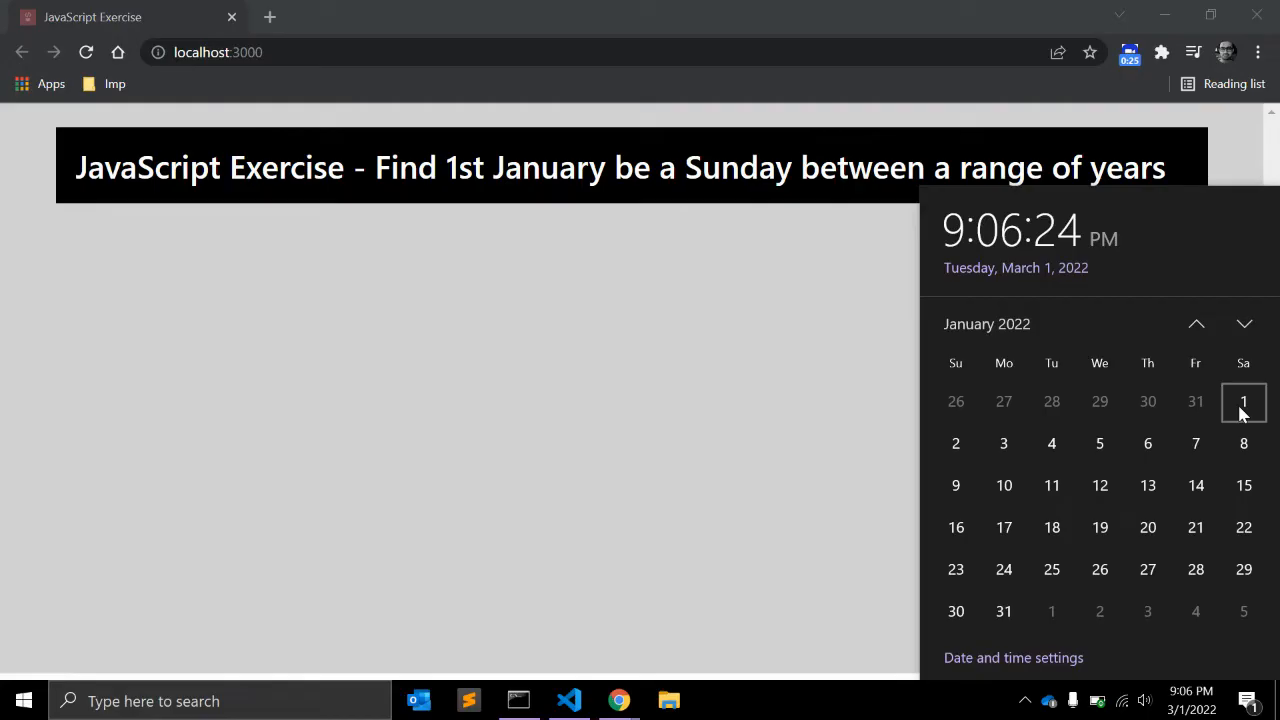
# - Jump to January 2023, whose 1st is a Sunday, then dismiss the calendar
pyautogui.click(986, 324)
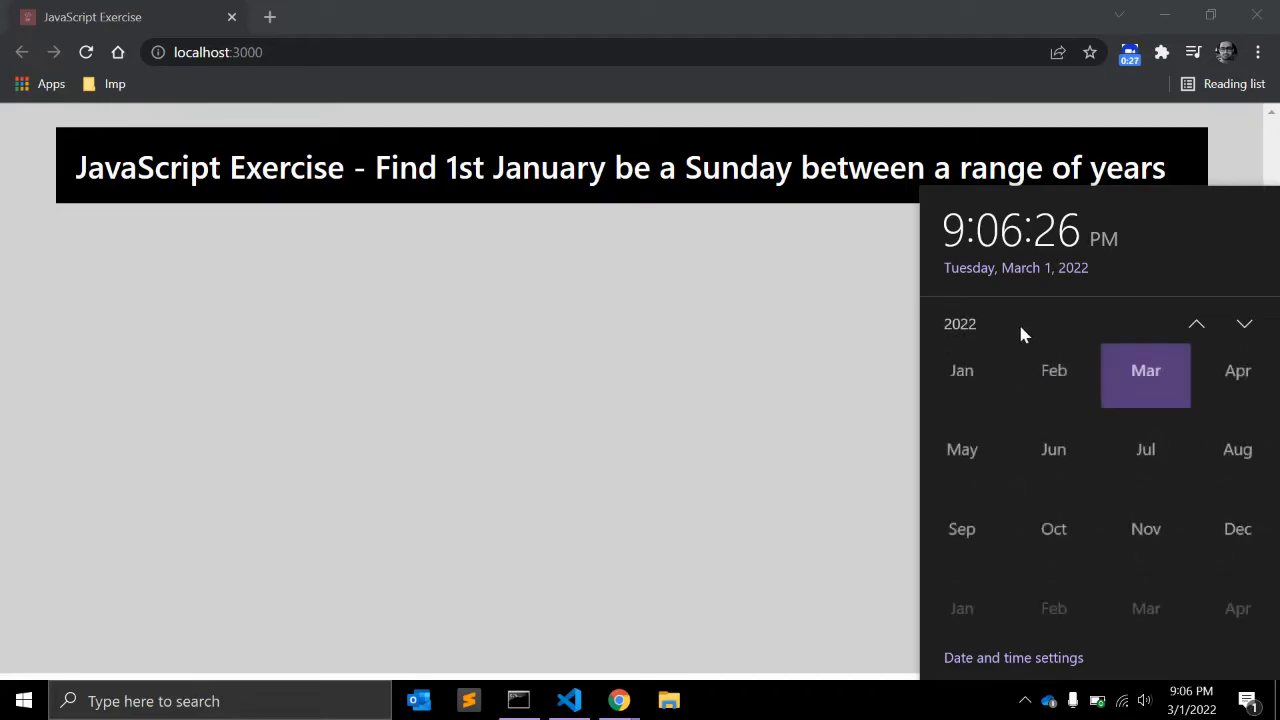
pyautogui.click(960, 324)
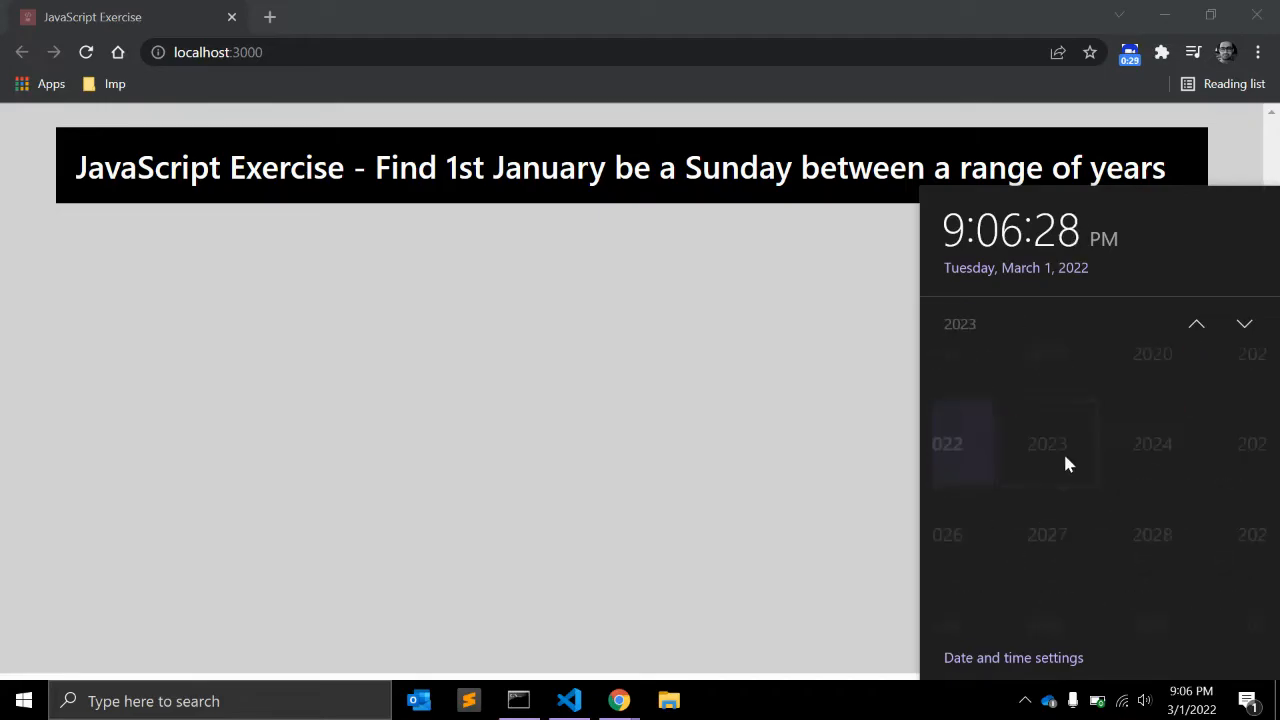
pyautogui.click(1048, 444)
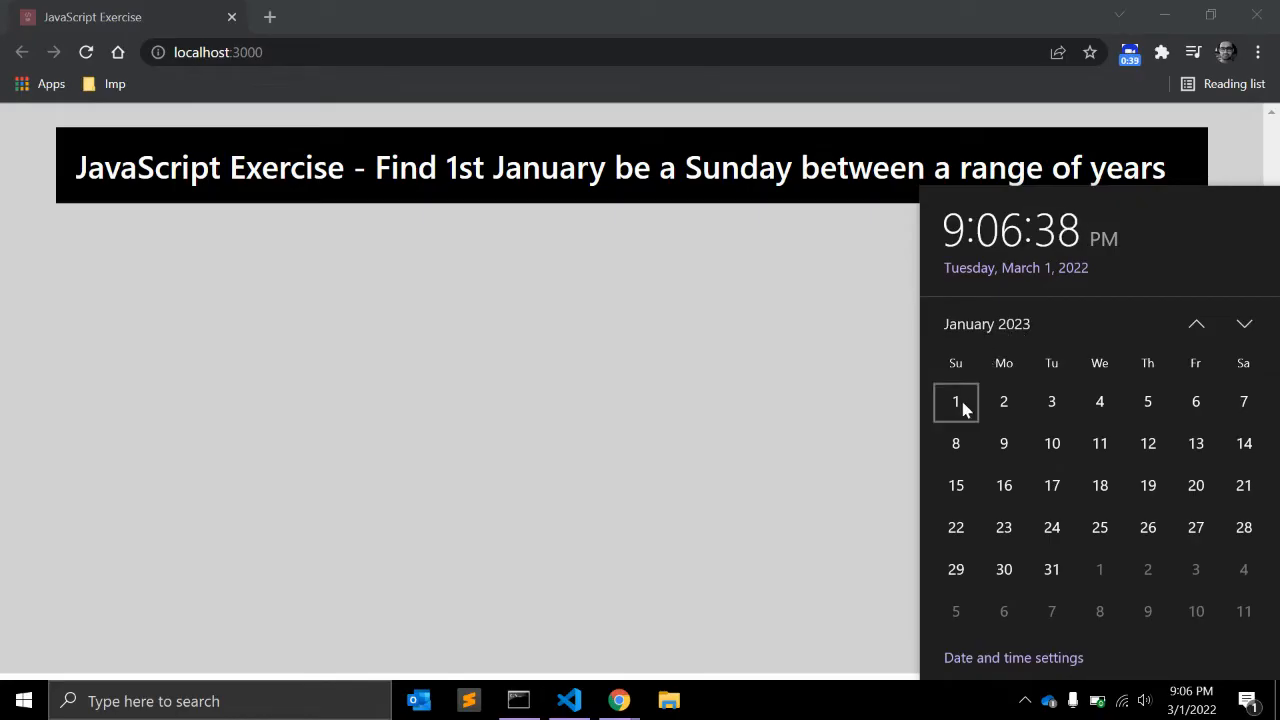
pyautogui.moveTo(824, 368)
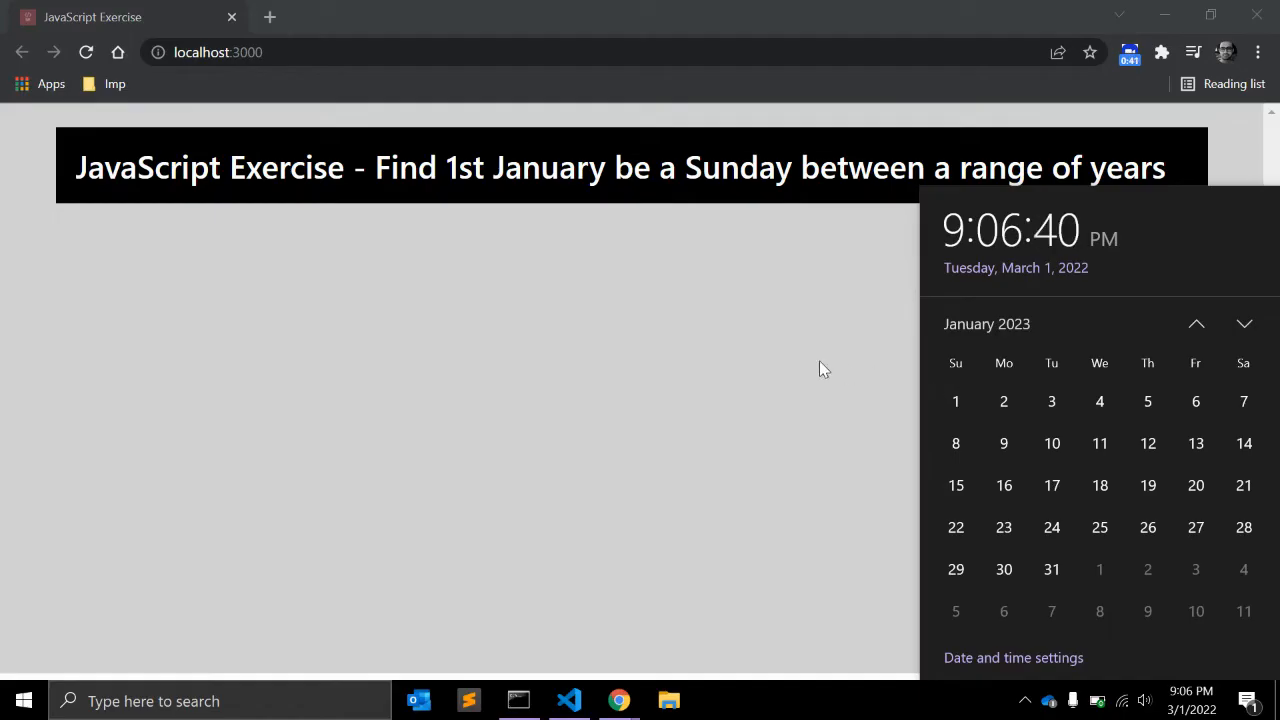
pyautogui.click(568, 700)
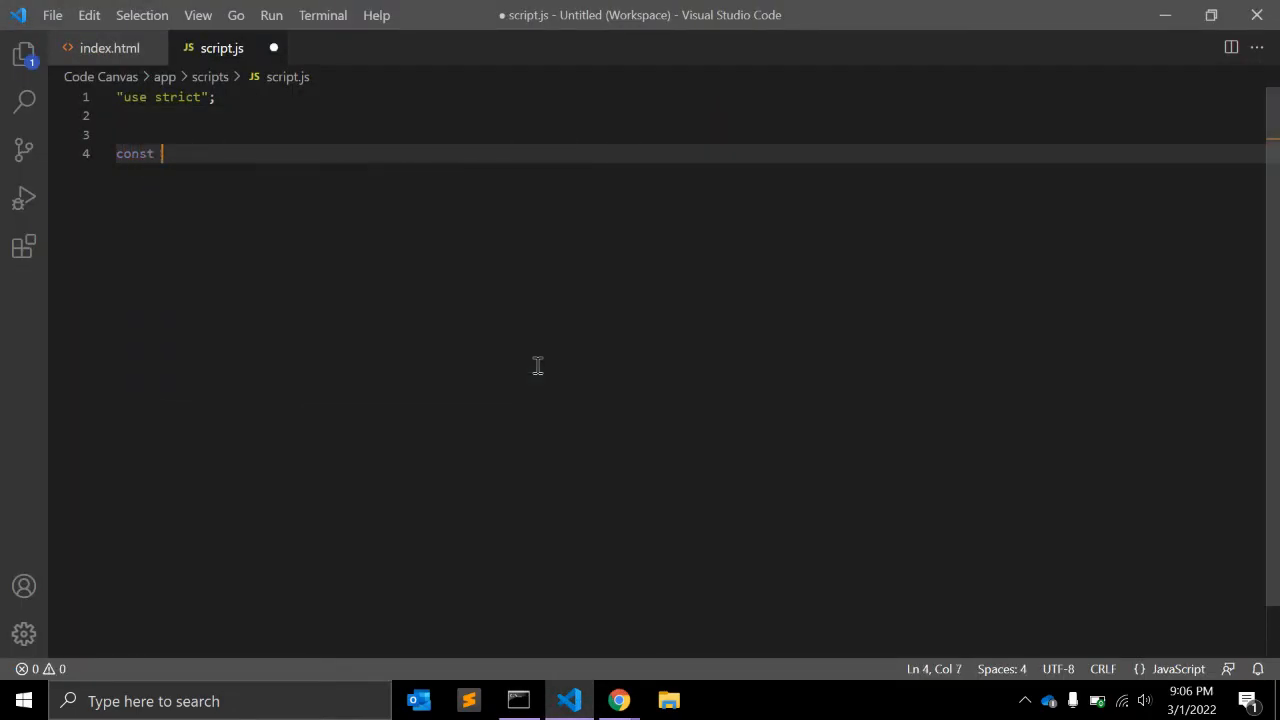
# - Declare const getYears = function(year) { } in script.js
pyautogui.write('get')
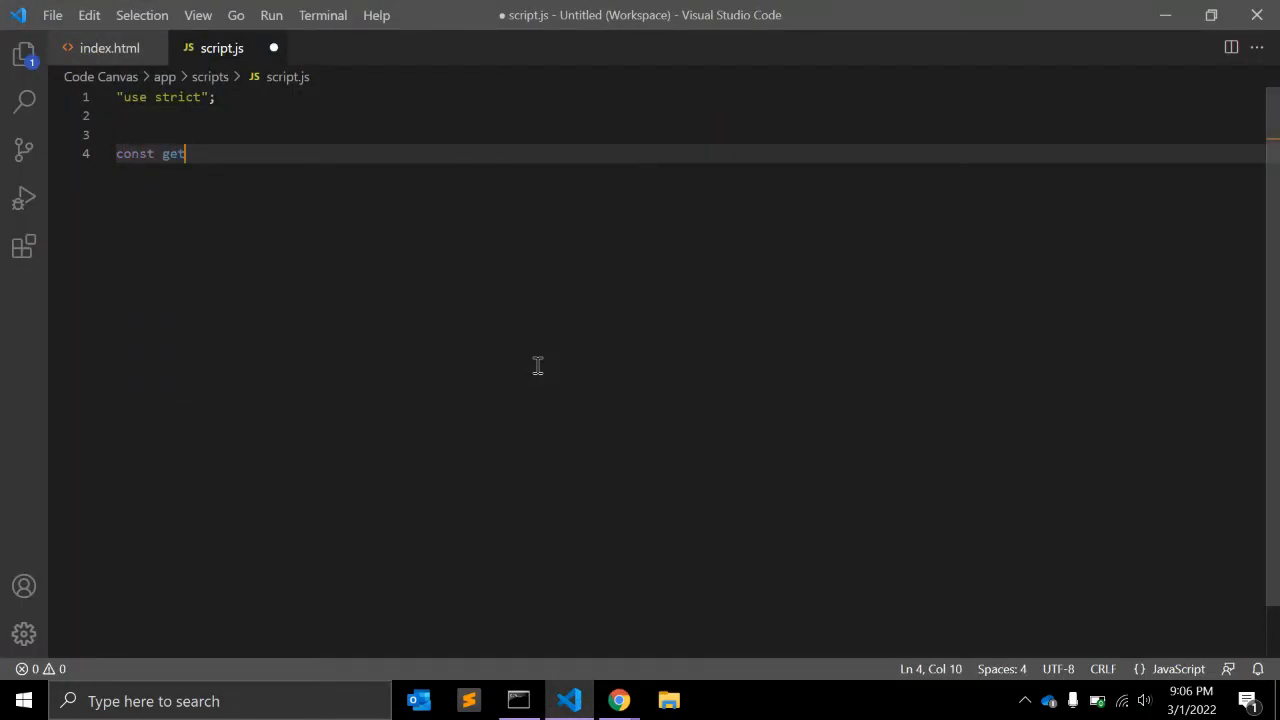
pyautogui.write('Years =')
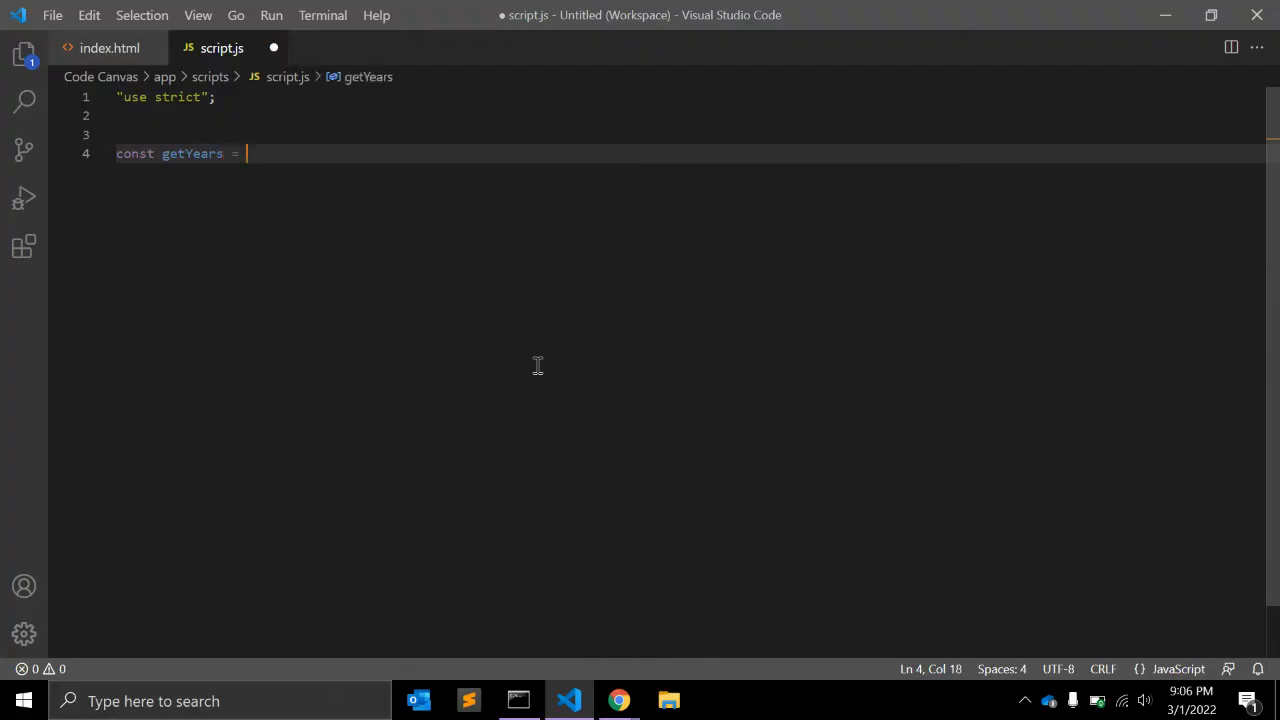
pyautogui.write('function()')
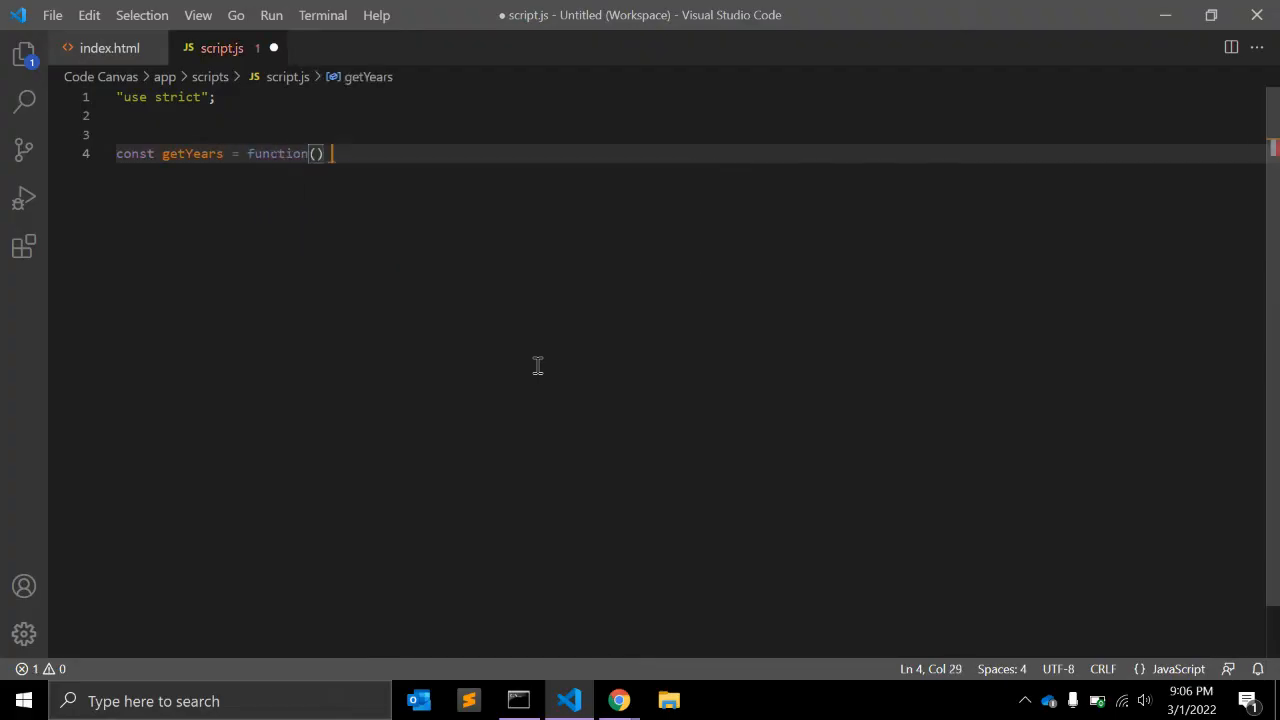
pyautogui.write('{')
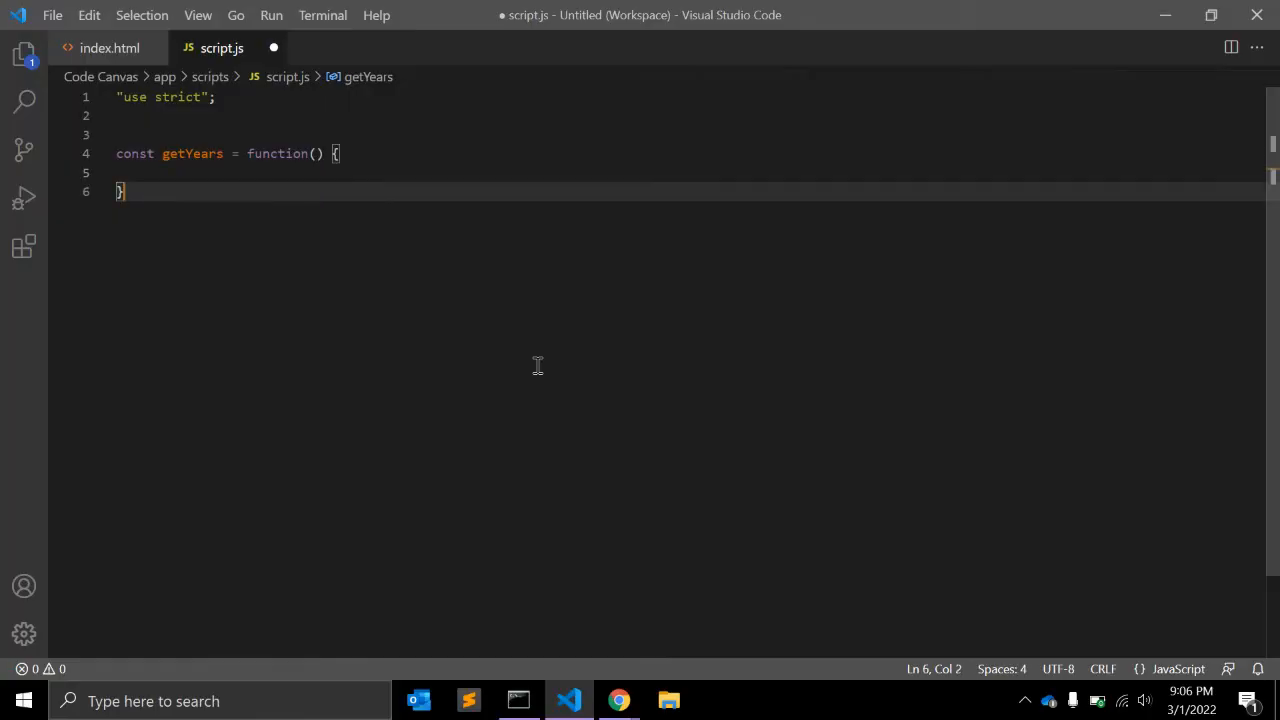
pyautogui.write('getYears();')
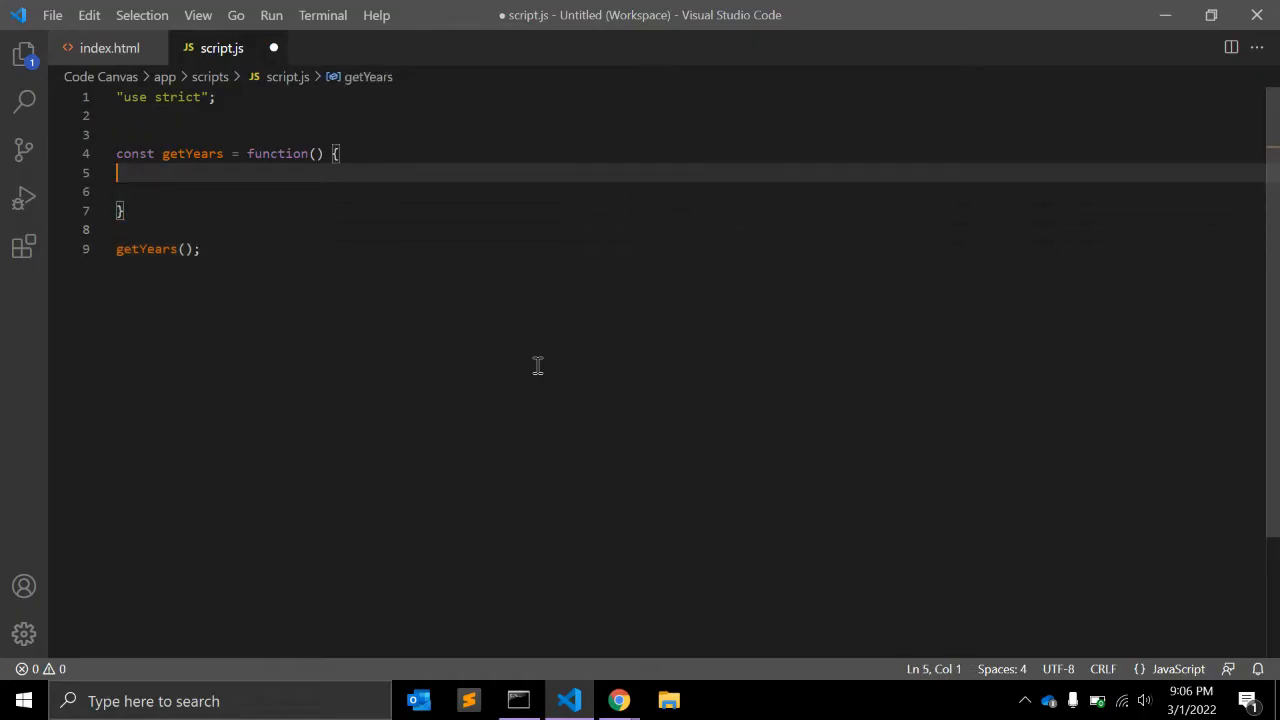
# - Create const d = new Date(year) inside the function and call getYears(2022)
pyautogui.write('const')
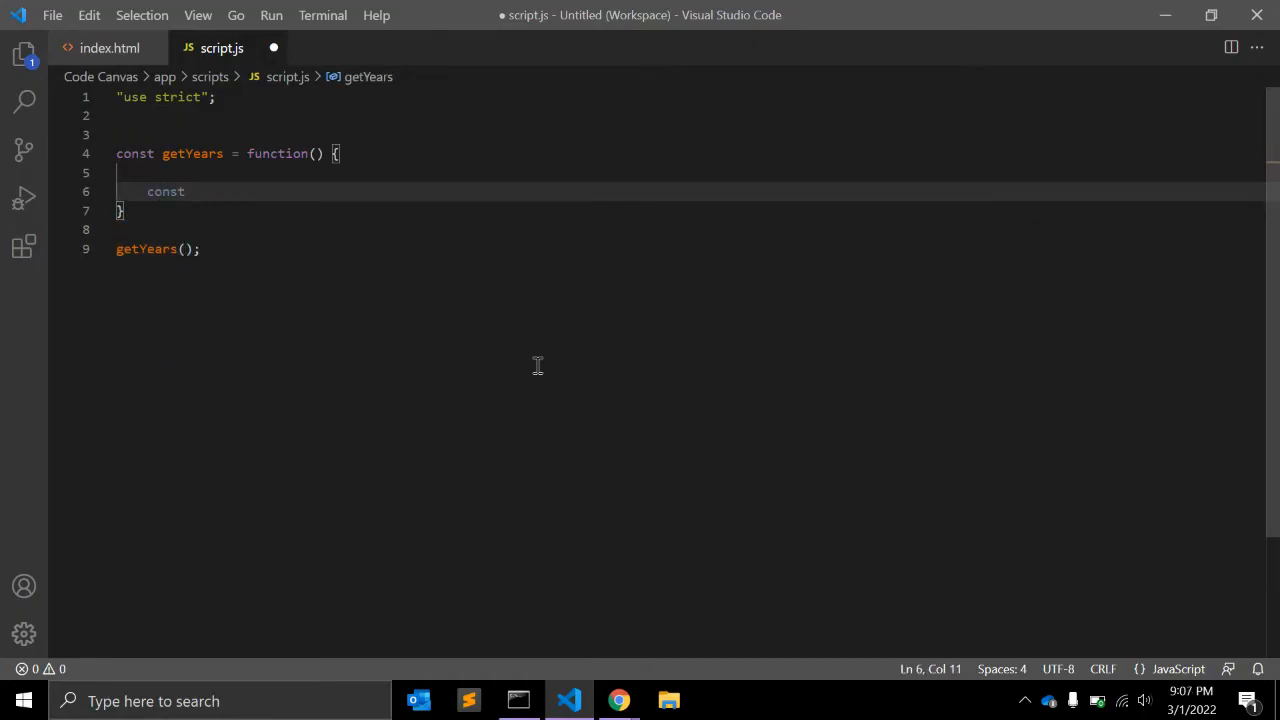
pyautogui.write('d')
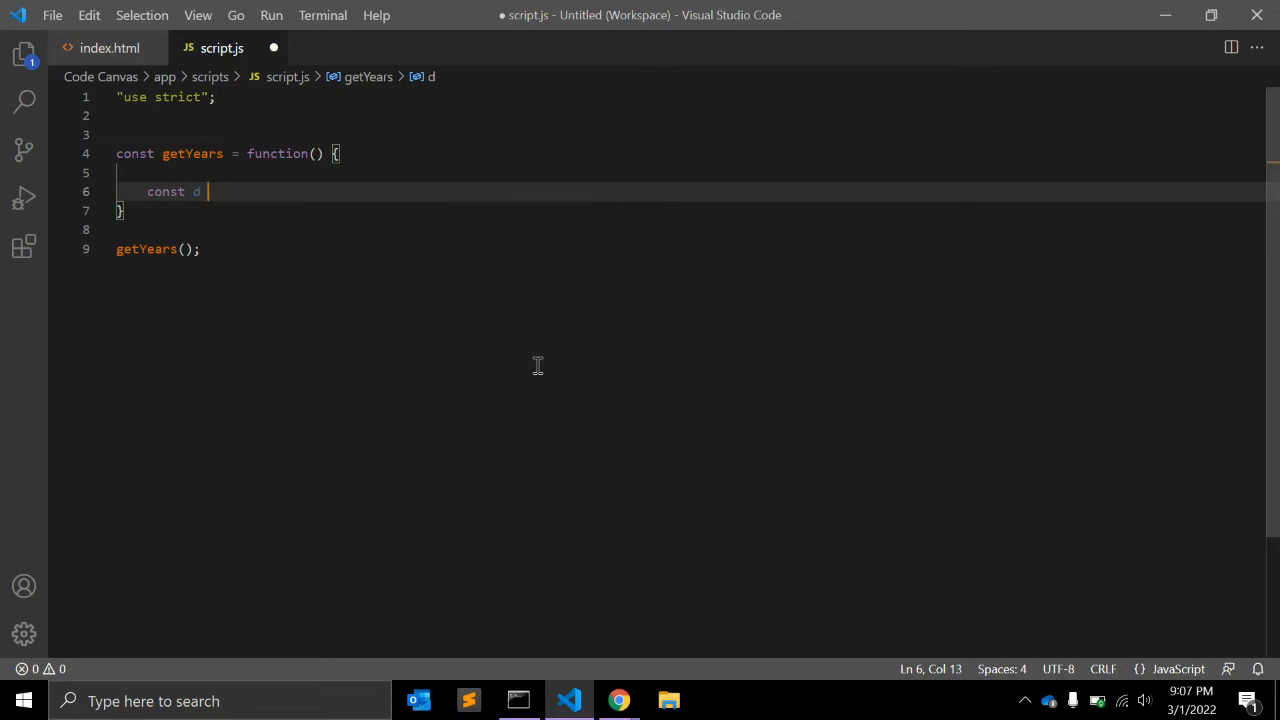
pyautogui.write('= new D')
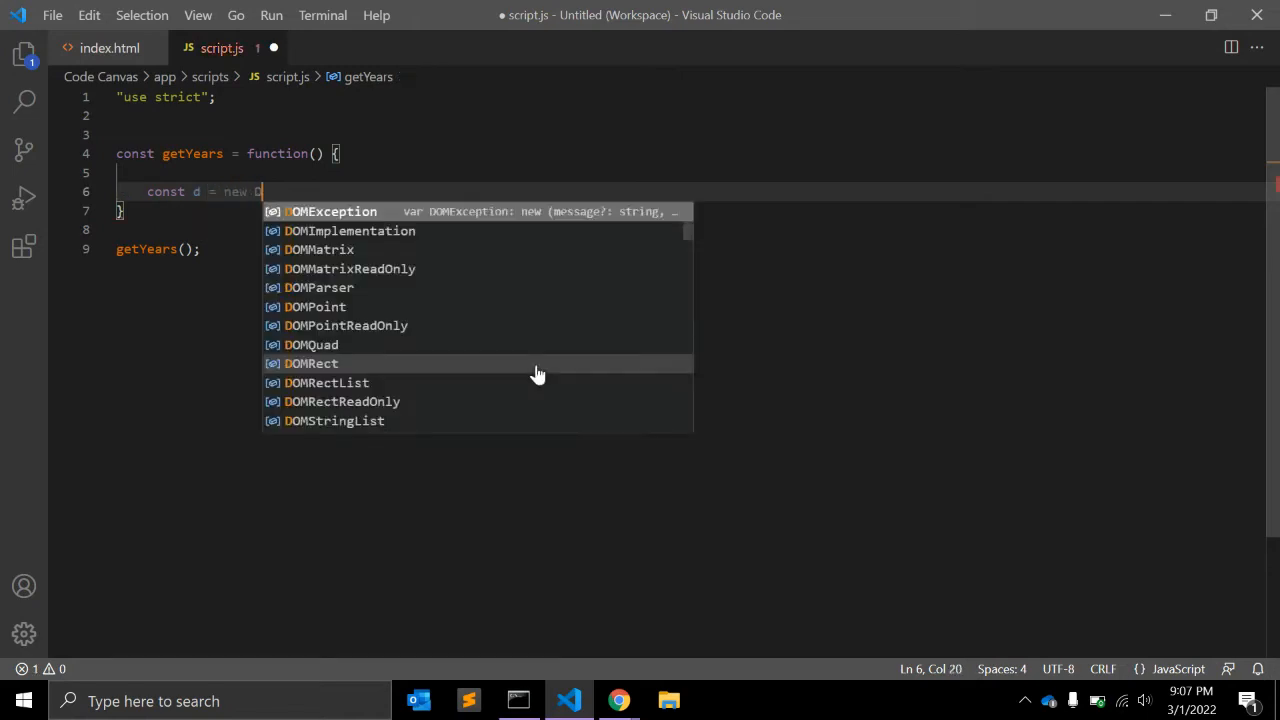
pyautogui.write('Date()')
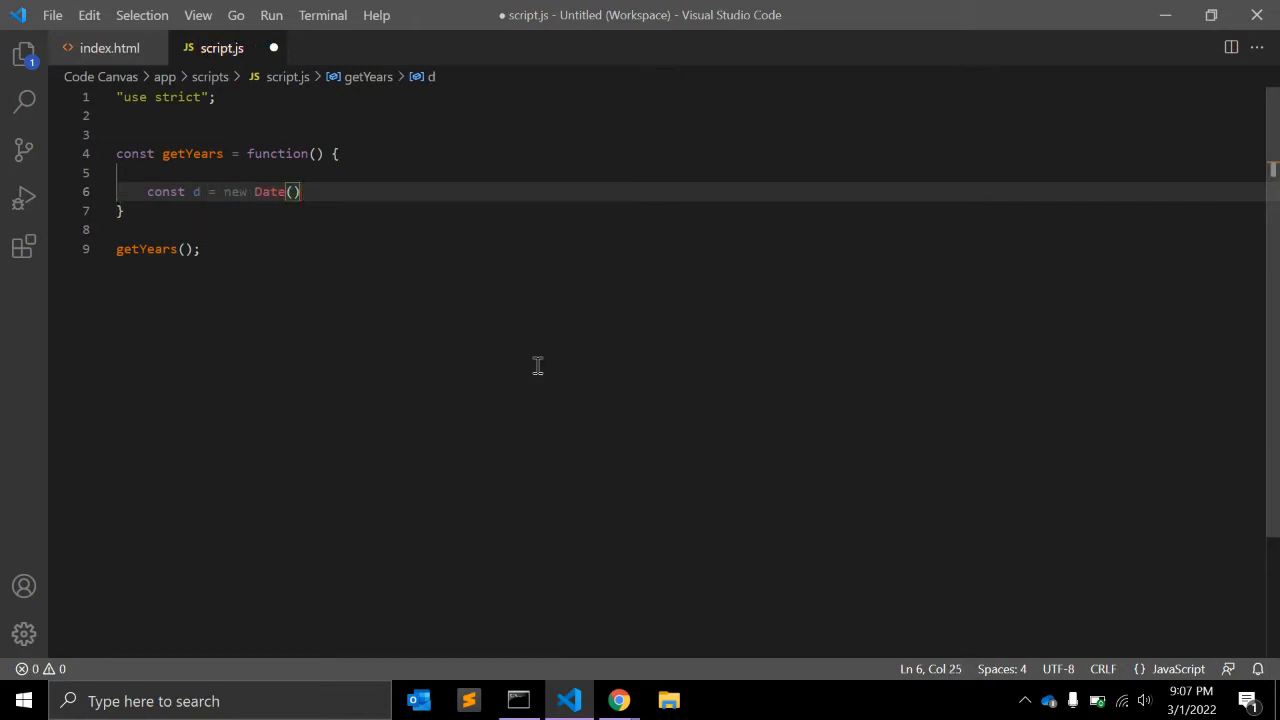
pyautogui.press('Left')
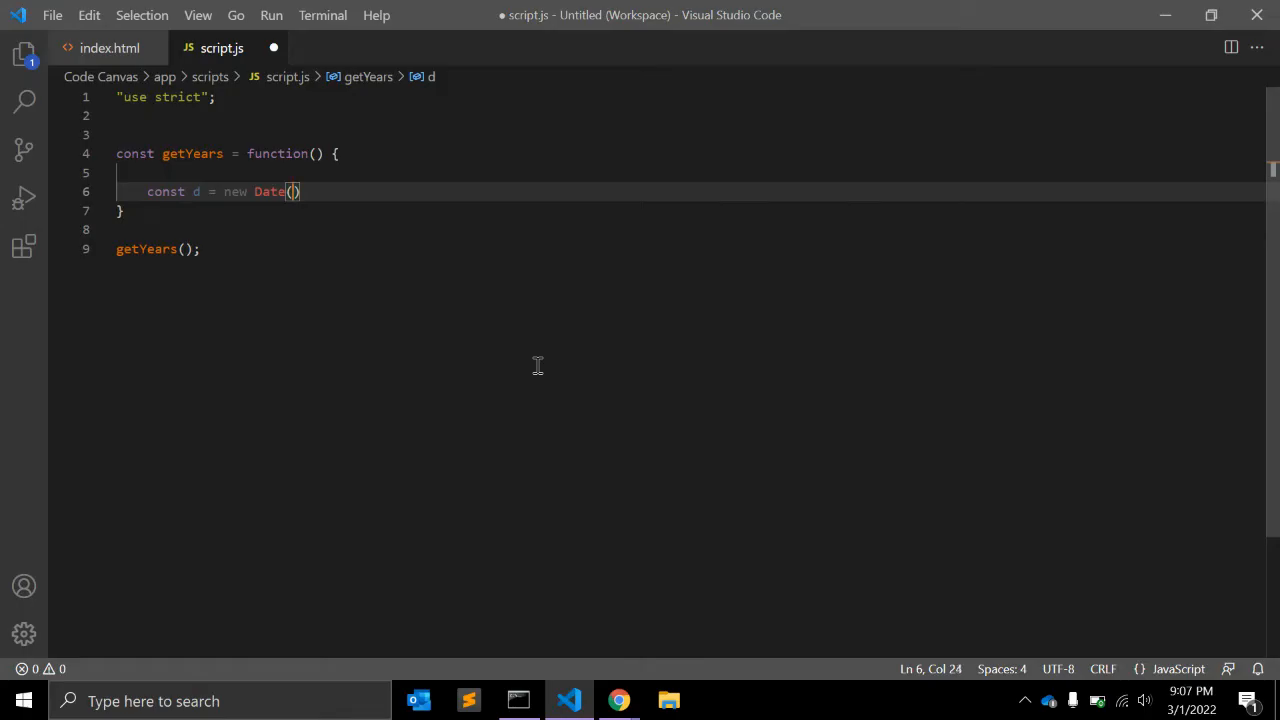
pyautogui.write('year')
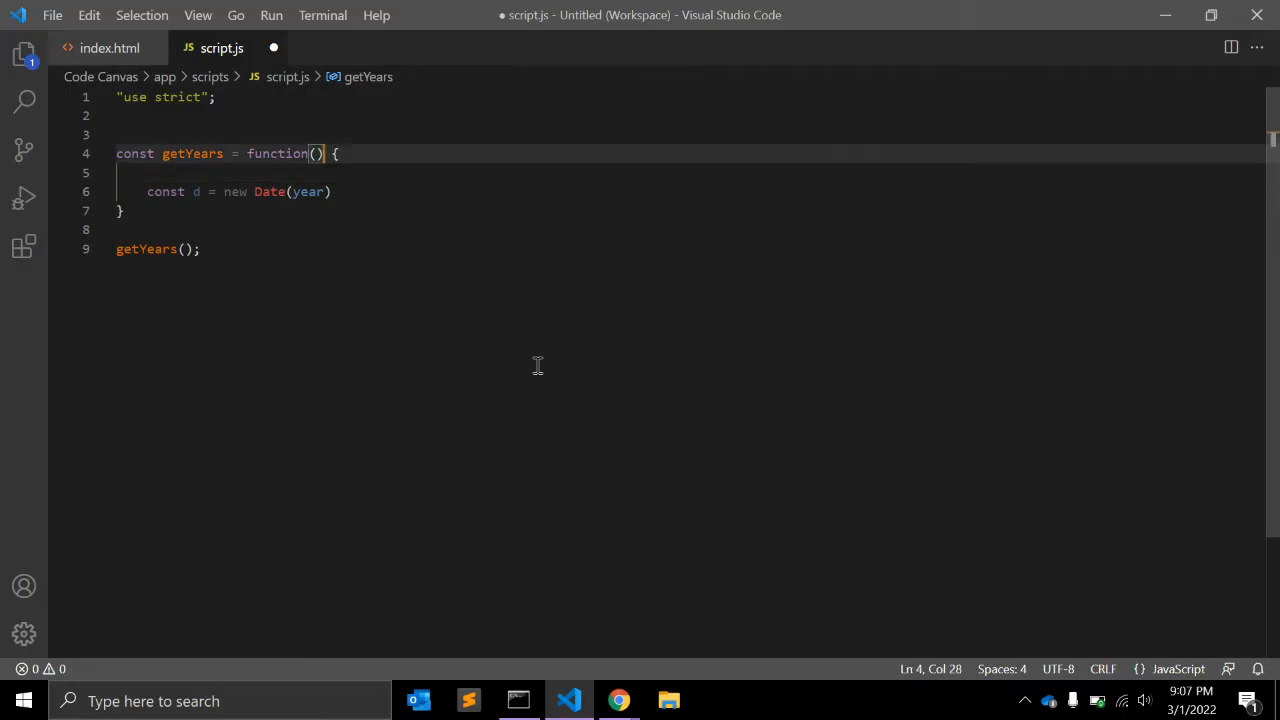
pyautogui.write('year')
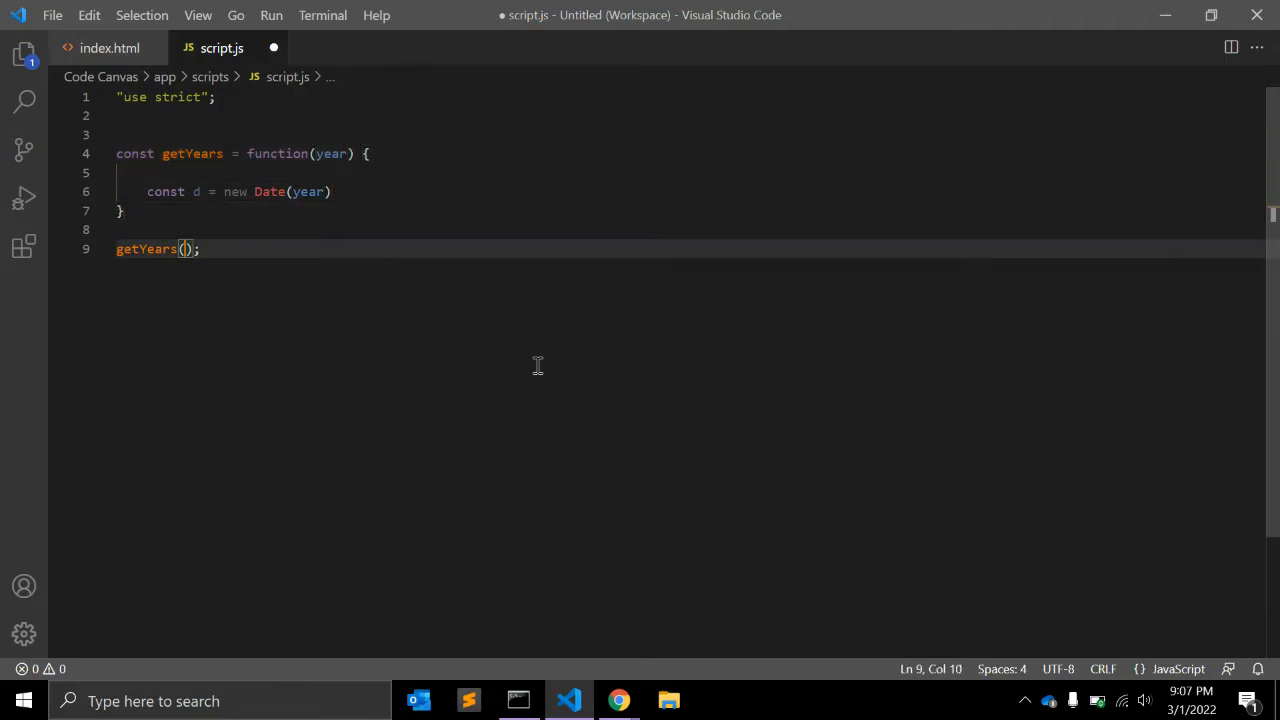
pyautogui.write('2022')
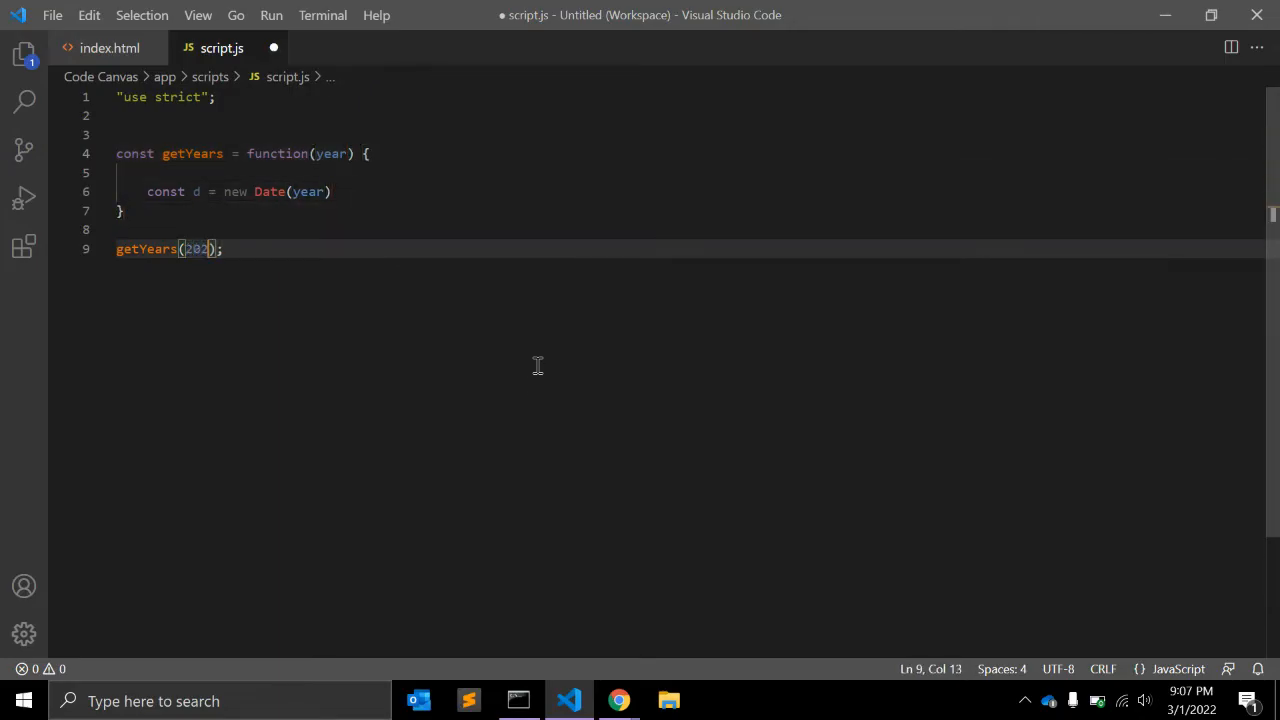
pyautogui.click(122, 210)
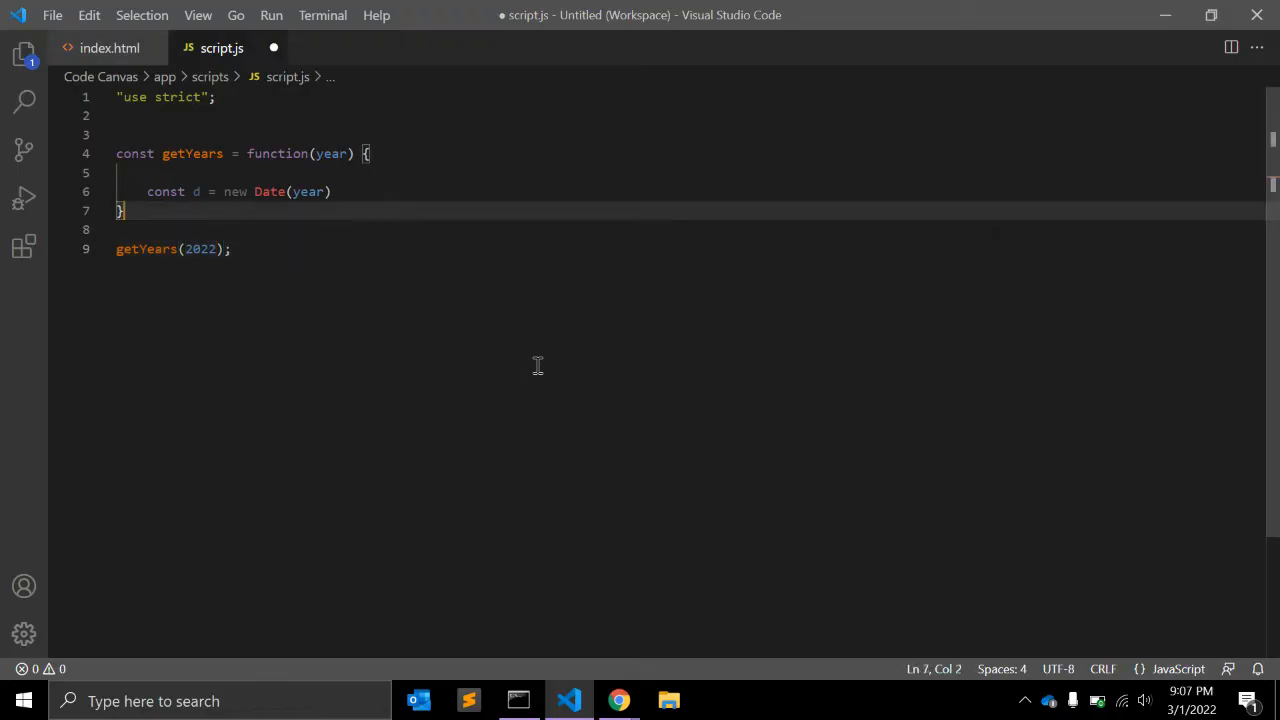
# - Complete the date as new Date(year, 0, 1) and start a console.log of it
pyautogui.click(210, 192)
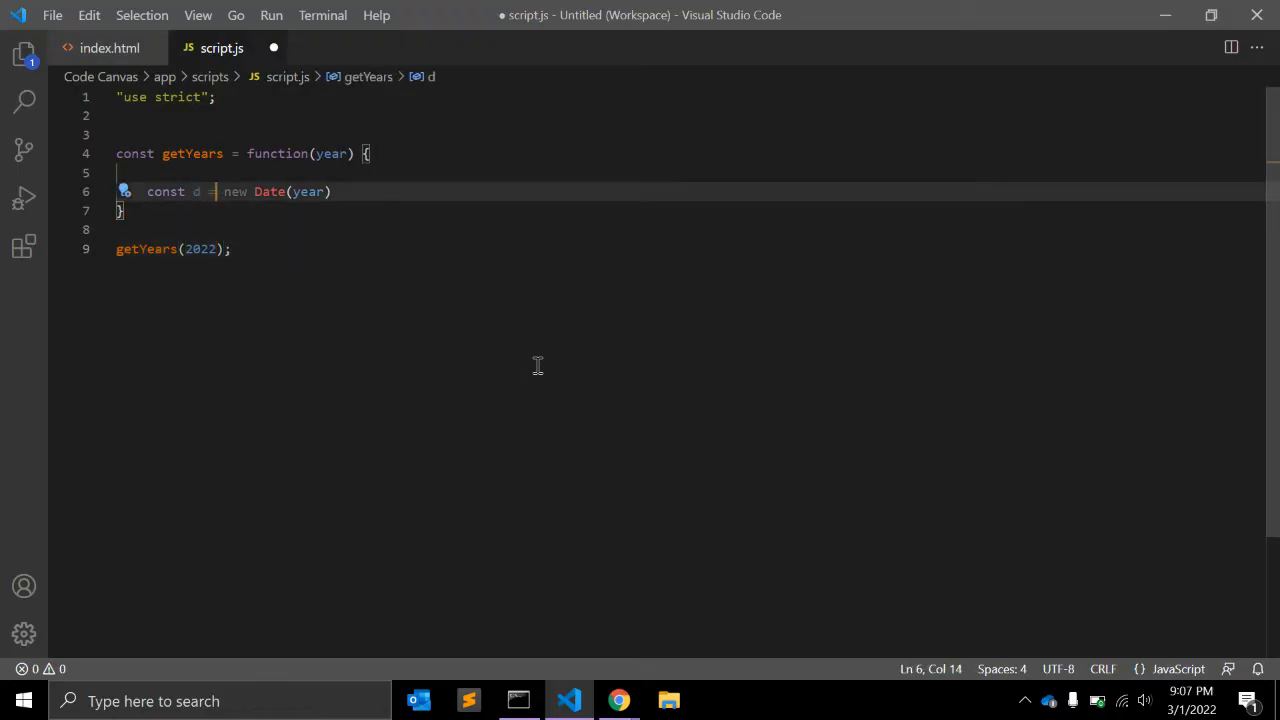
pyautogui.write(',')
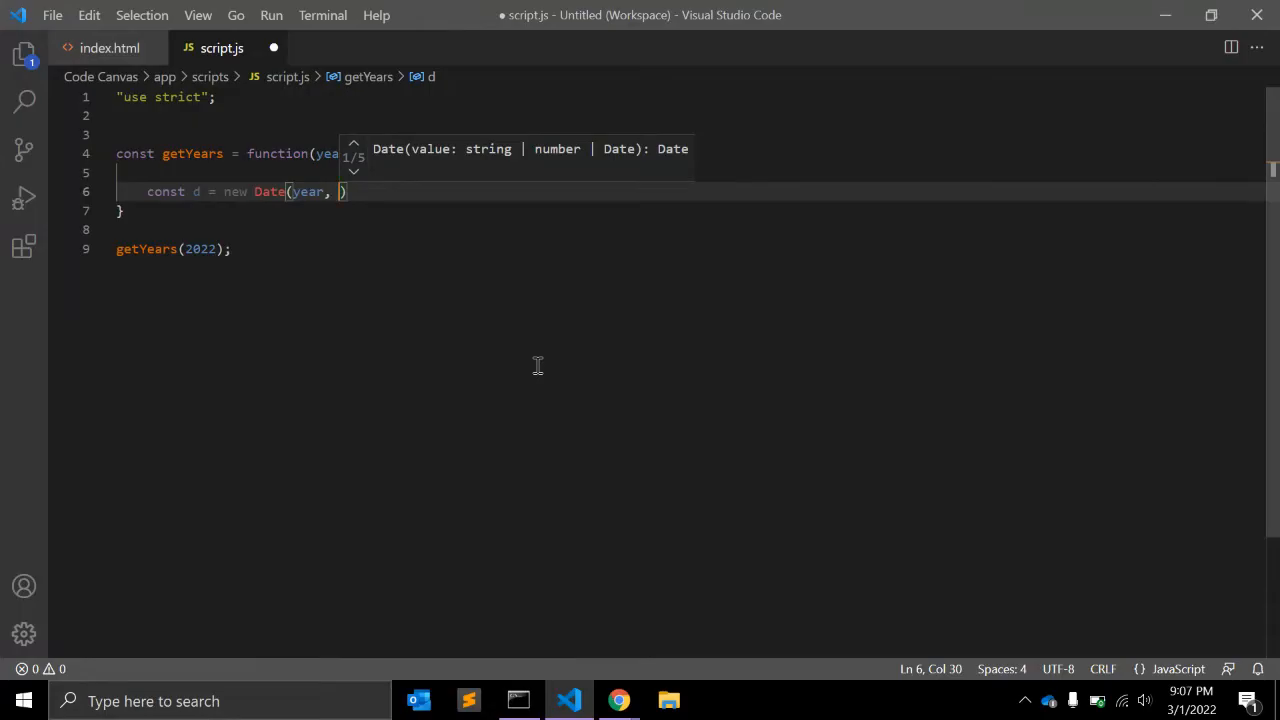
pyautogui.write('0,')
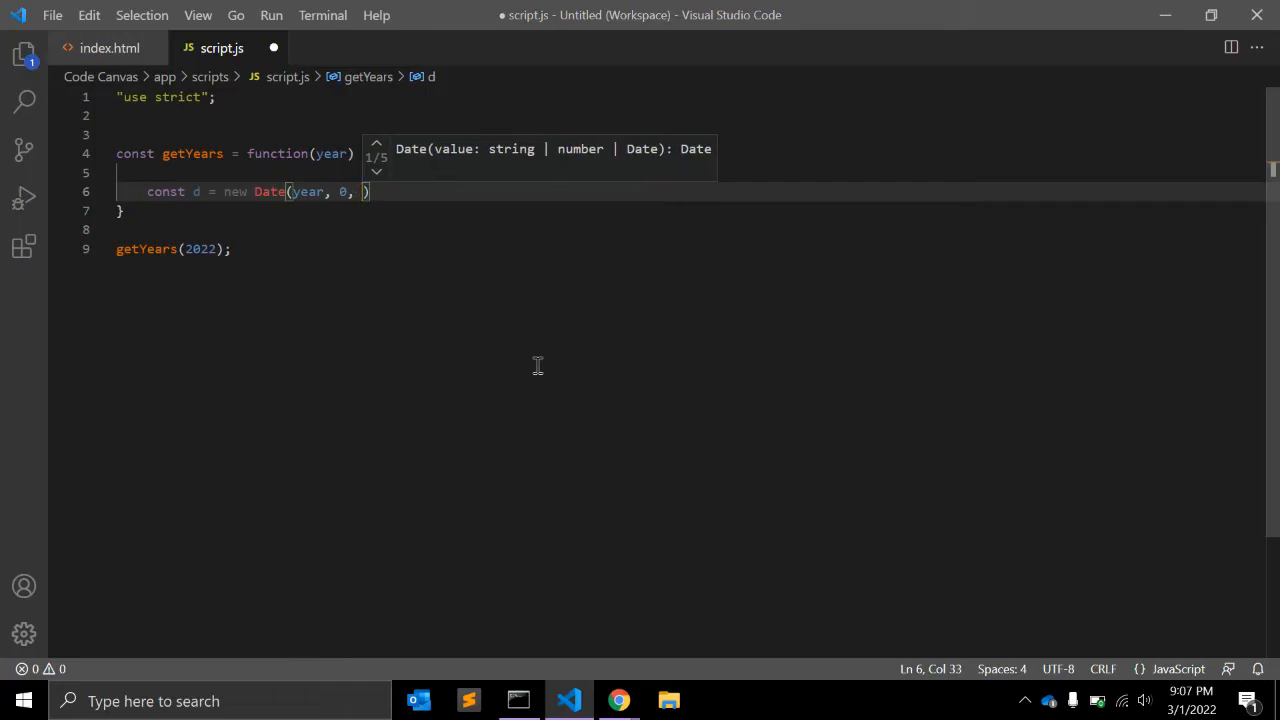
pyautogui.write('1')
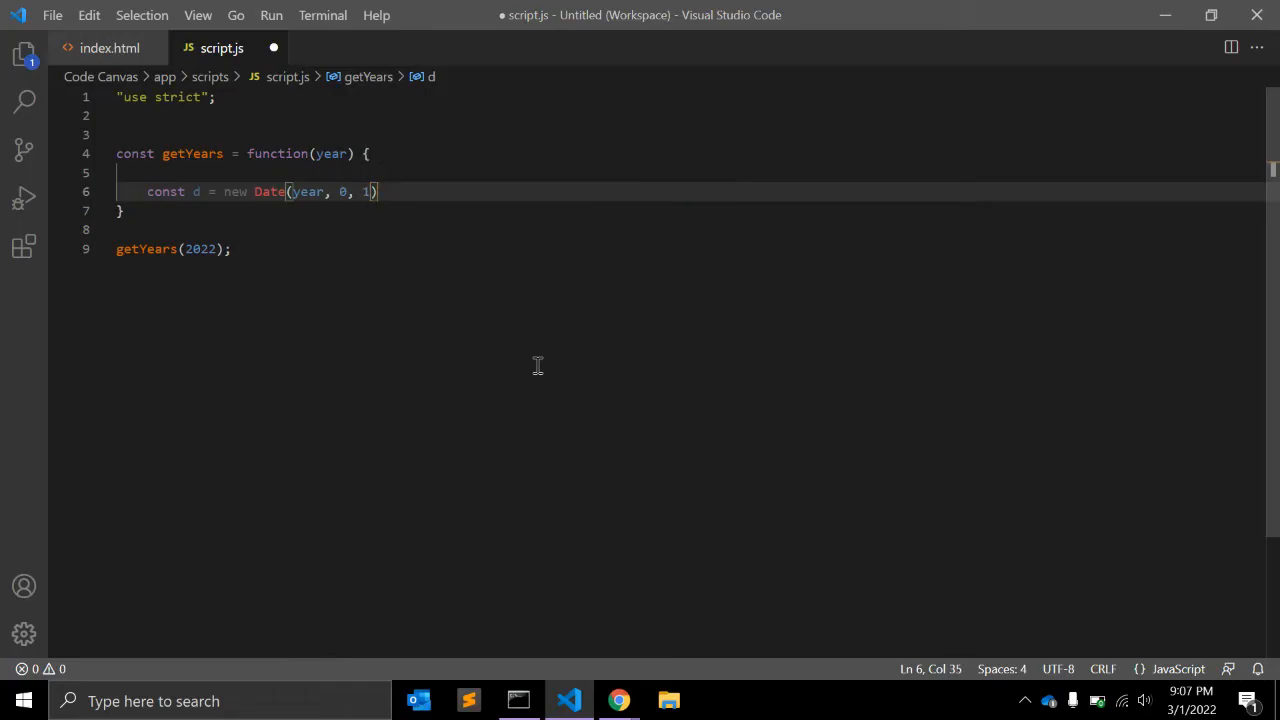
pyautogui.doubleClick(196, 192)
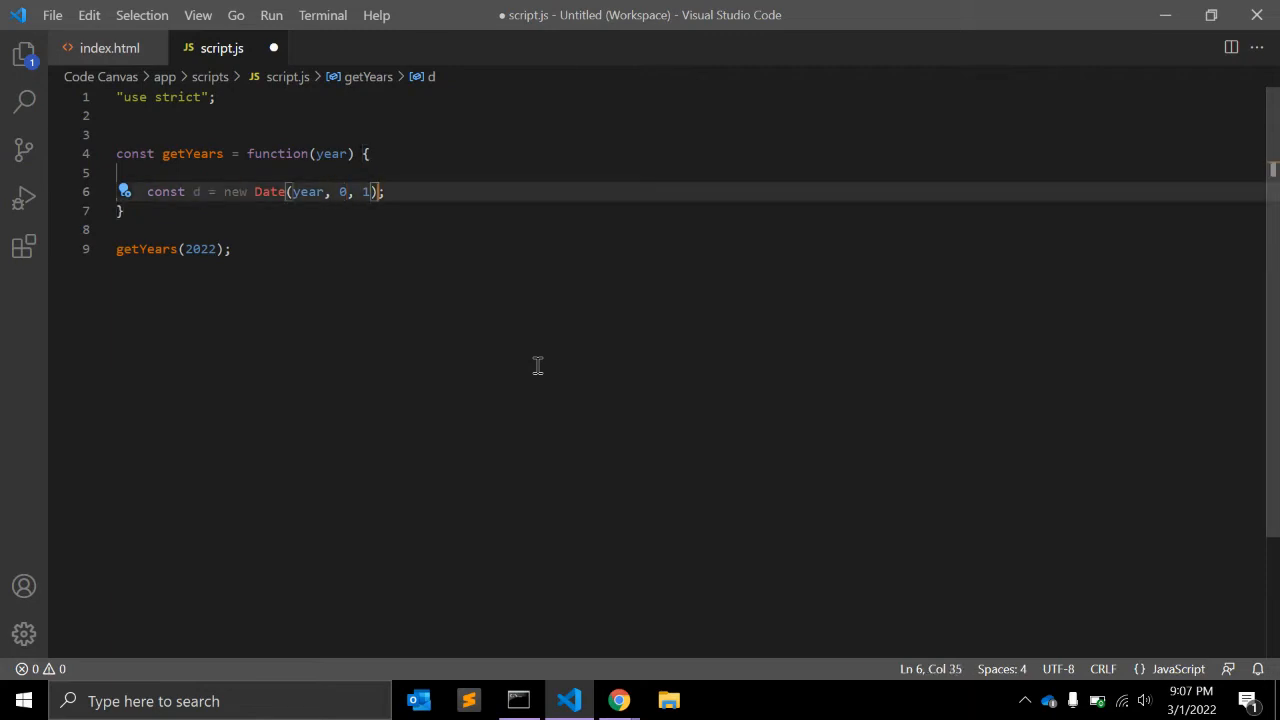
pyautogui.write('console.l')
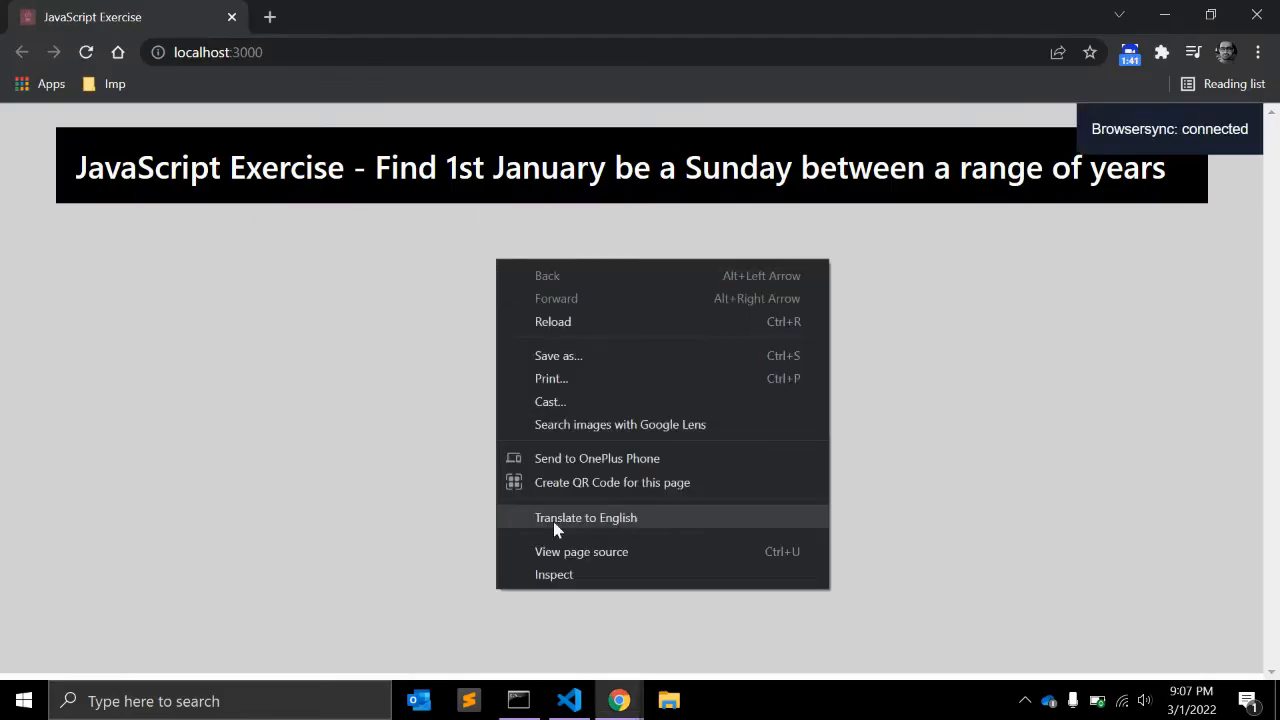
# - Show the Chrome console logging Sat Jan 01 2022
pyautogui.click(554, 574)
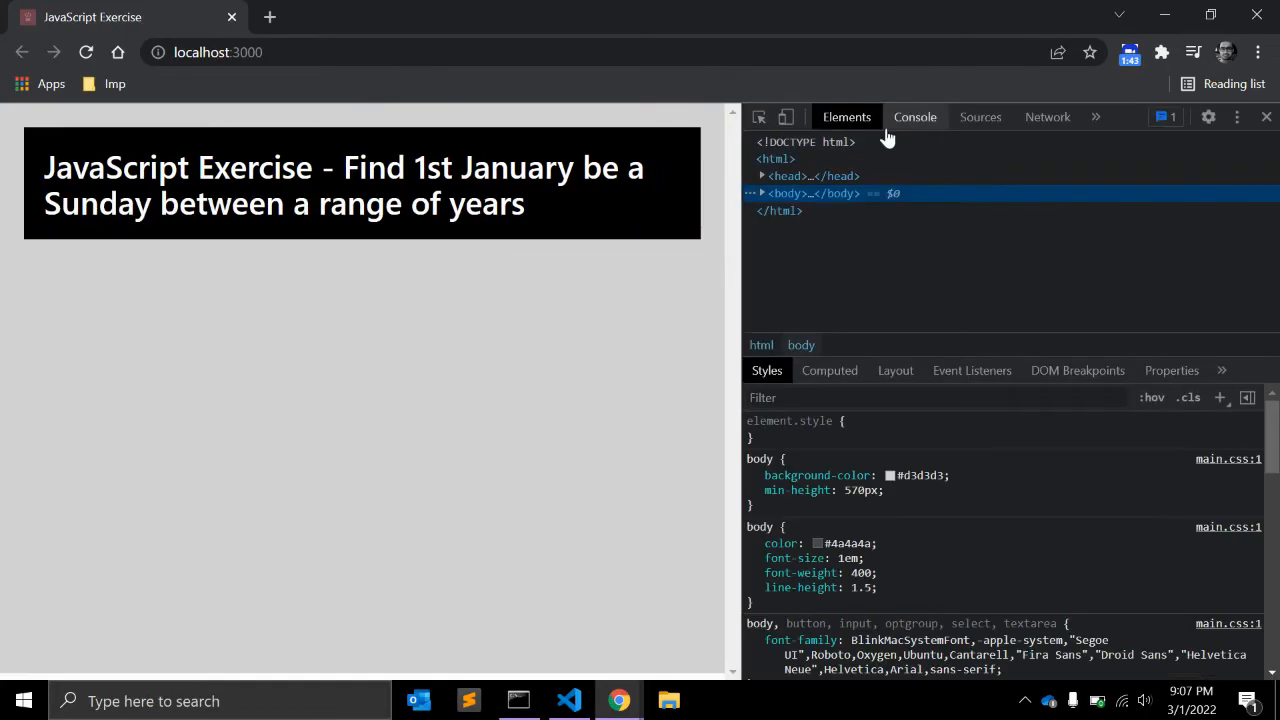
pyautogui.click(914, 116)
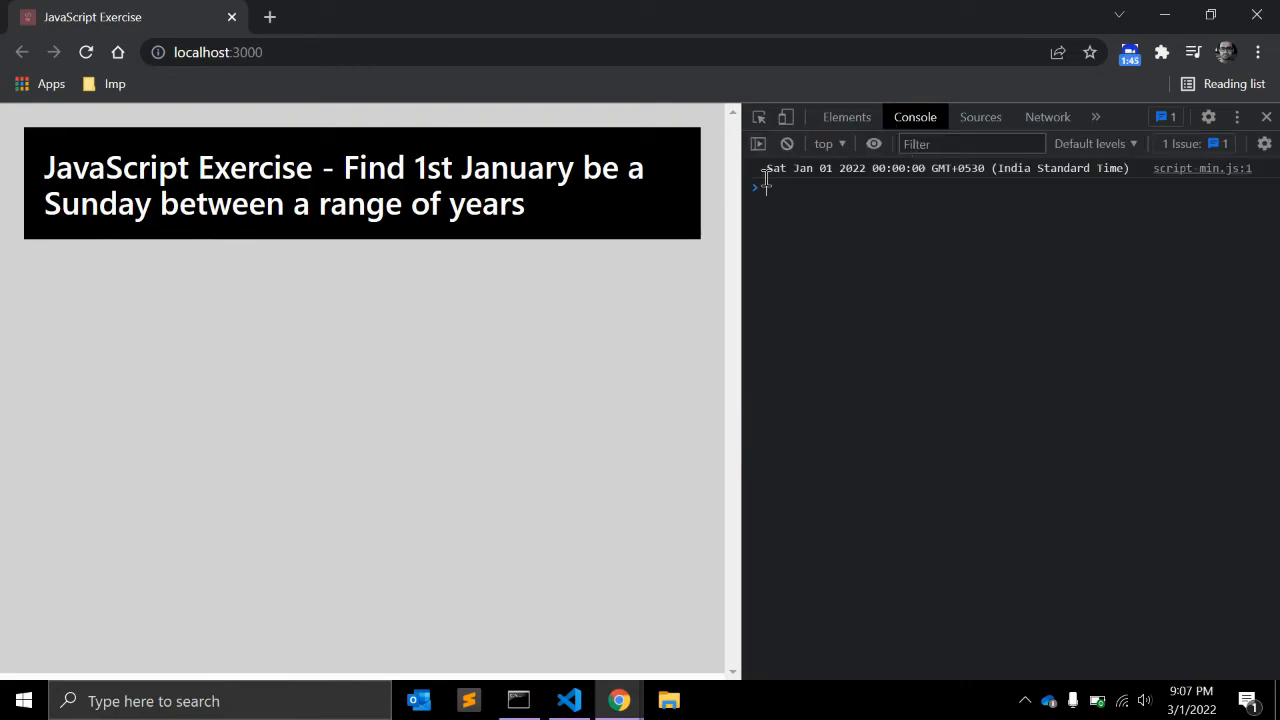
pyautogui.moveTo(836, 180)
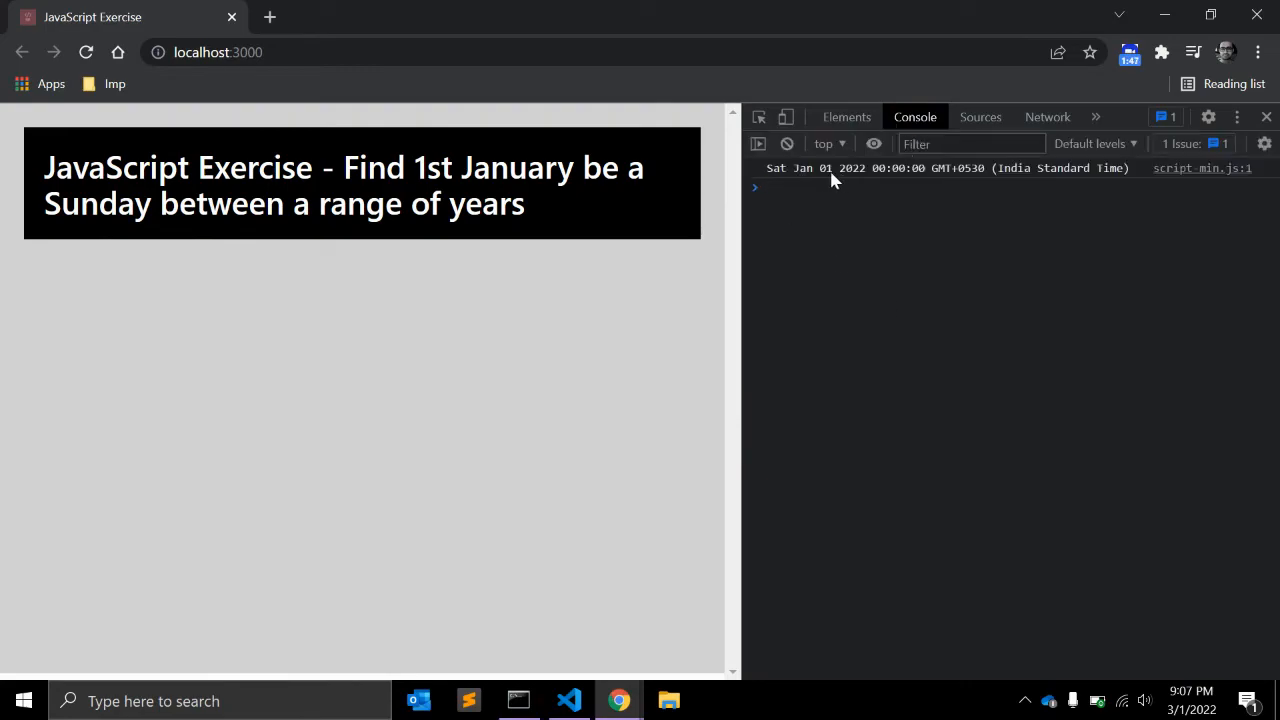
pyautogui.moveTo(778, 180)
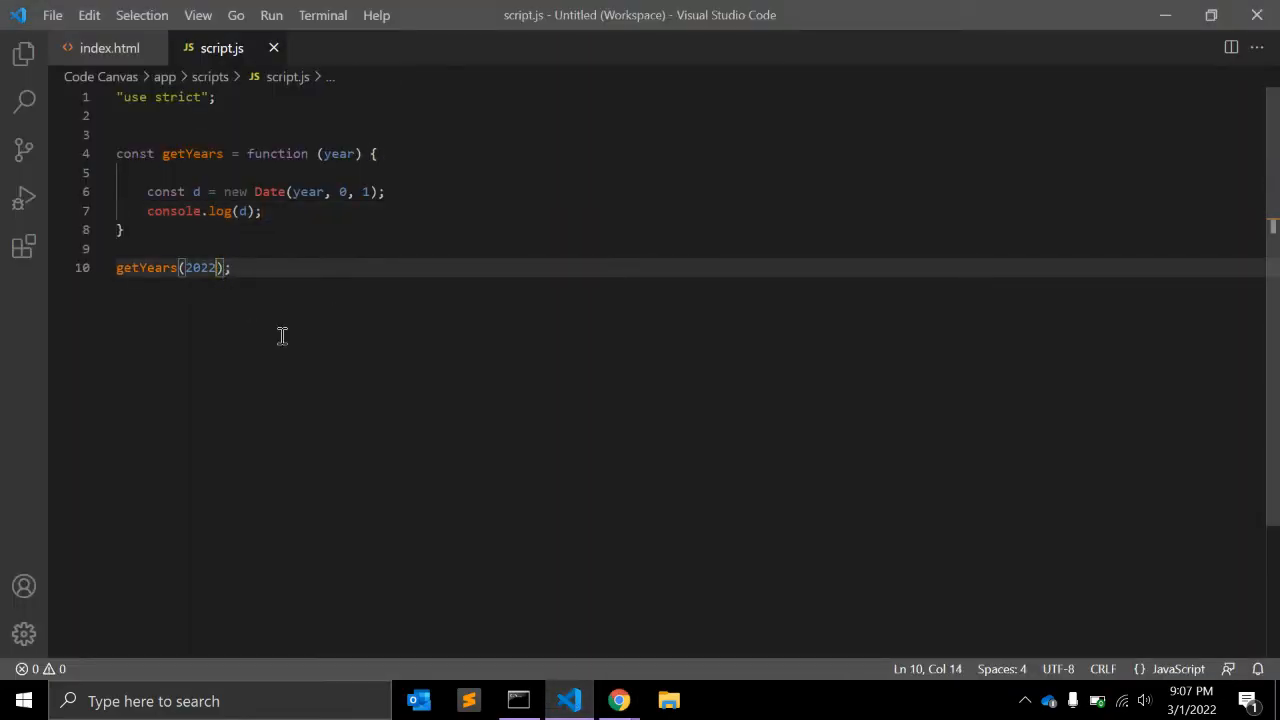
# - Check the console logs Sun Jan 01 2023 for getYears(2023), then return to the editor
pyautogui.click(618, 700)
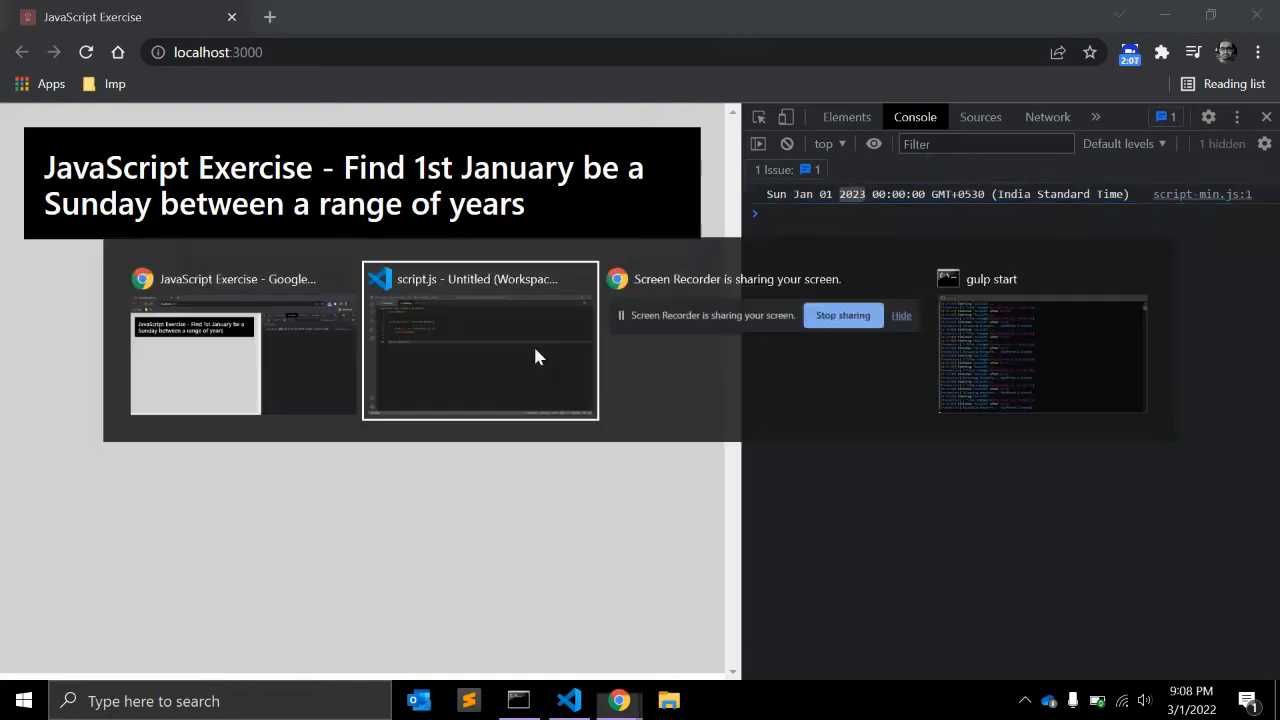
pyautogui.click(480, 340)
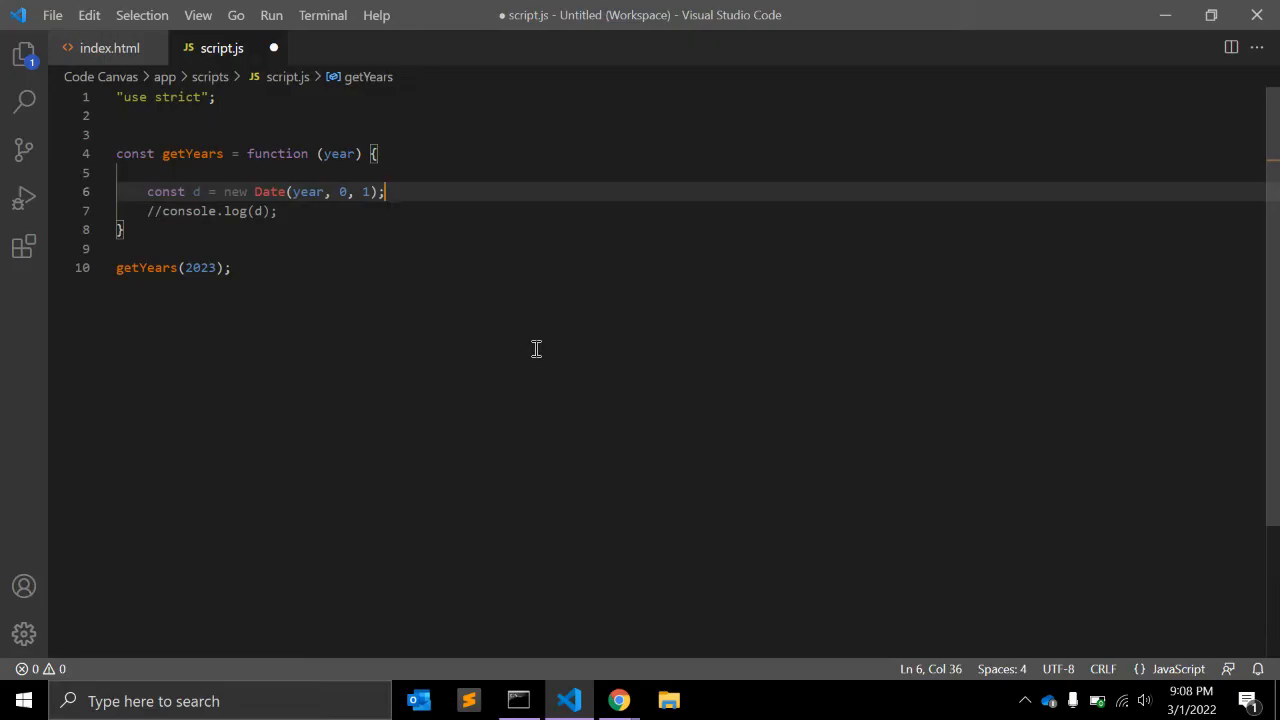
# - Log d.getDay() on a new line instead of the date and save
pyautogui.press('Enter')
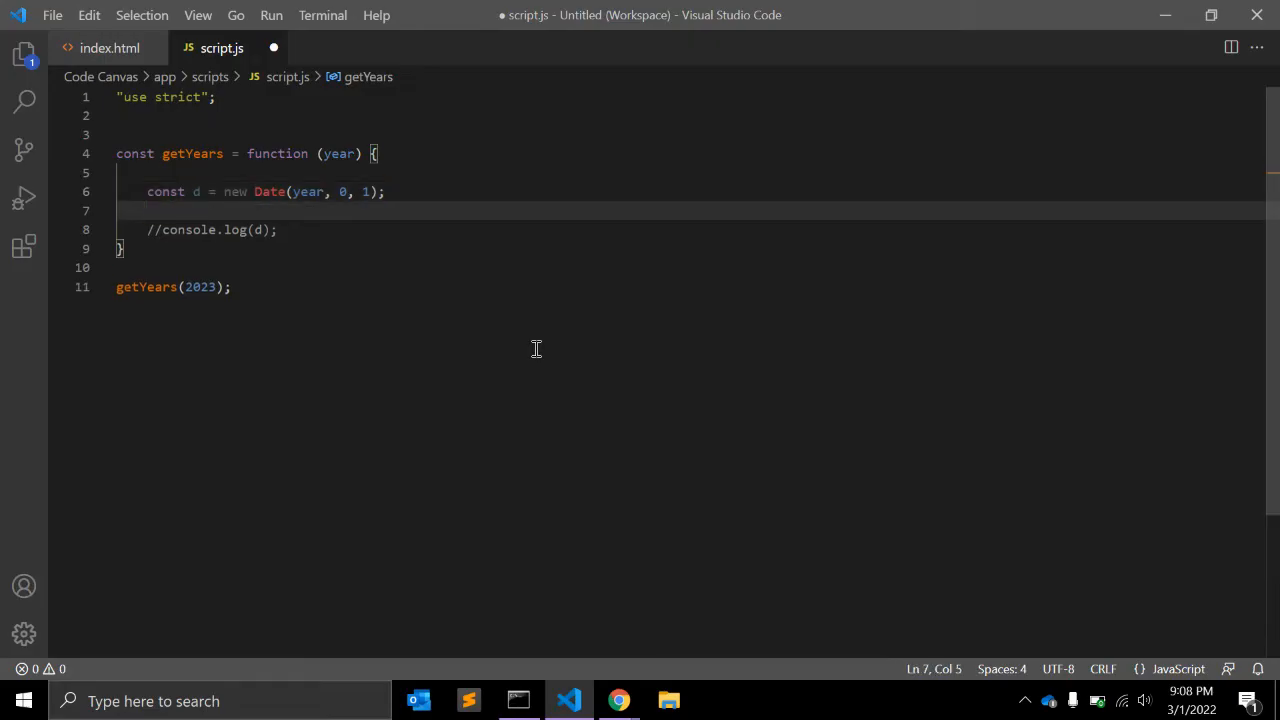
pyautogui.write('d.getDay')
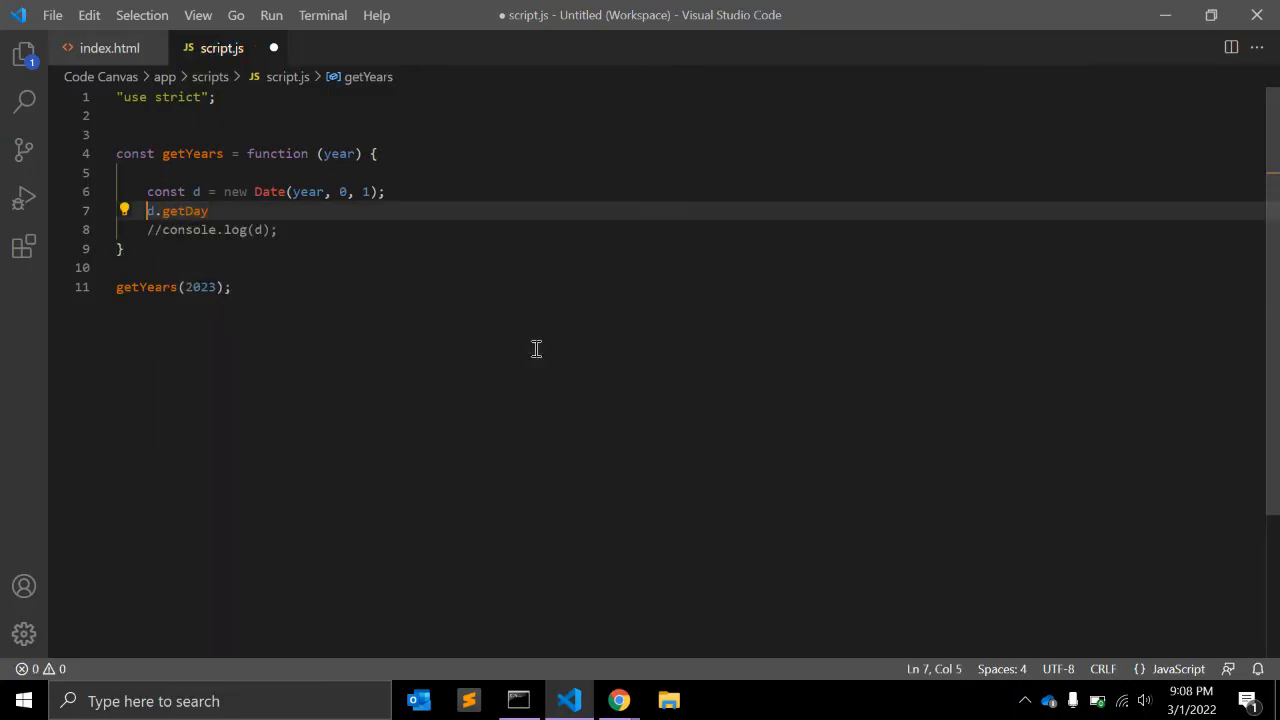
pyautogui.write('console.log(')
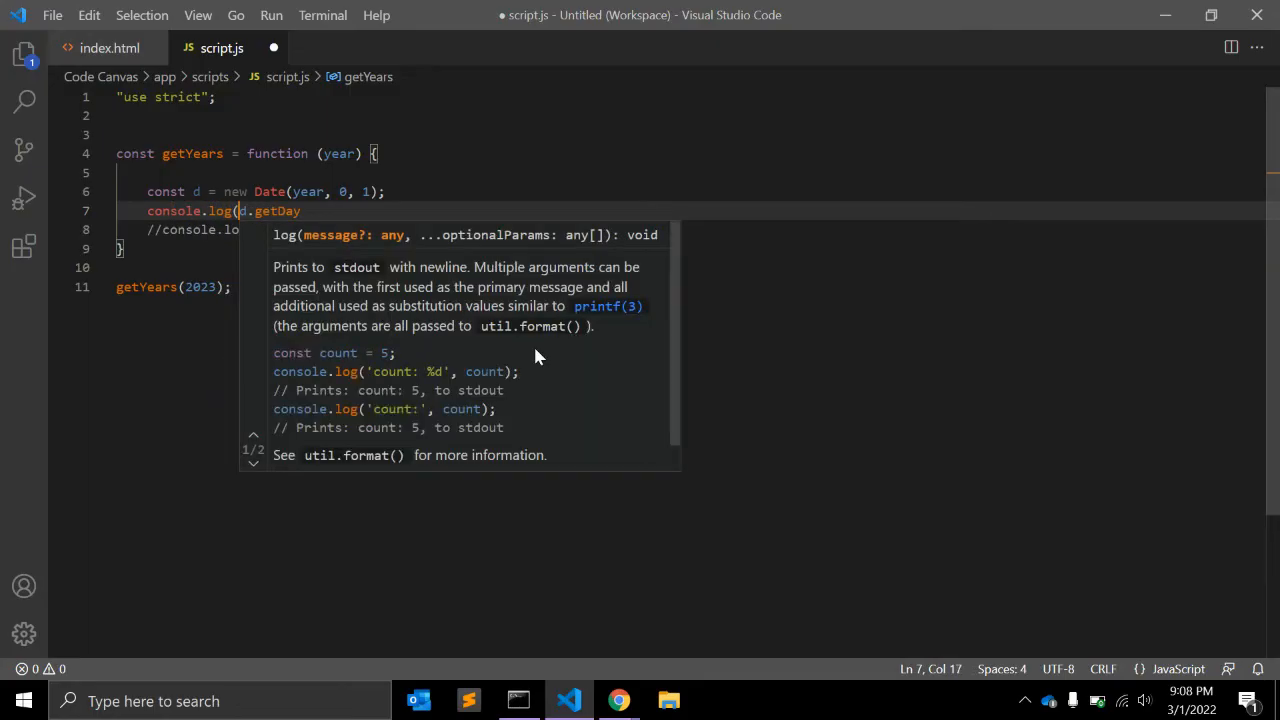
pyautogui.write('Day')
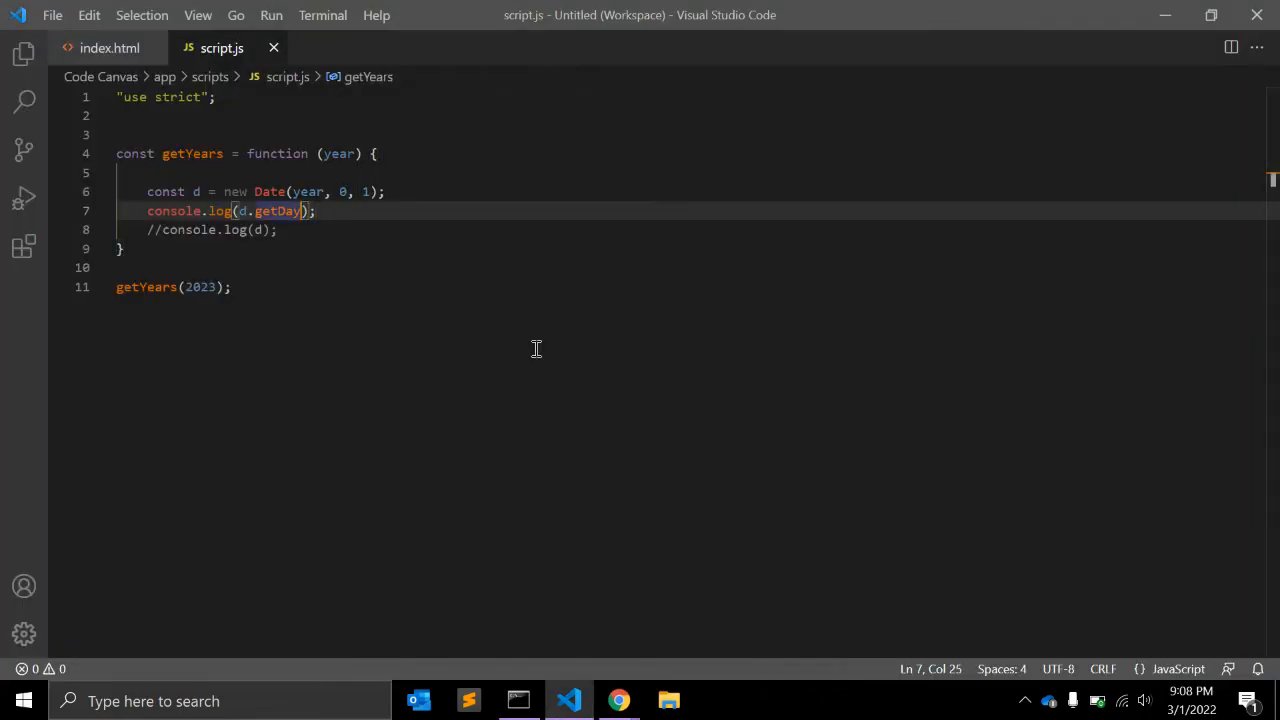
pyautogui.click(618, 700)
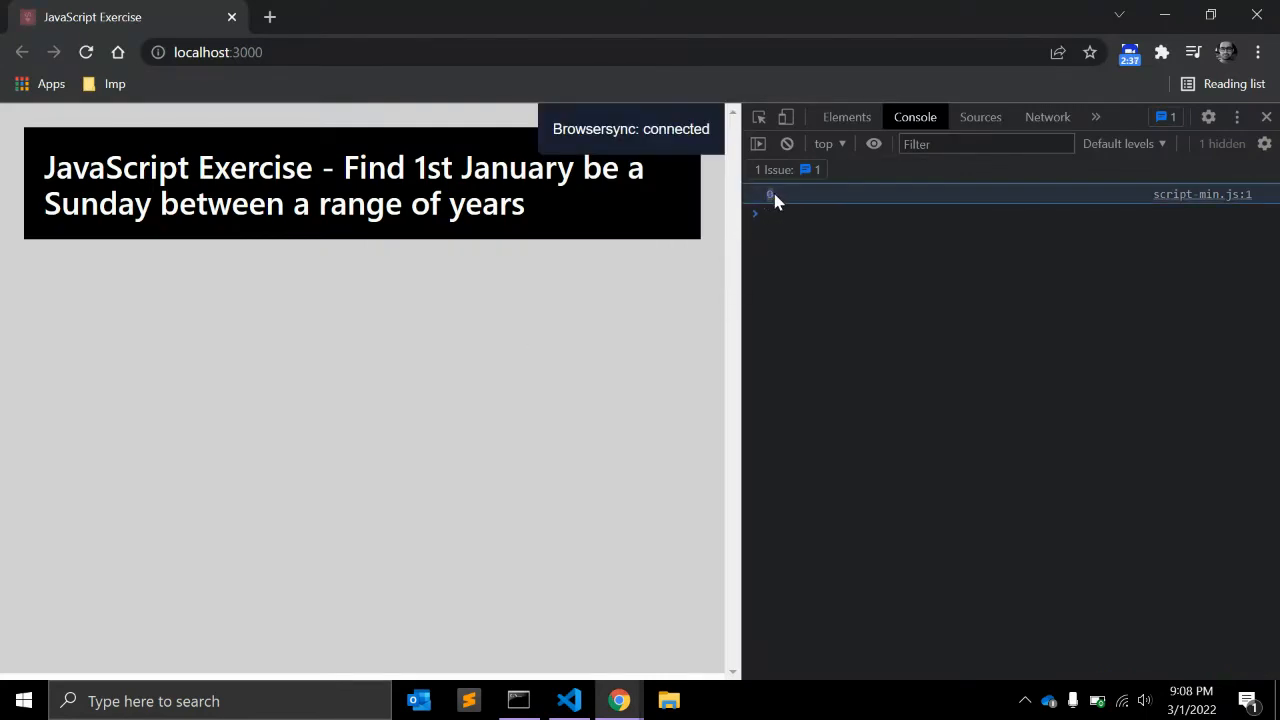
# - Read the 0 weekday printed in the console, then select the log call to rework it
pyautogui.click(568, 700)
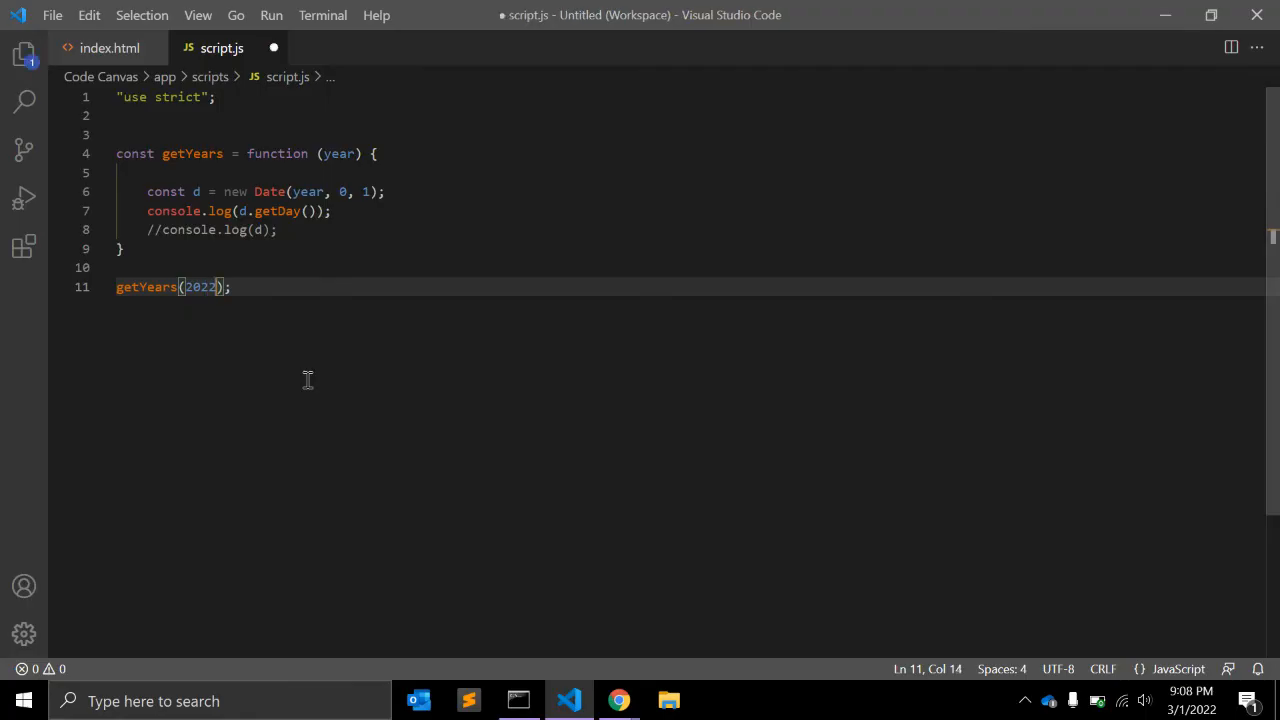
pyautogui.click(618, 700)
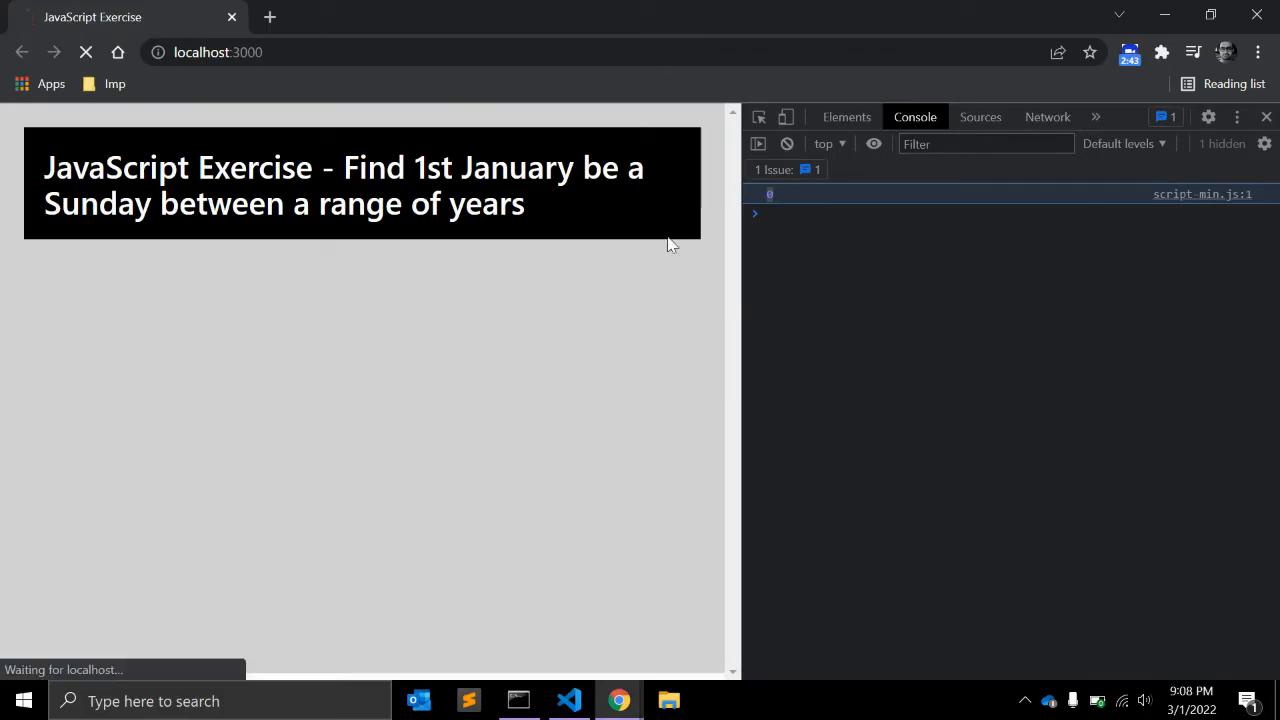
pyautogui.click(568, 700)
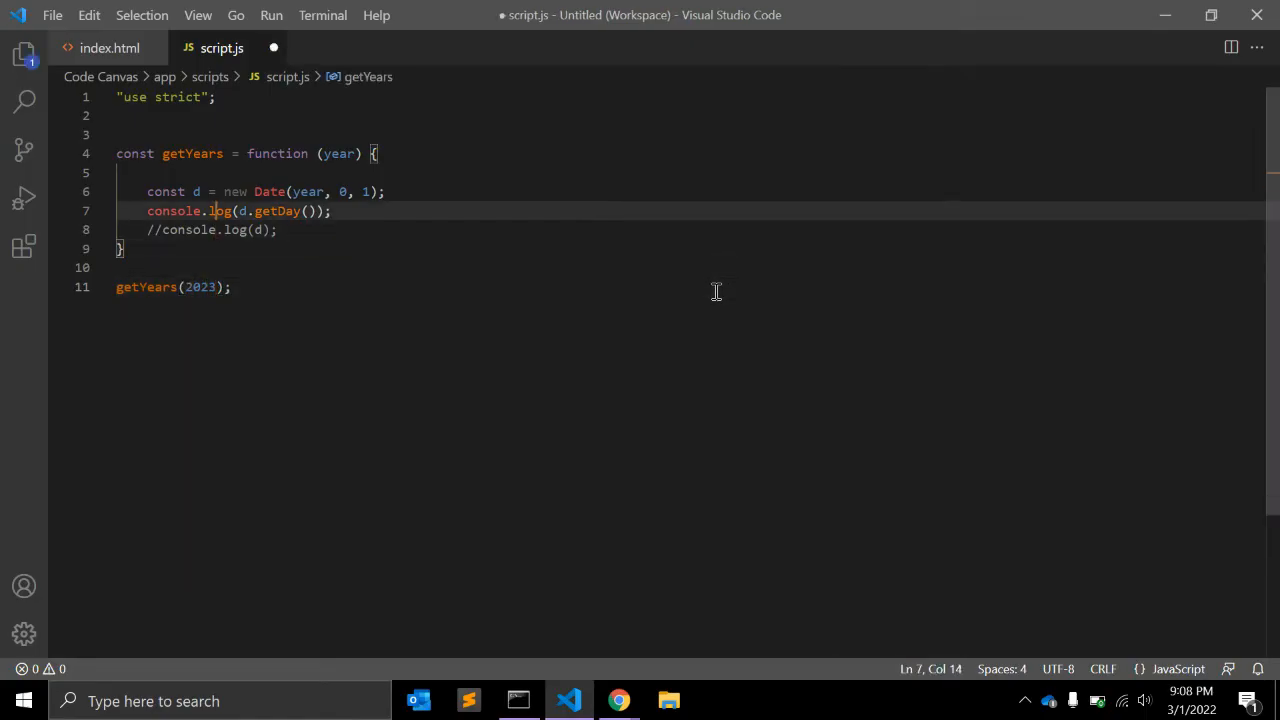
pyautogui.doubleClick(172, 212)
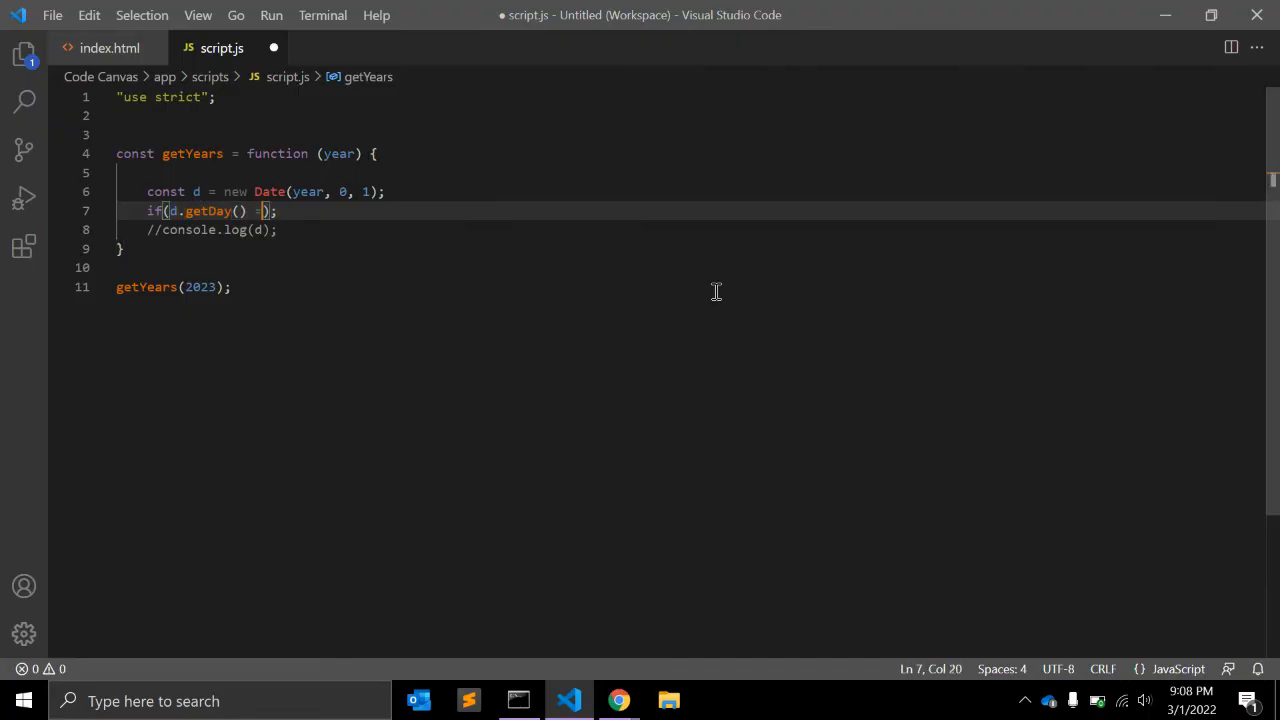
# - Wrap the log in if (d.getDay() === 0) with message '1st January is being Sunday'
pyautogui.write('== 0')
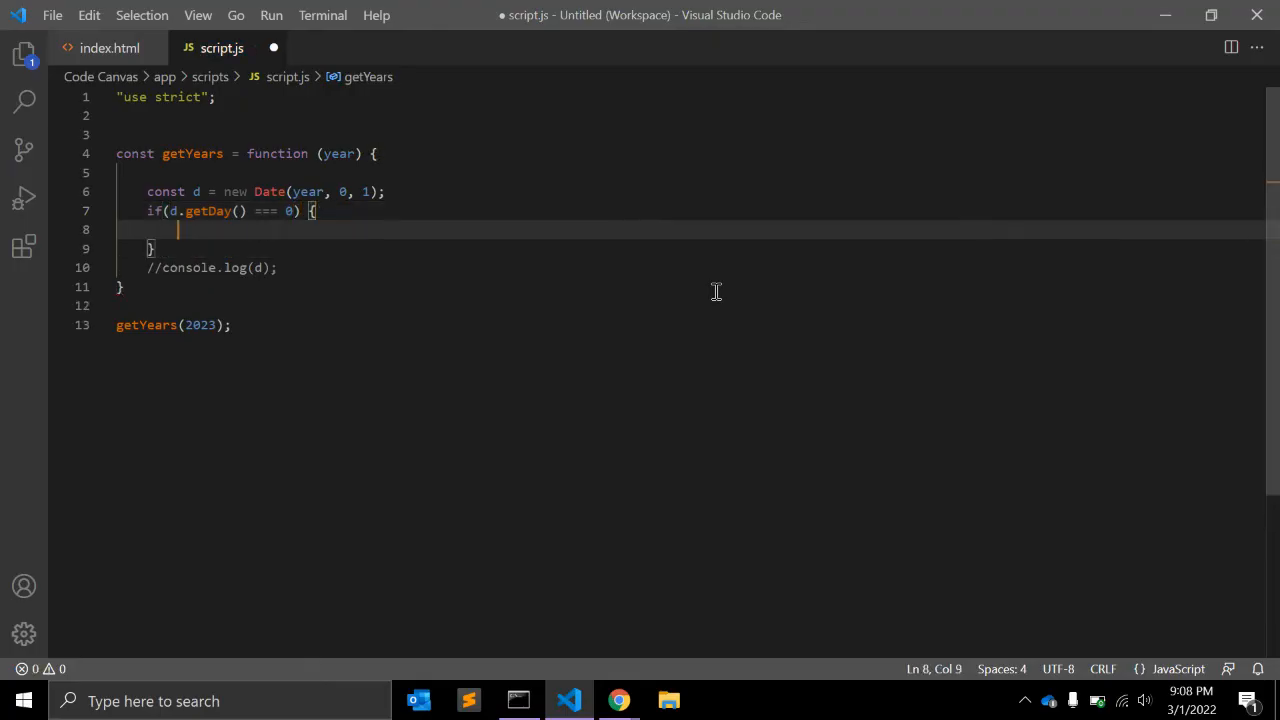
pyautogui.write("console.log('")
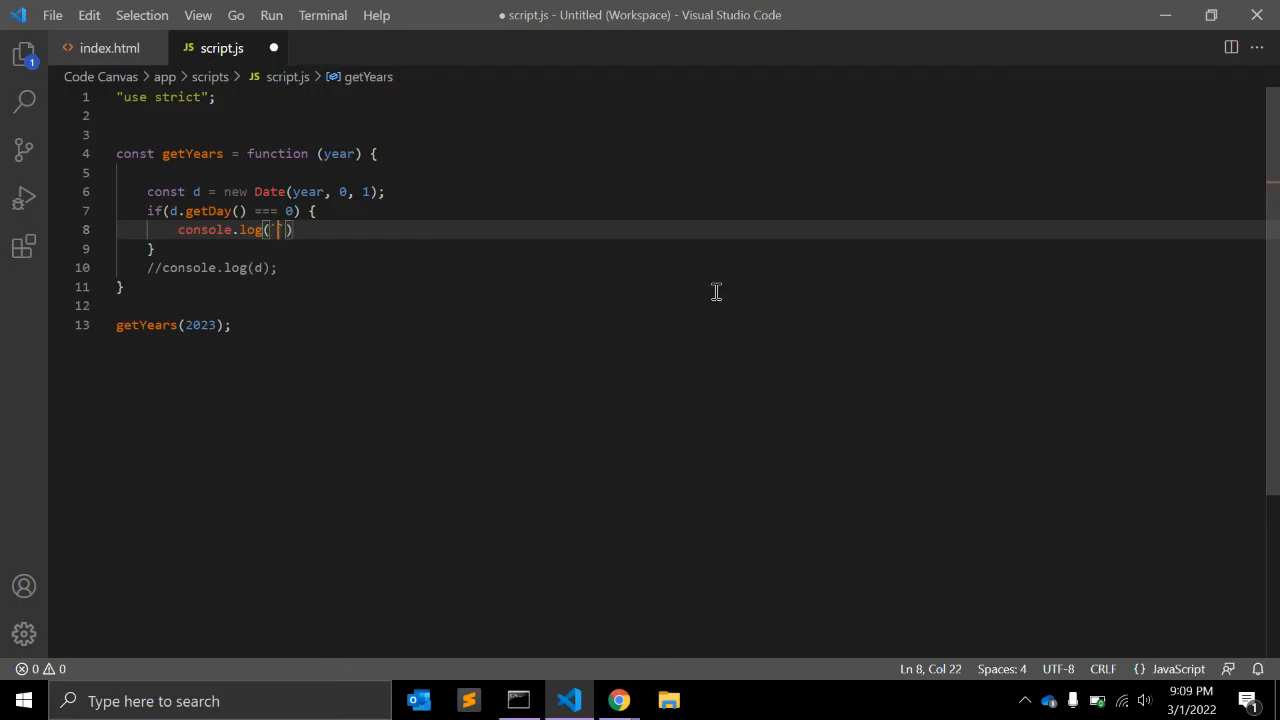
pyautogui.write('1st')
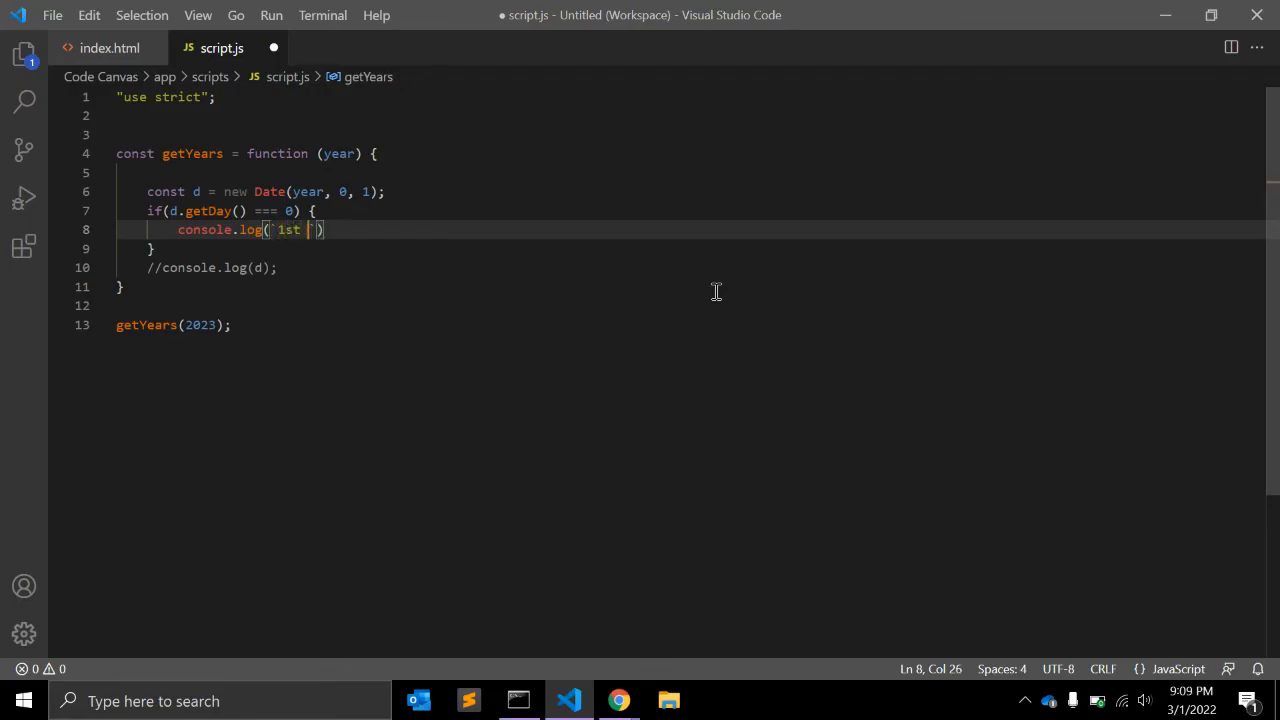
pyautogui.write('January')
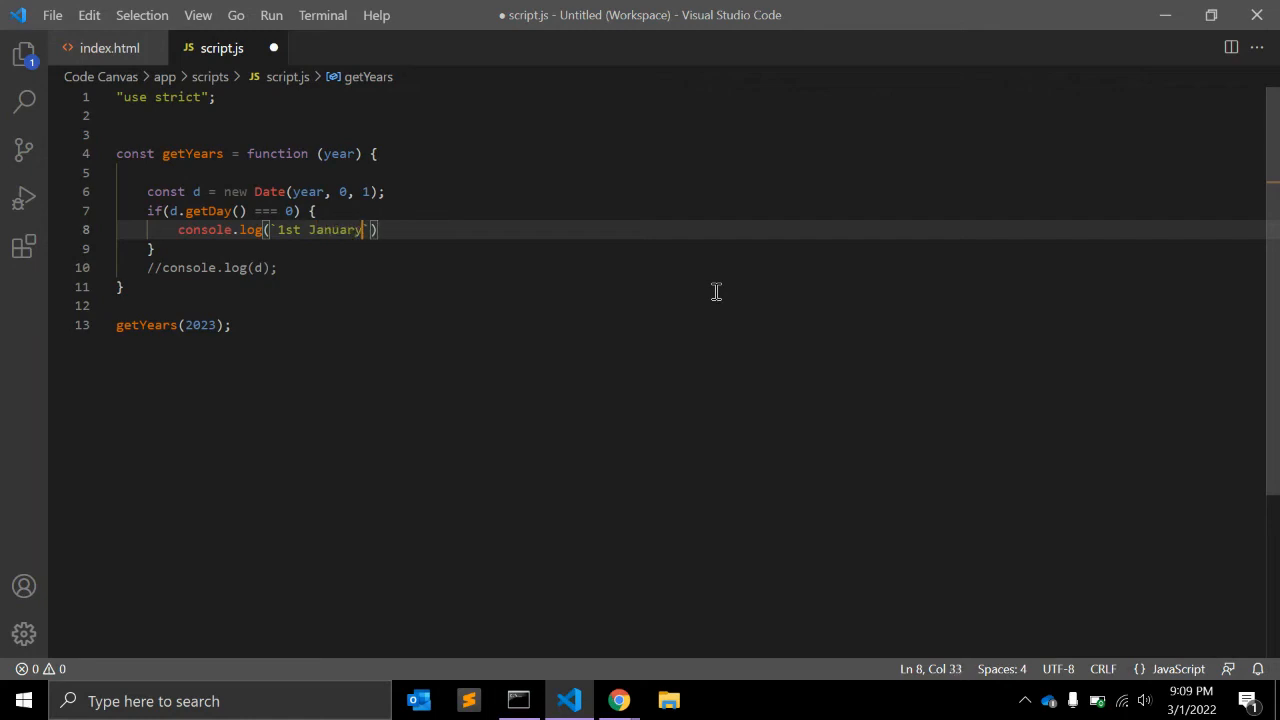
pyautogui.write('is being Sunday')
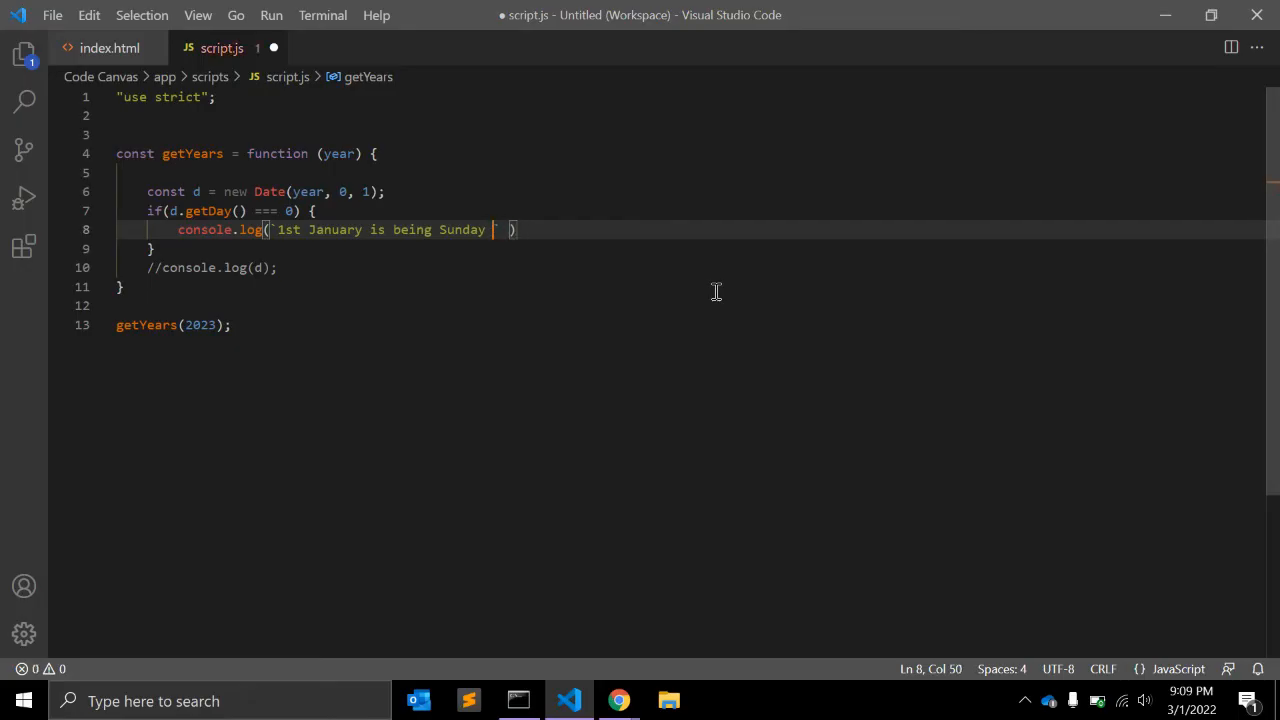
# - Append ${year} to the template message and save
pyautogui.write('${}')
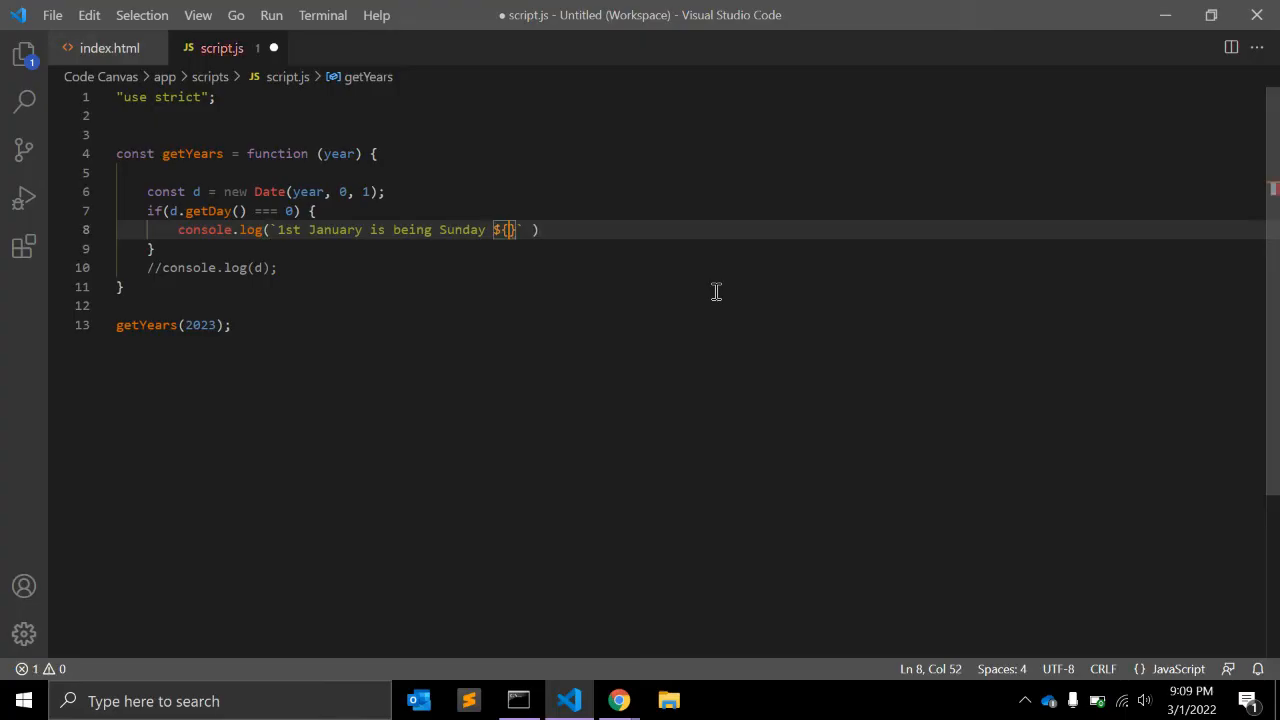
pyautogui.write('year')
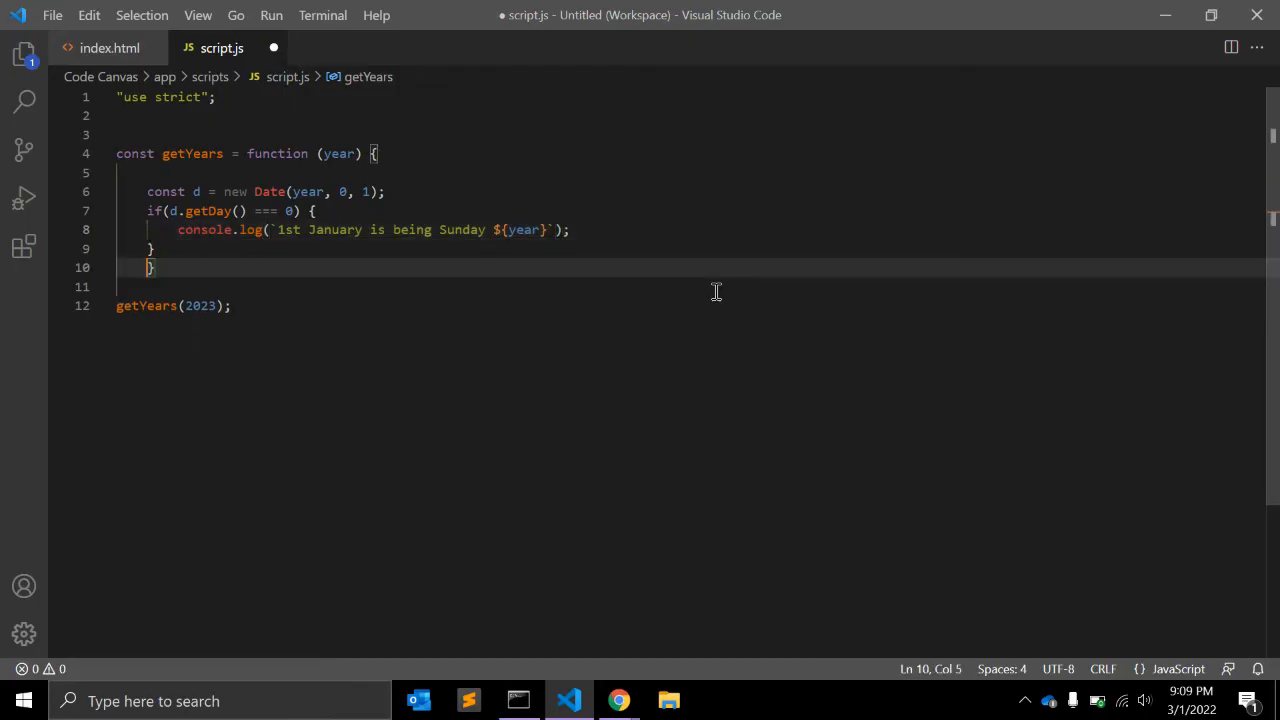
pyautogui.click(618, 700)
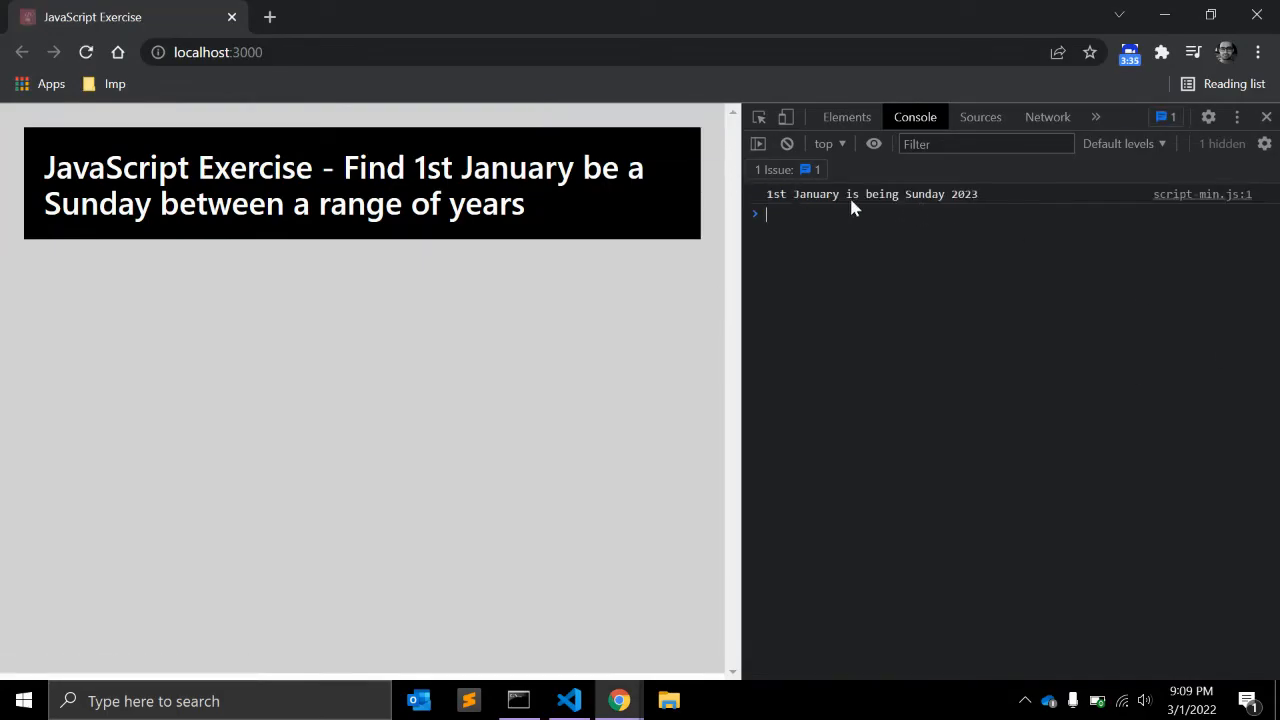
# - Confirm the console prints the Sunday 2023 message, then edit the getYears call's year
pyautogui.click(568, 700)
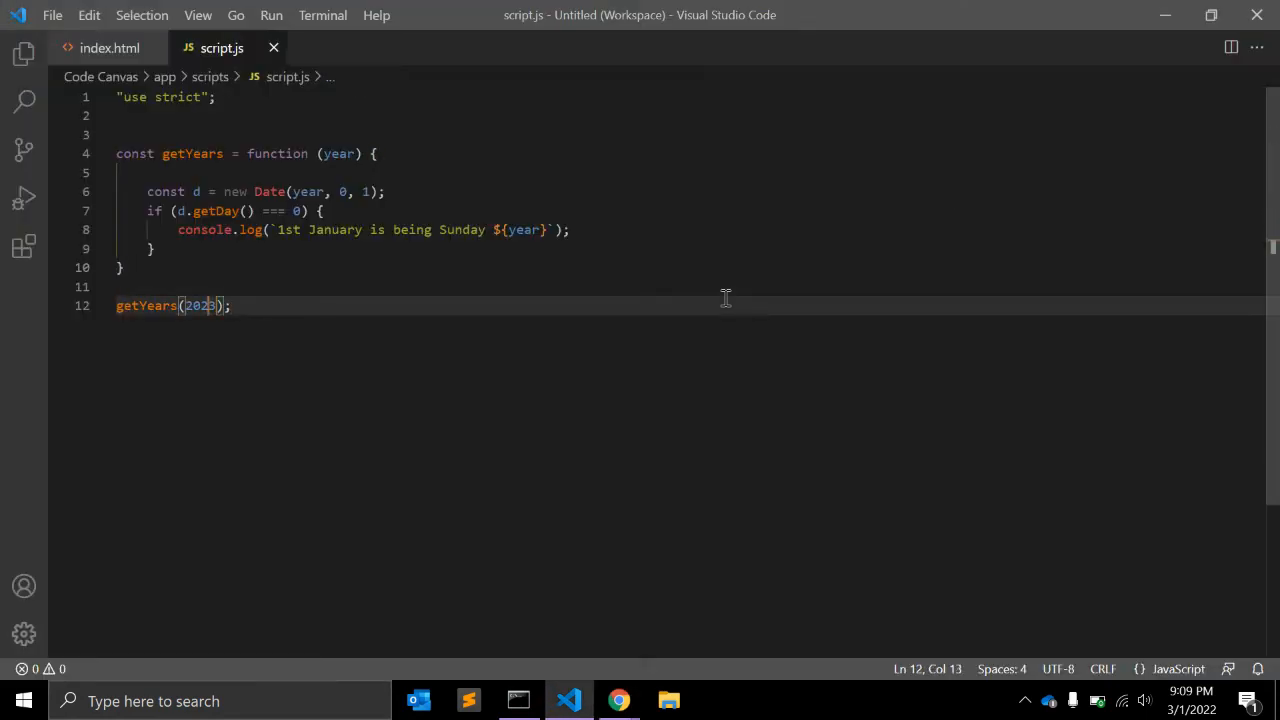
pyautogui.click(618, 700)
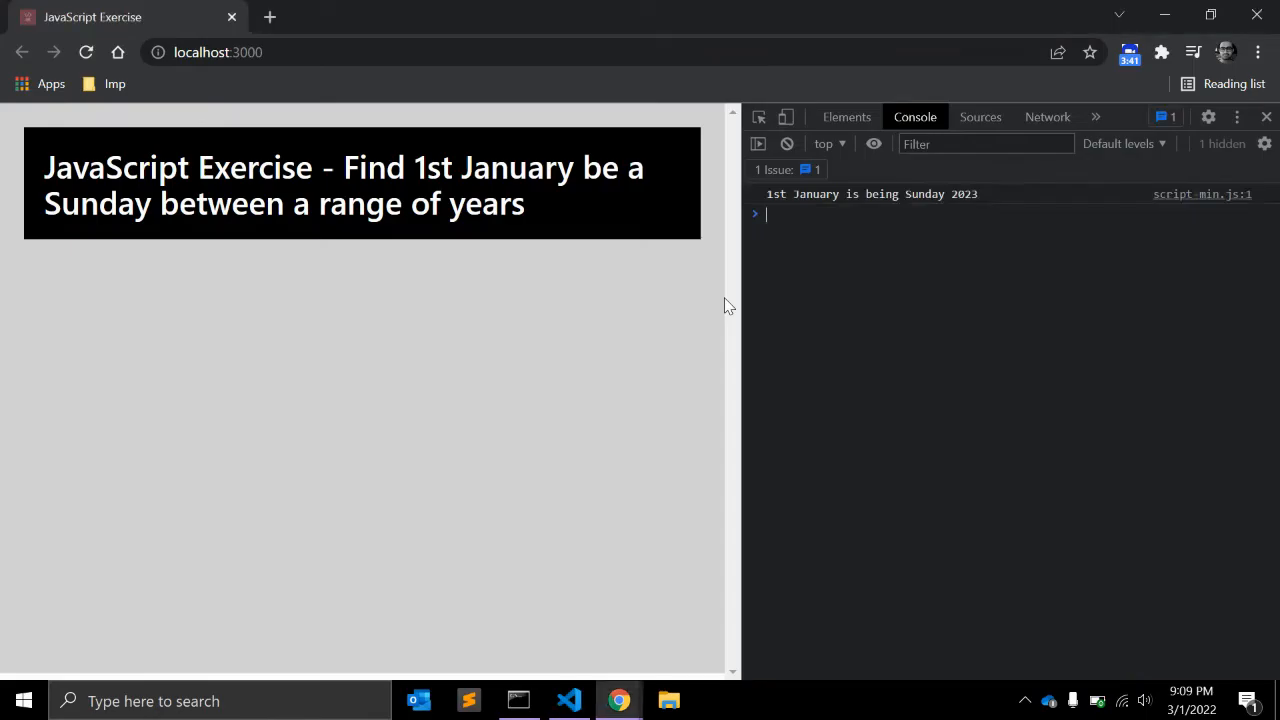
pyautogui.click(568, 700)
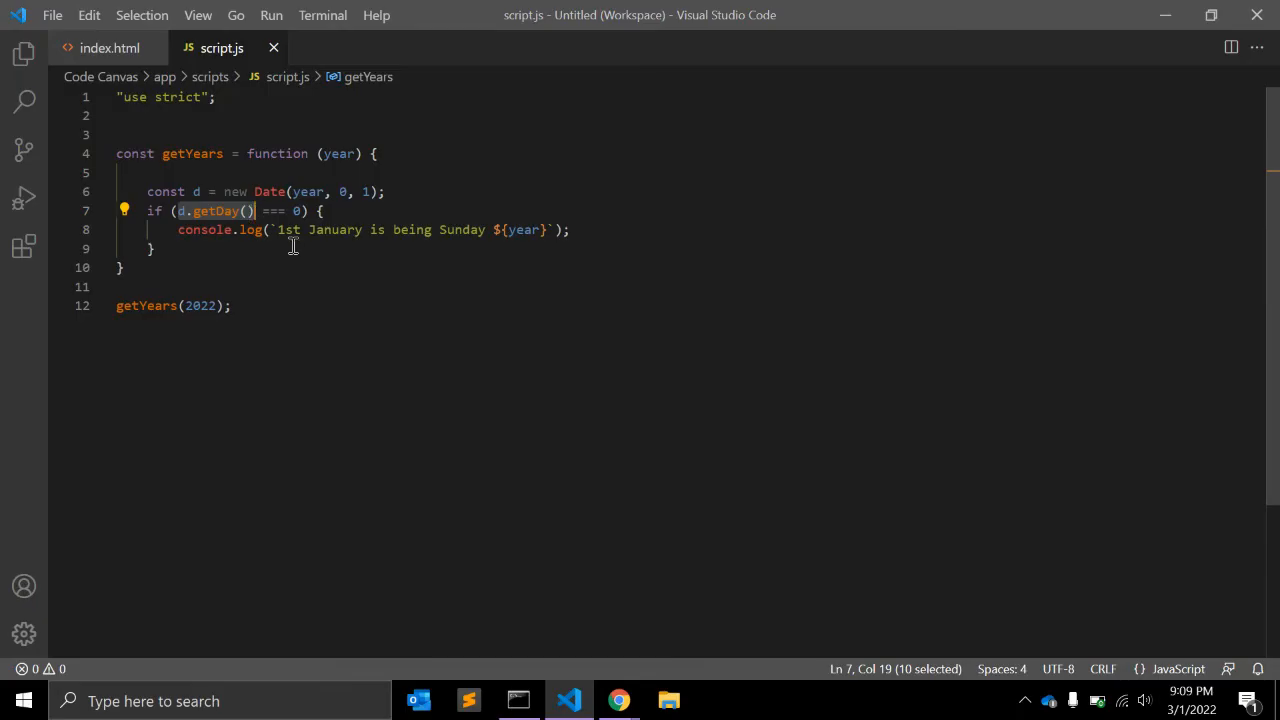
pyautogui.click(152, 248)
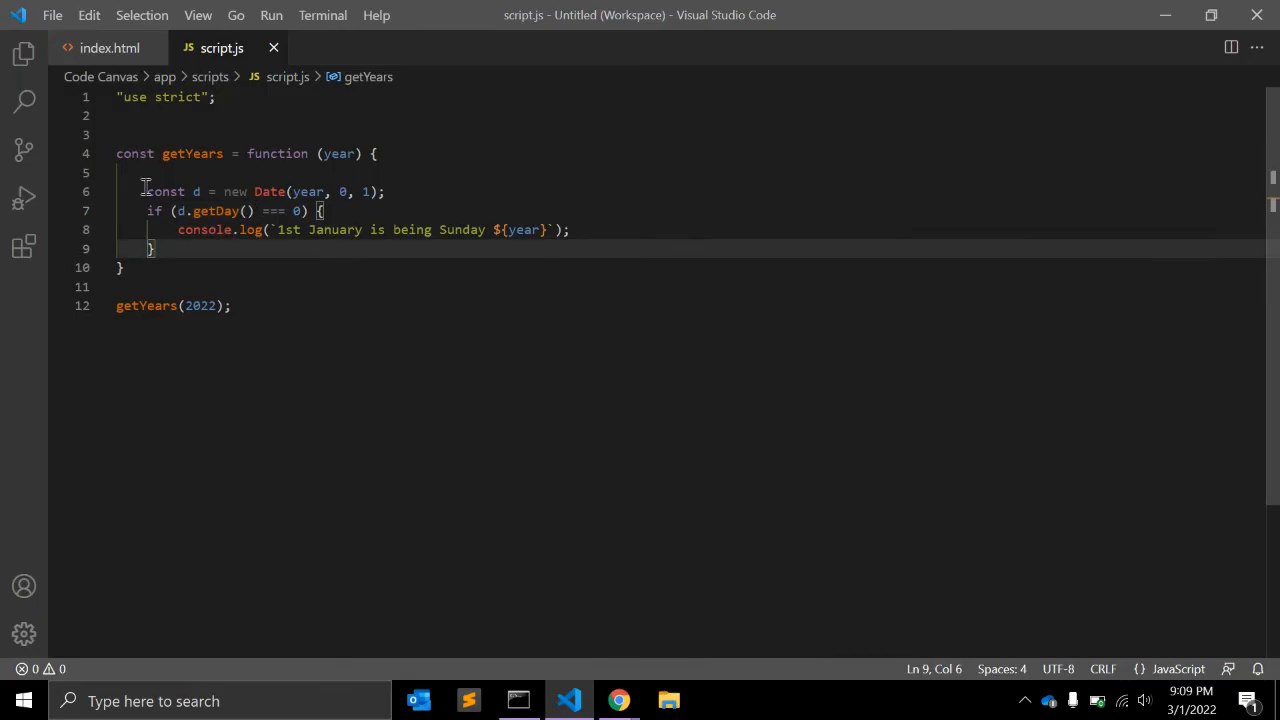
pyautogui.moveTo(144, 192); pyautogui.dragTo(156, 248)
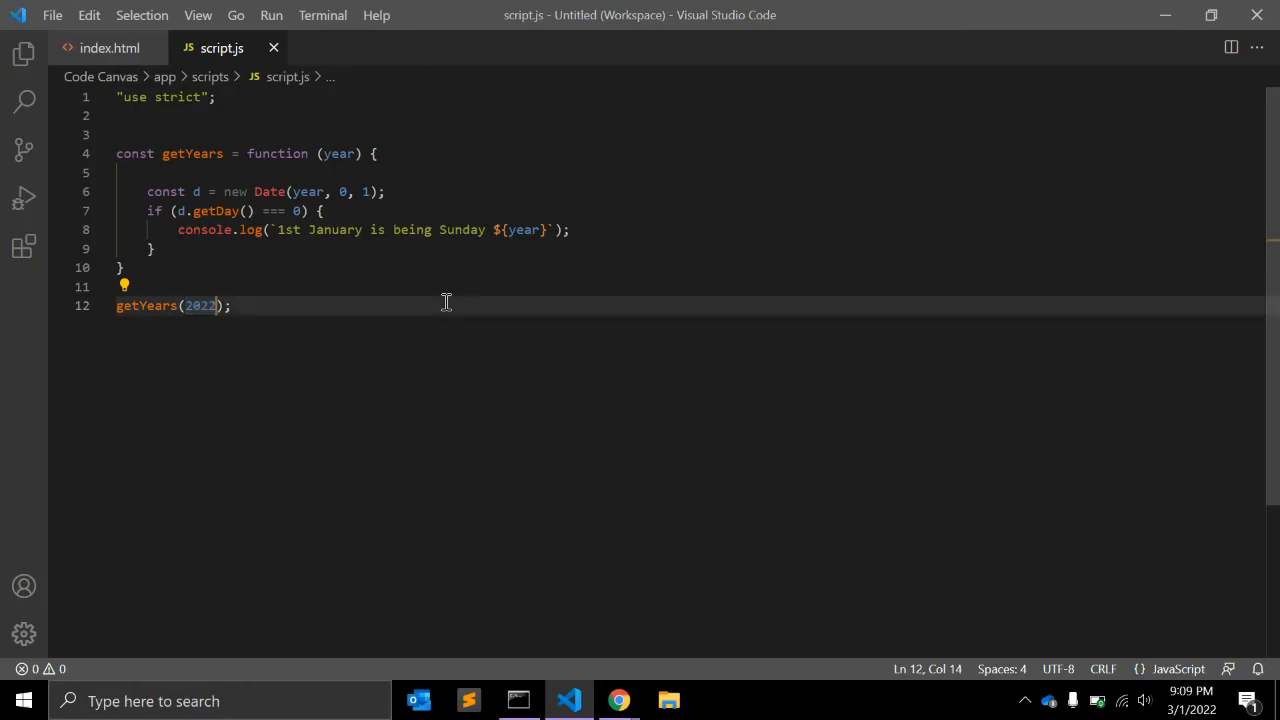
# - Call getYears(2000, 2050) and add an endyear parameter to the function
pyautogui.write('2020')
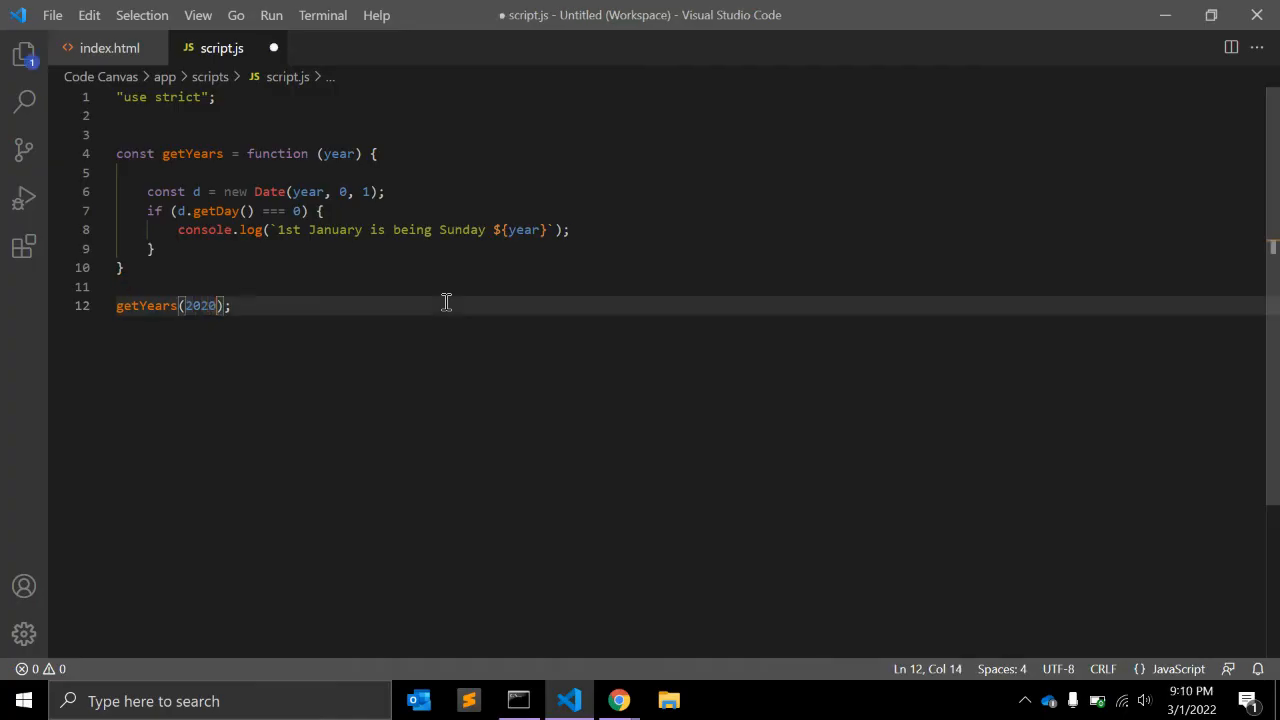
pyautogui.write('2000')
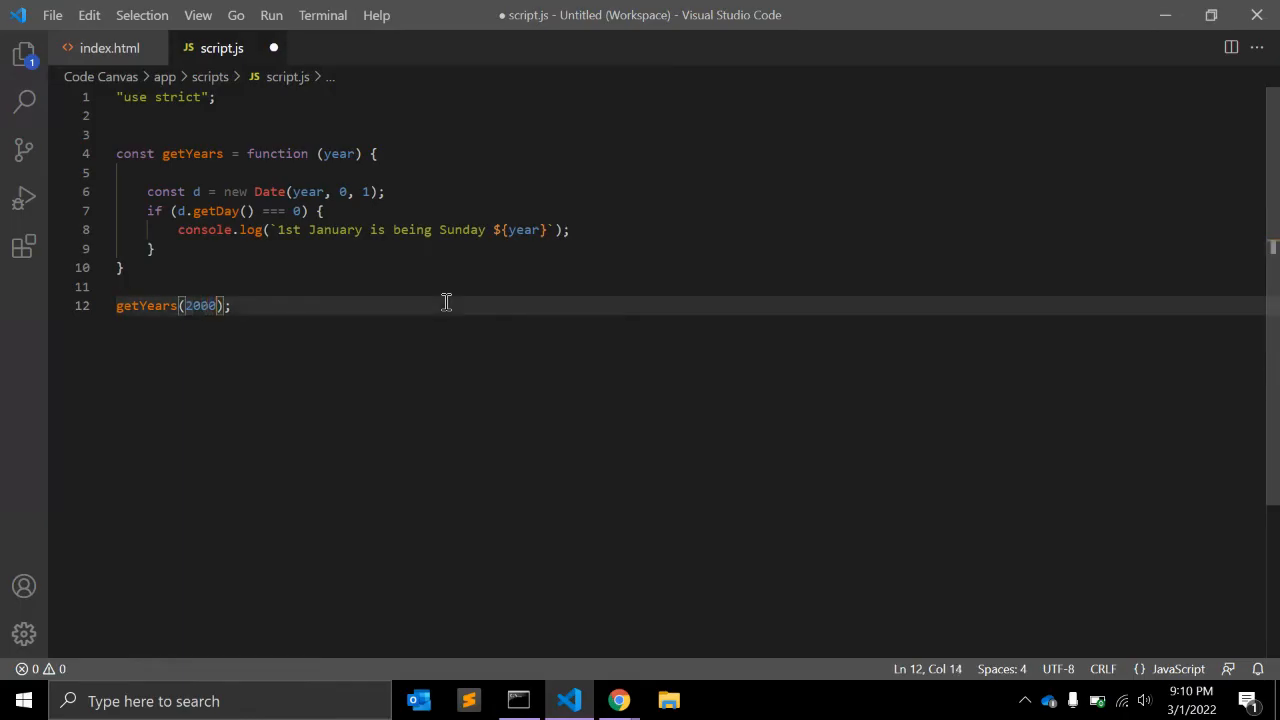
pyautogui.write(', 205')
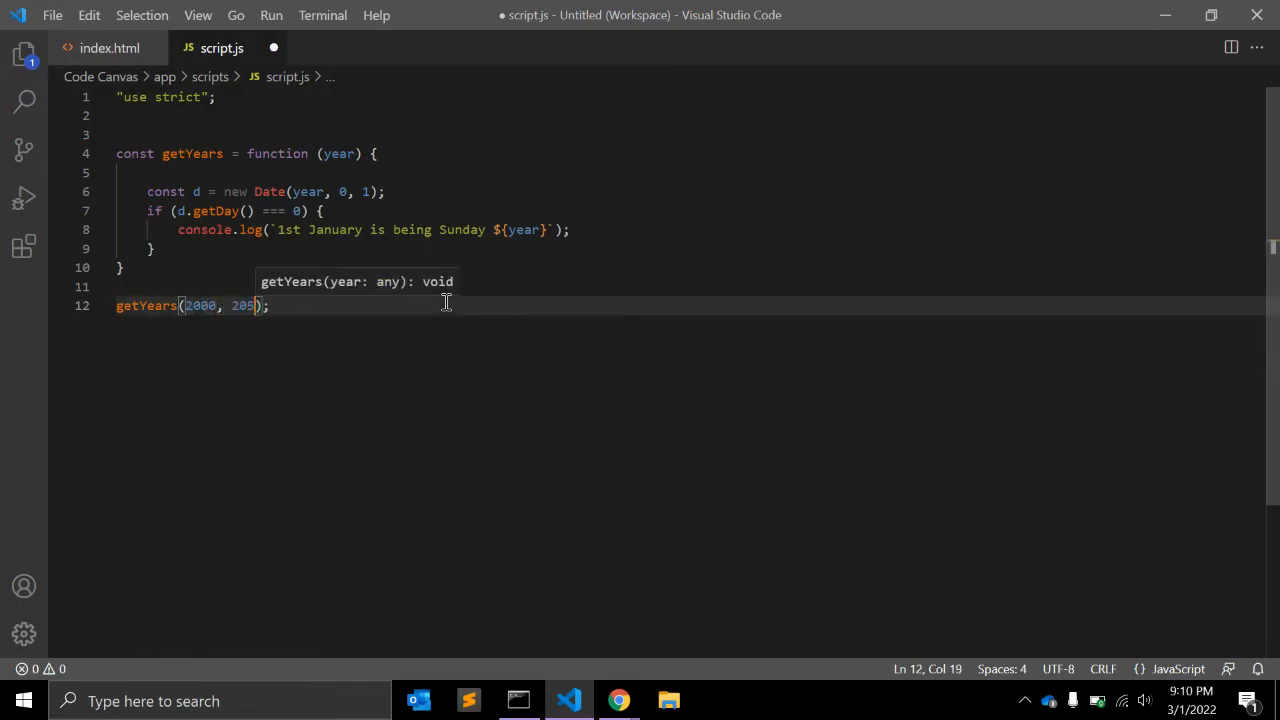
pyautogui.write('0')
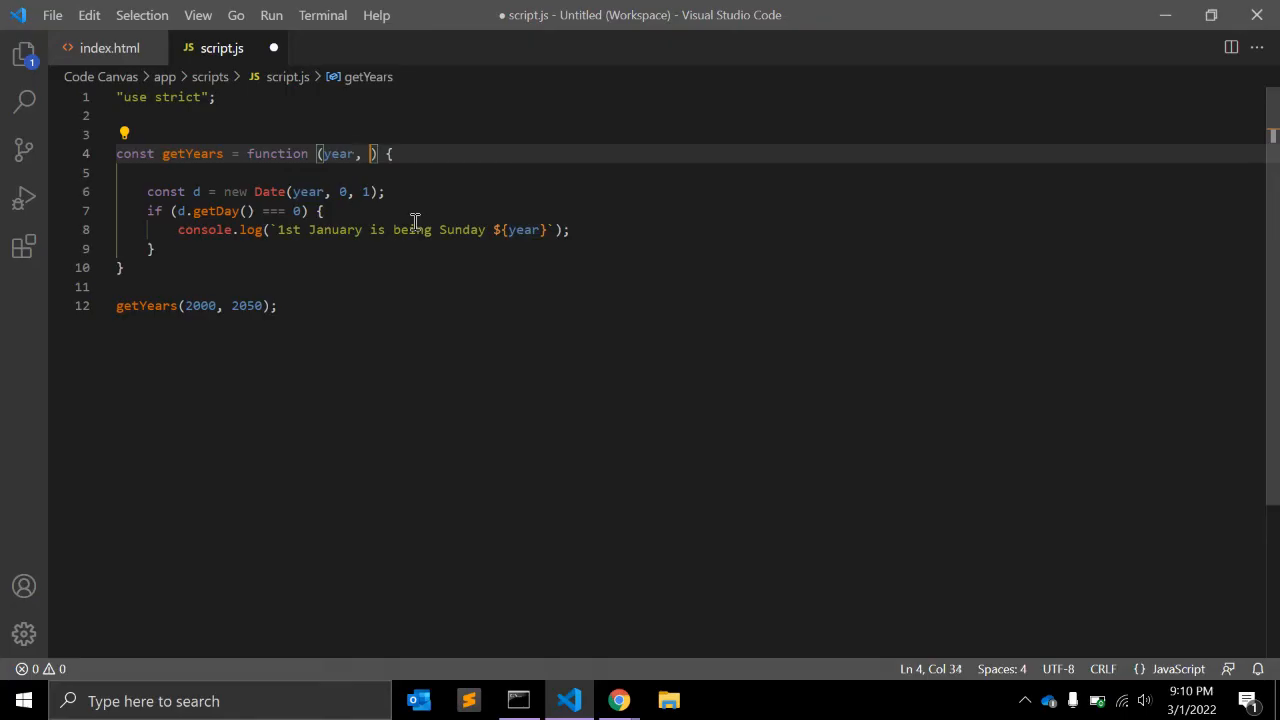
pyautogui.write('endye')
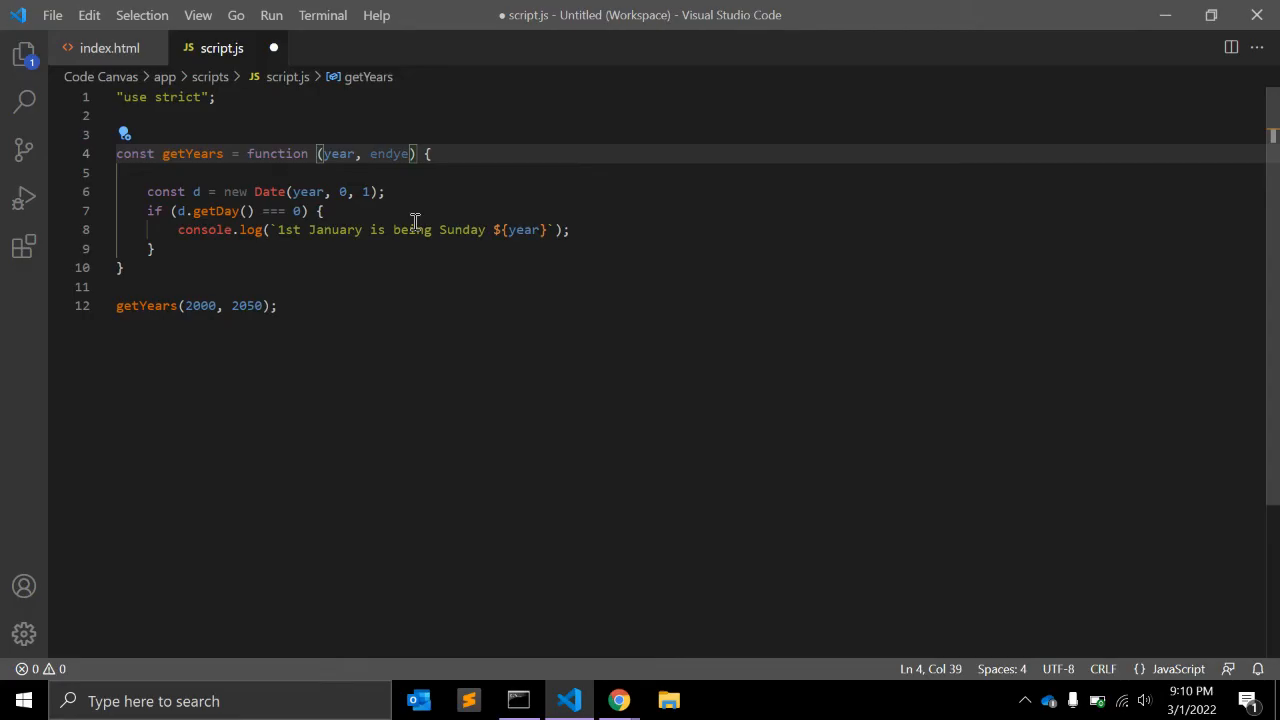
pyautogui.doubleClick(388, 152)
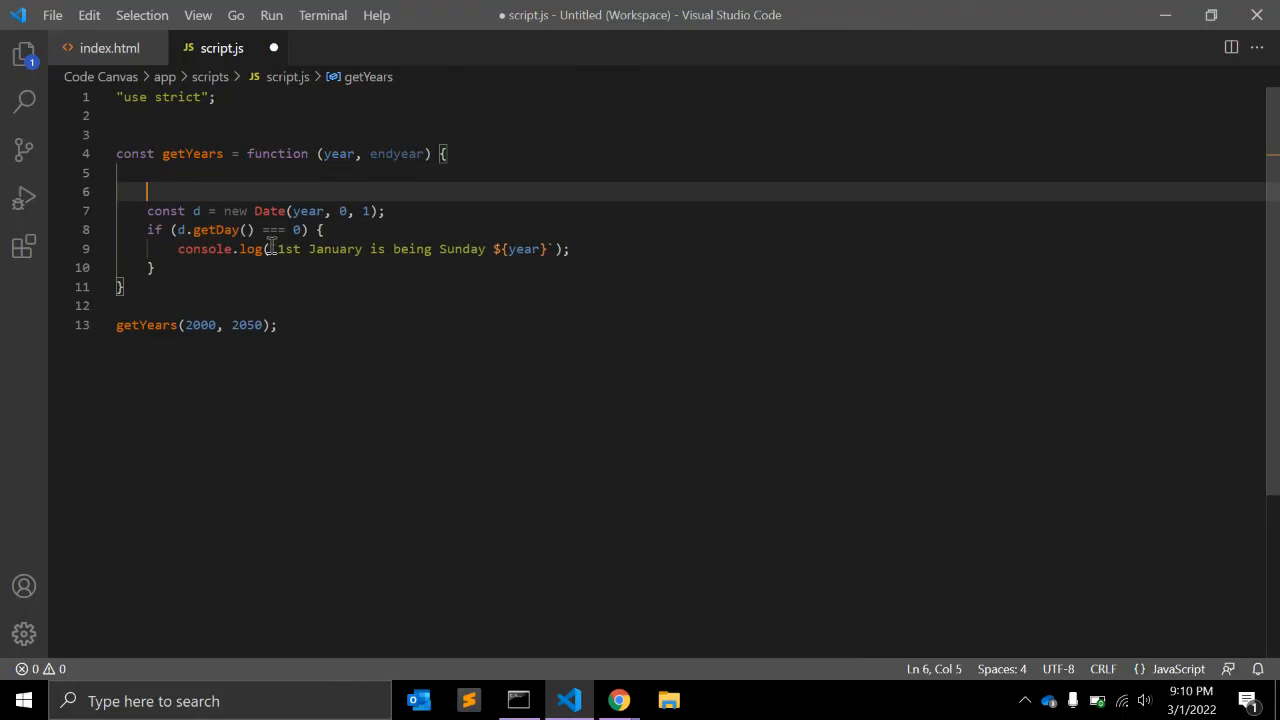
# - Write for (var year; year <= endyear; year++) above the Date check
pyautogui.write('for()')
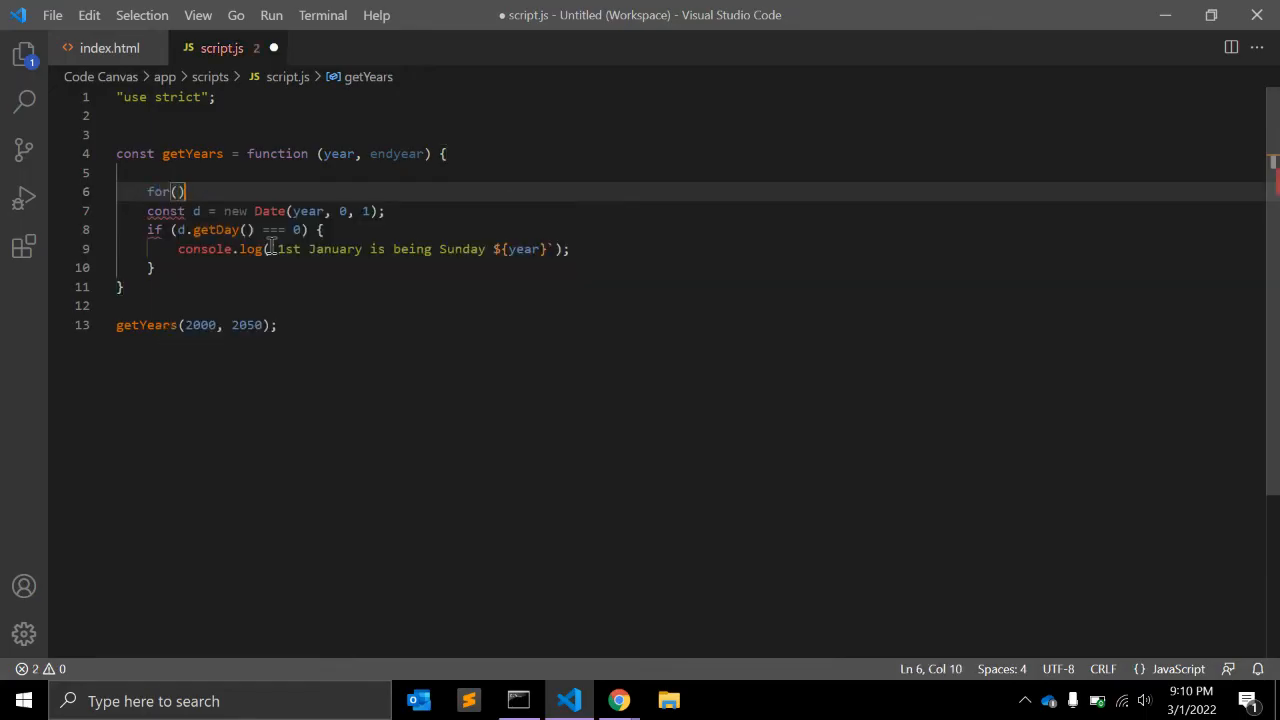
pyautogui.press('Backspace')
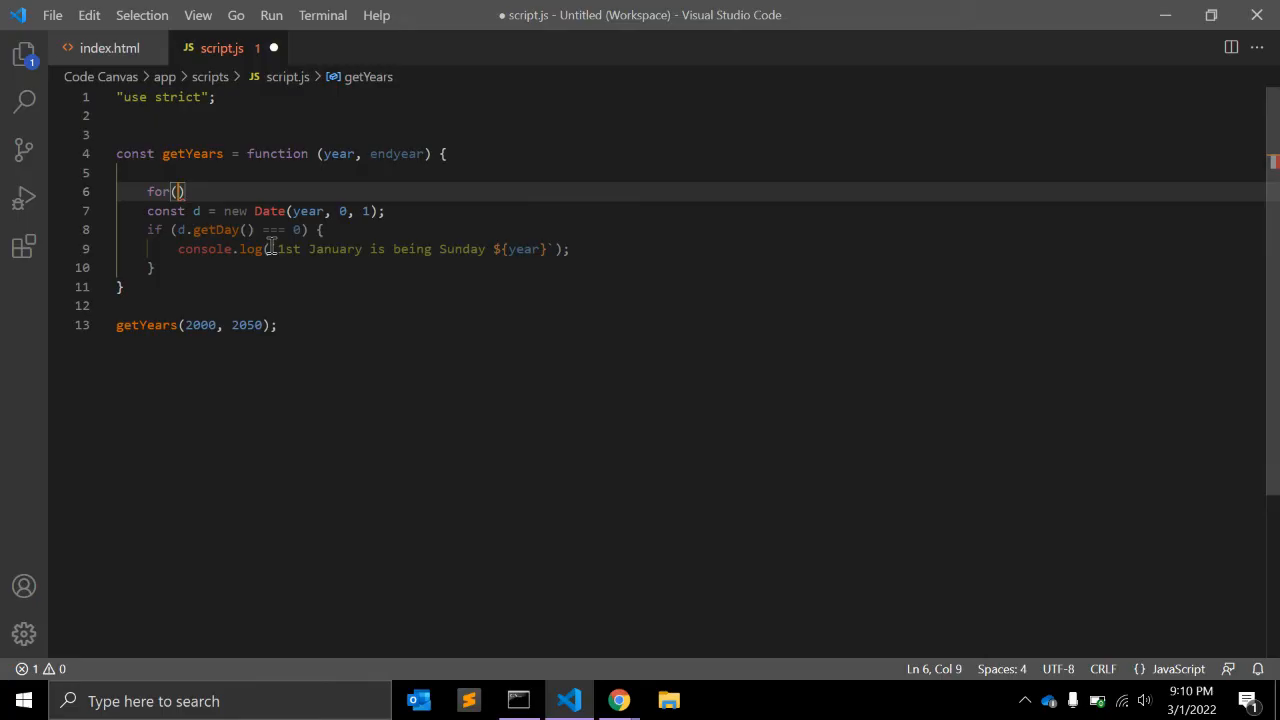
pyautogui.write('var')
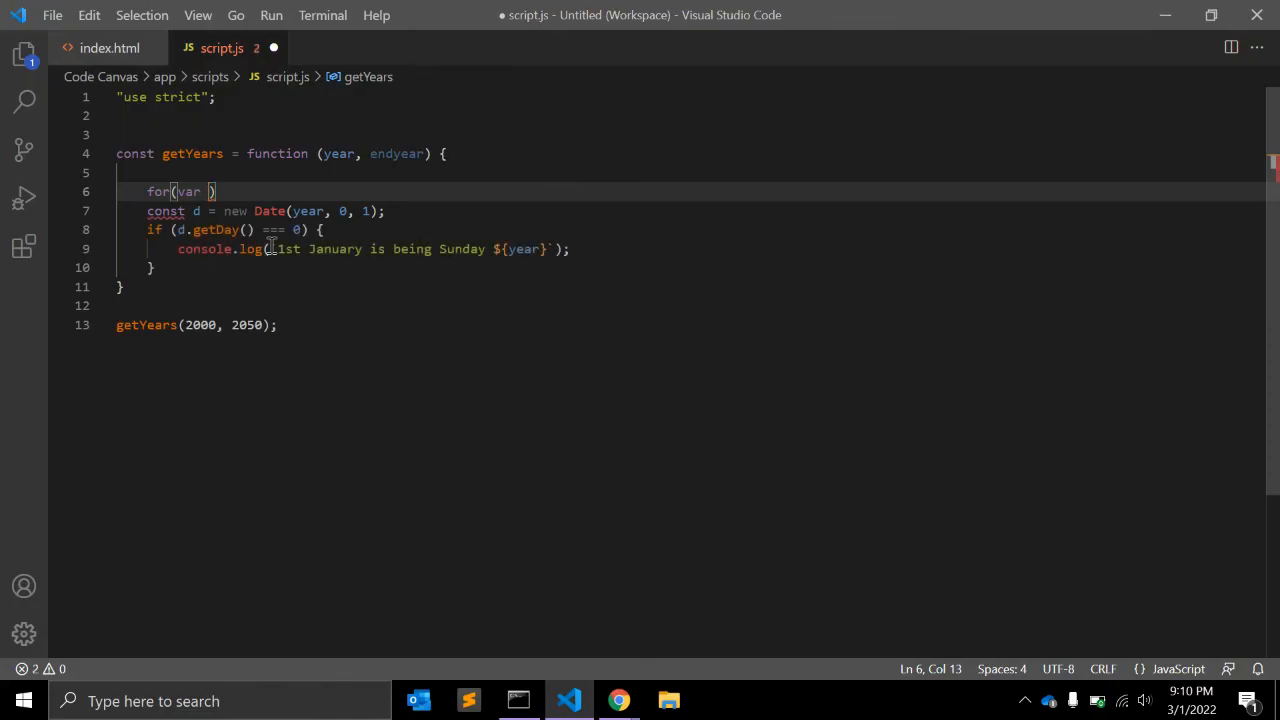
pyautogui.write('year')
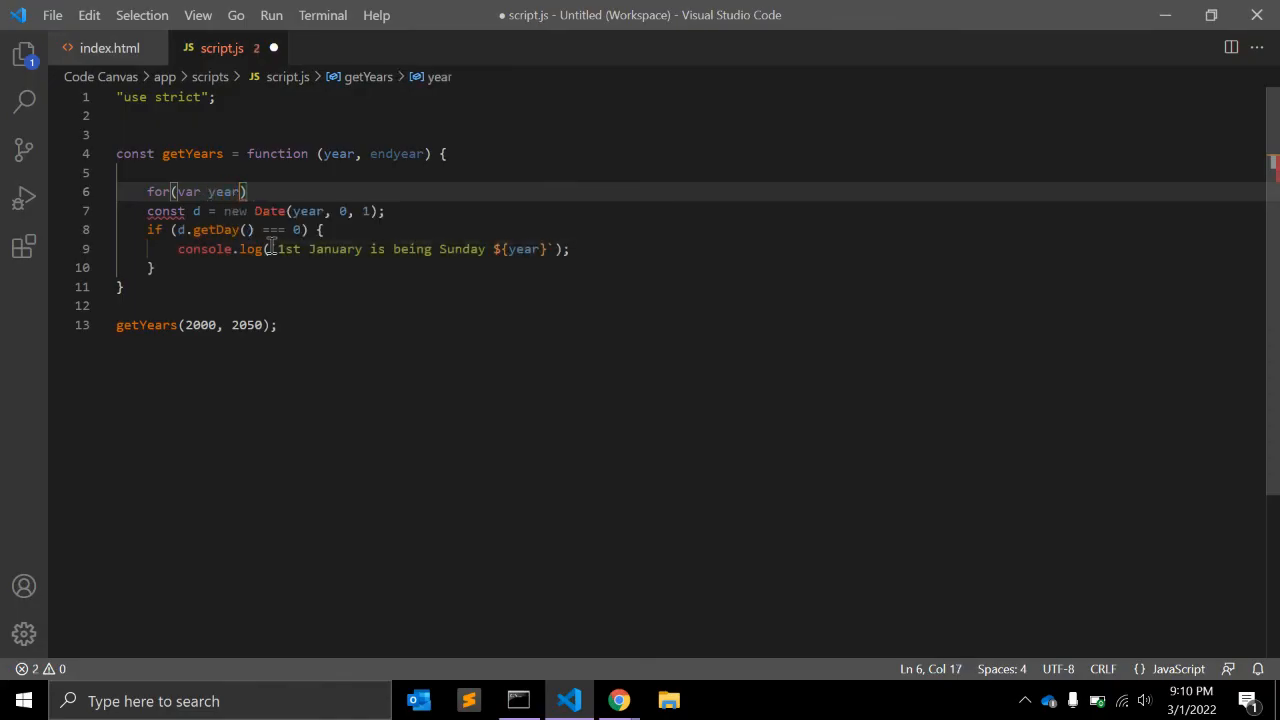
pyautogui.write(';')
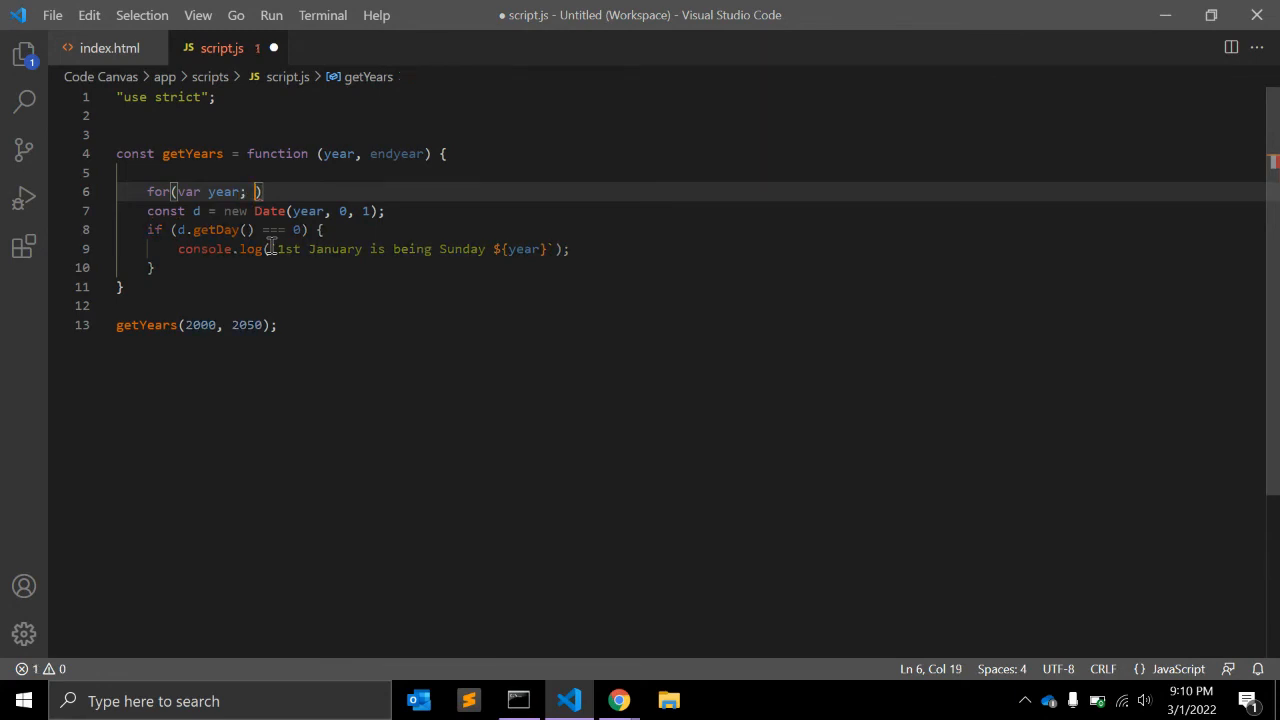
pyautogui.write('year')
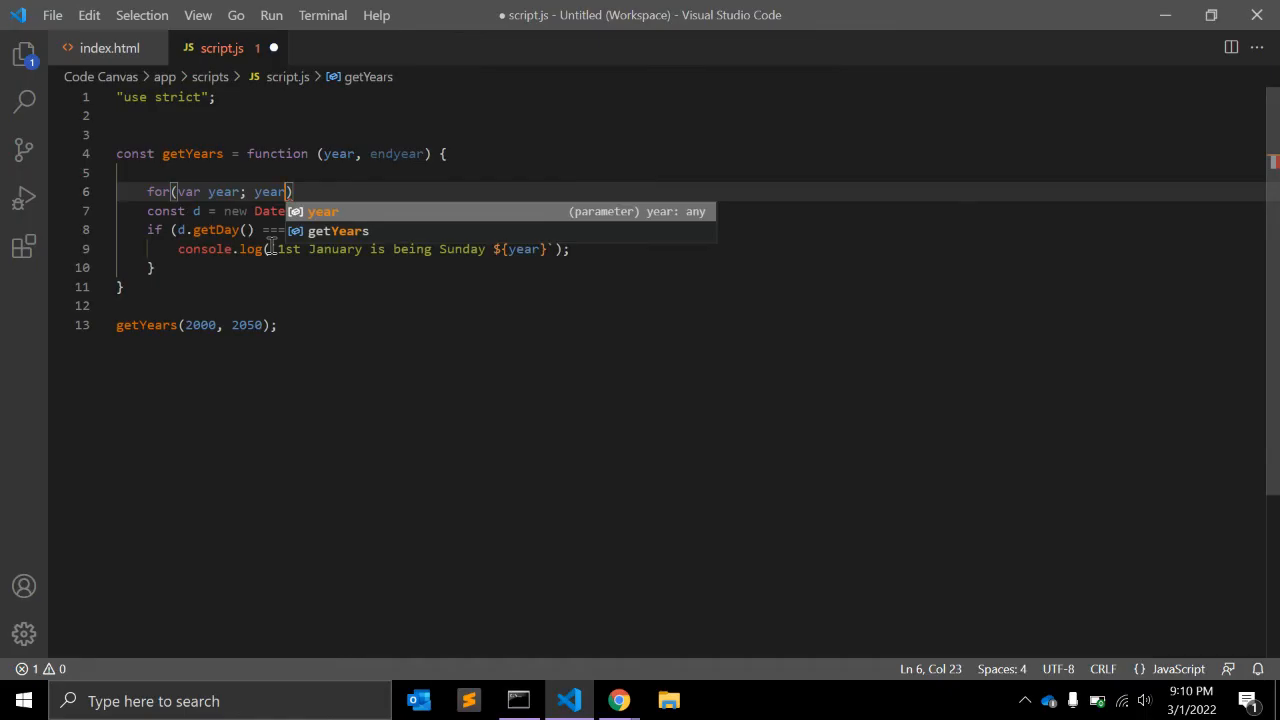
pyautogui.write('<=endyear')
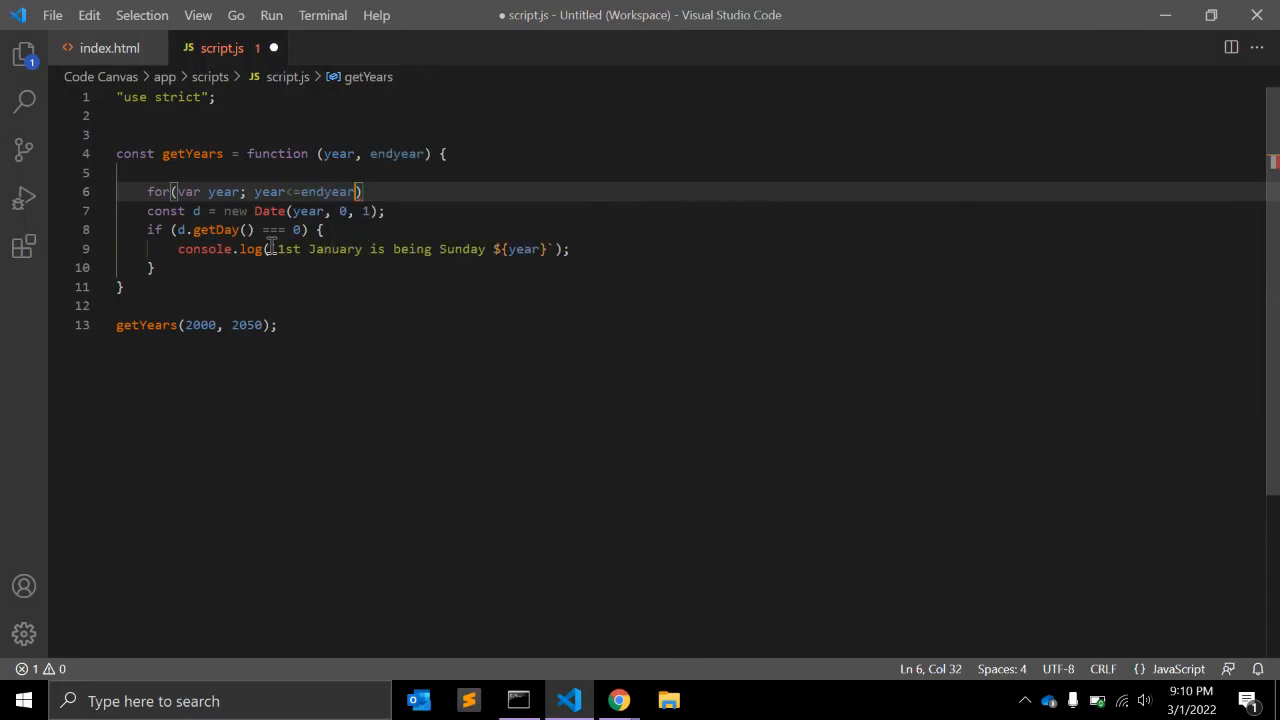
pyautogui.write('; year')
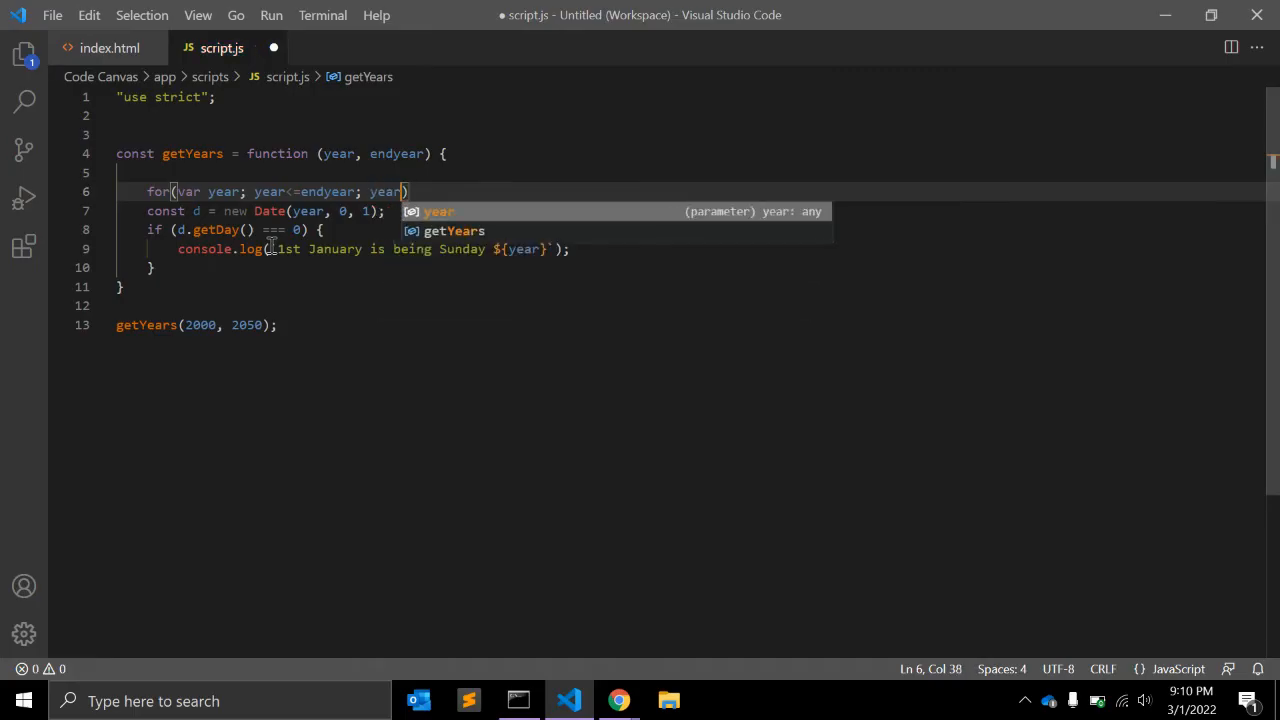
pyautogui.write('++')
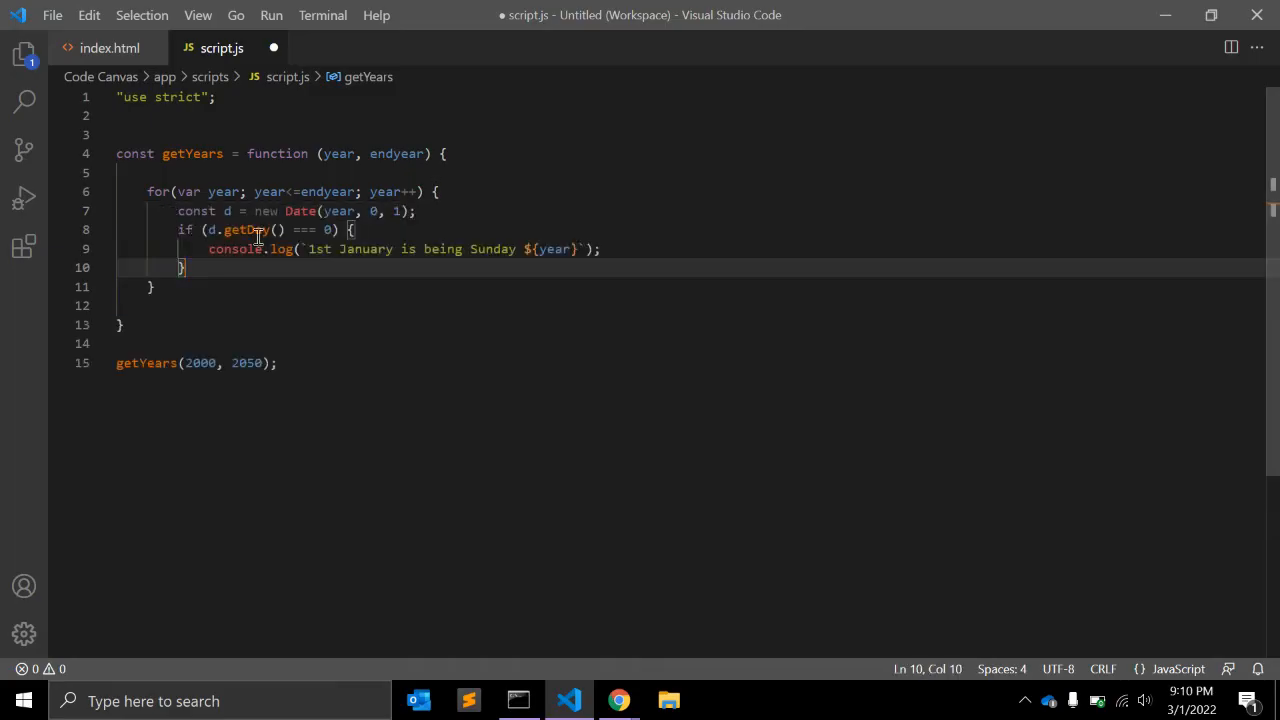
# - Inspect year's uses in the loop and save so the console lists Sunday years 2006–2045
pyautogui.doubleClick(222, 192)
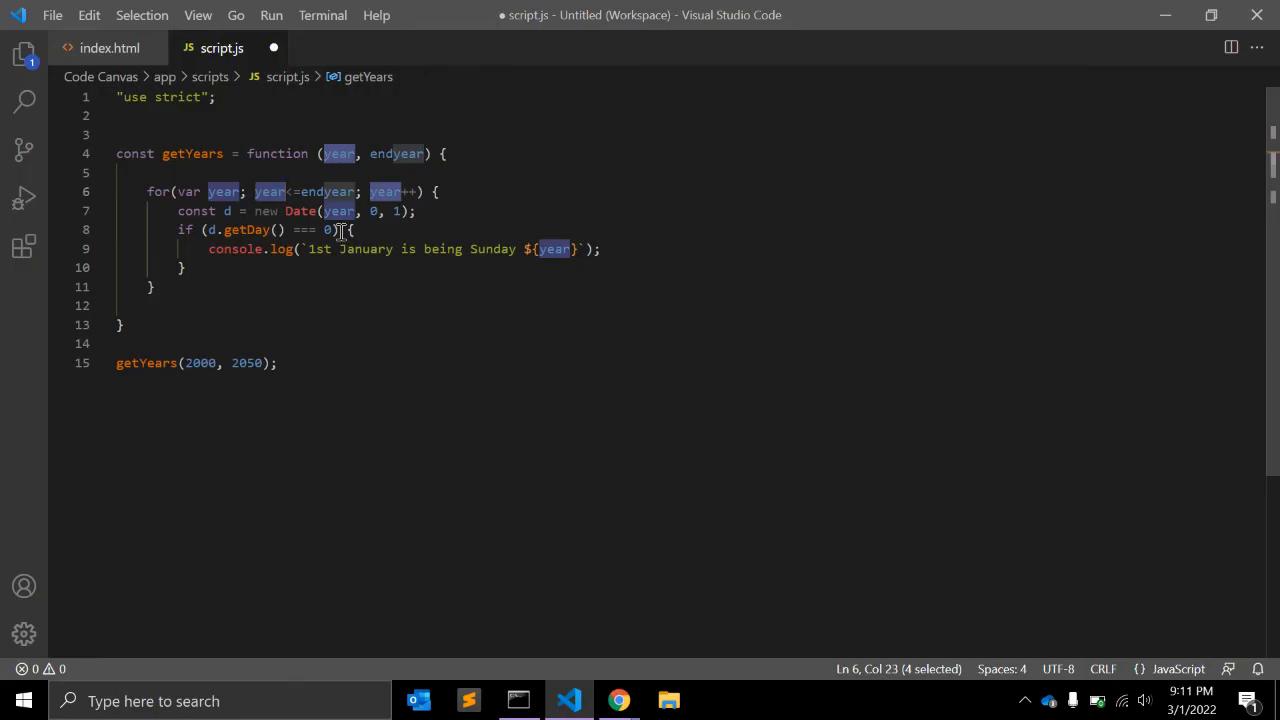
pyautogui.moveTo(370, 212)
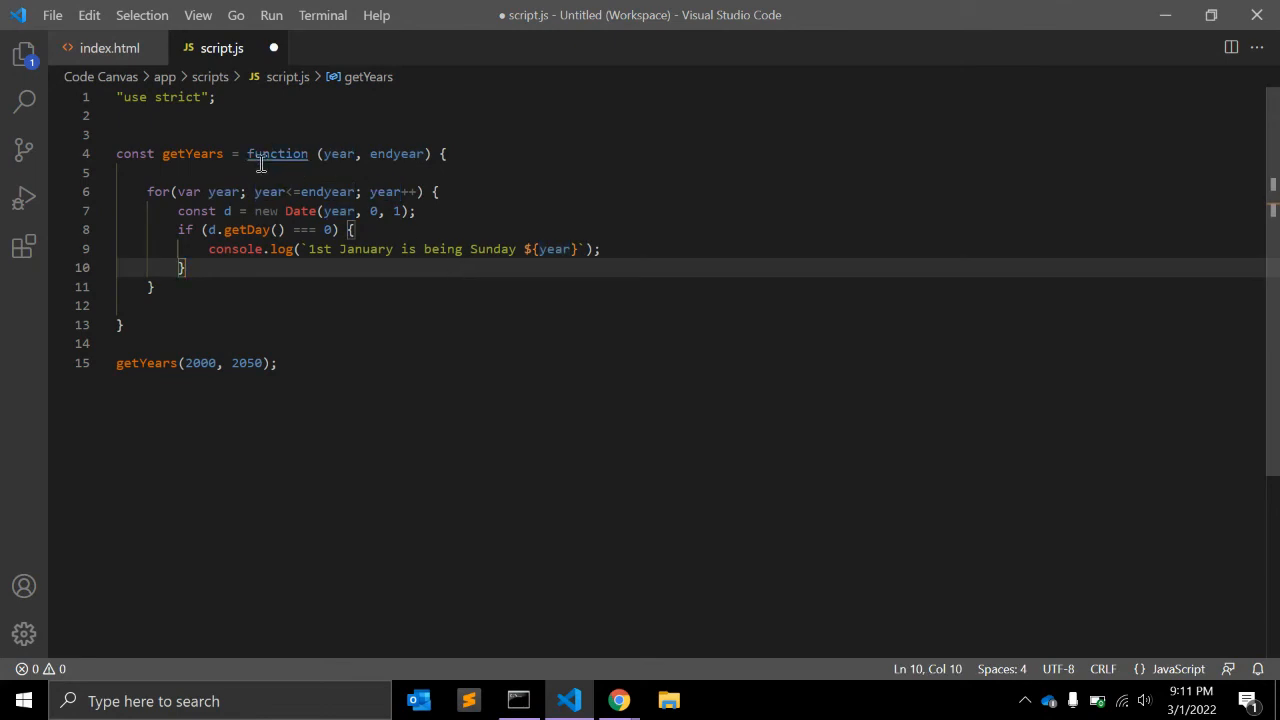
pyautogui.click(618, 700)
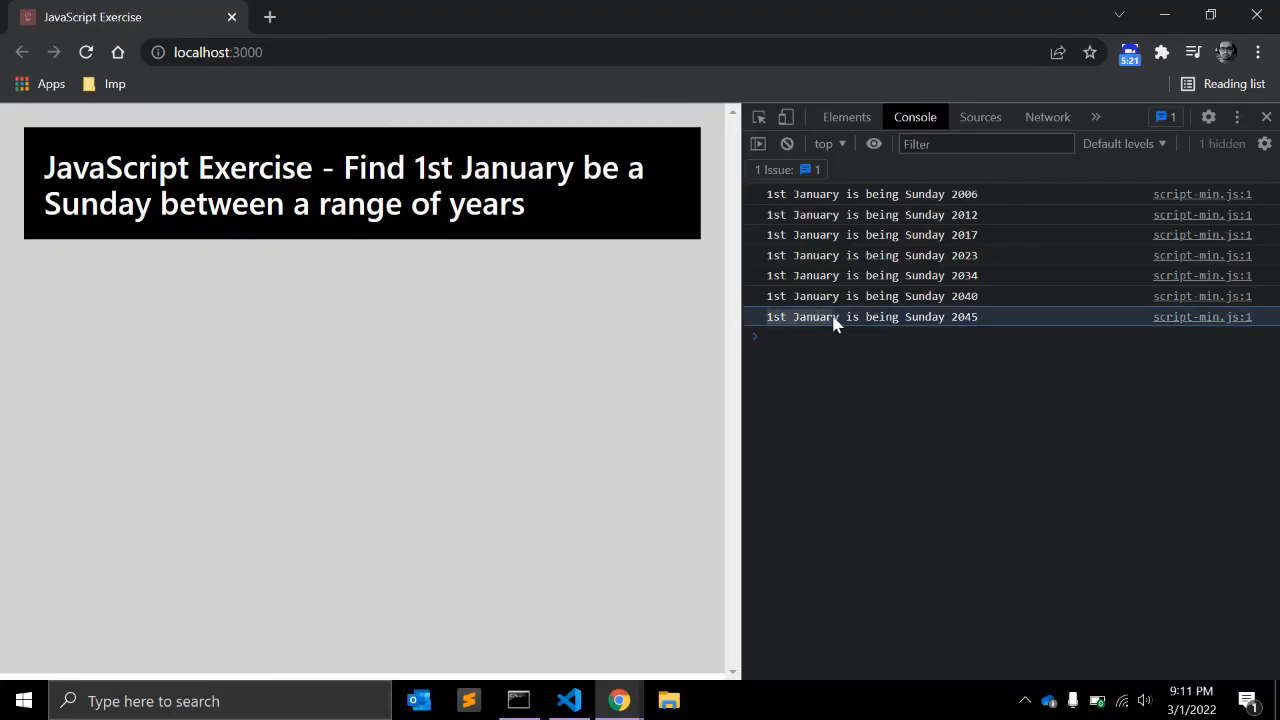
pyautogui.moveTo(980, 224)
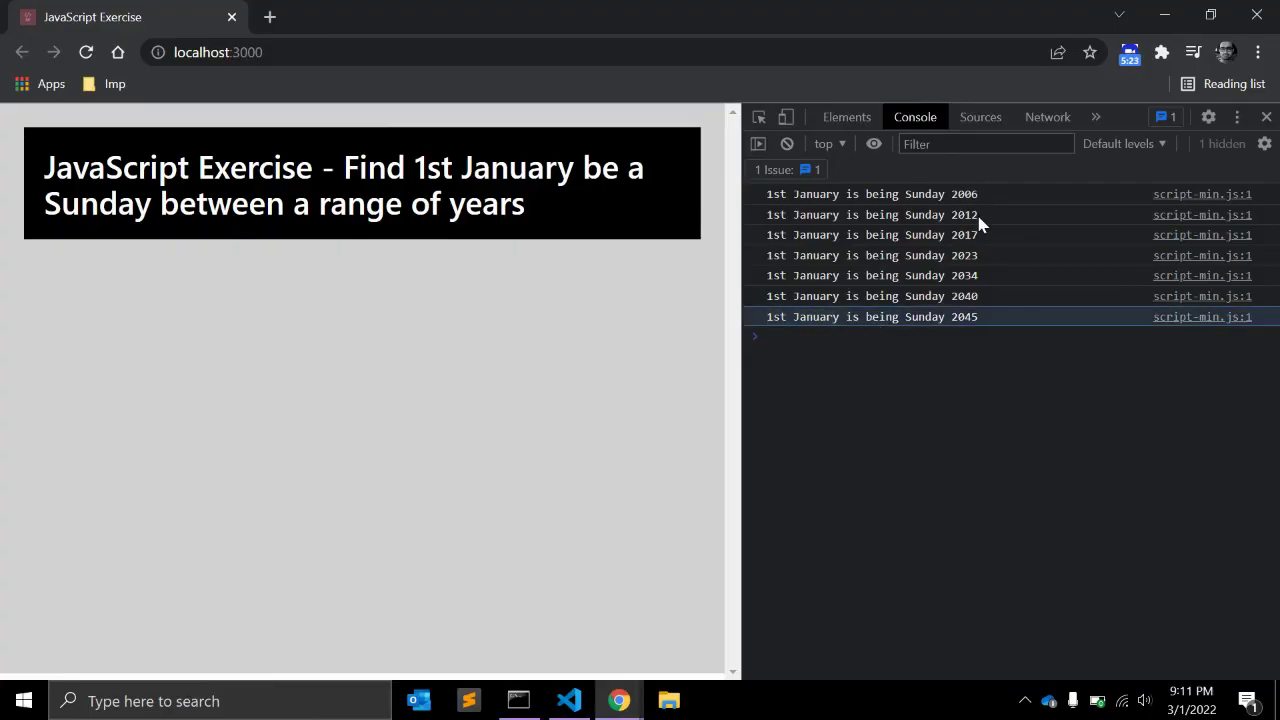
pyautogui.moveTo(980, 286)
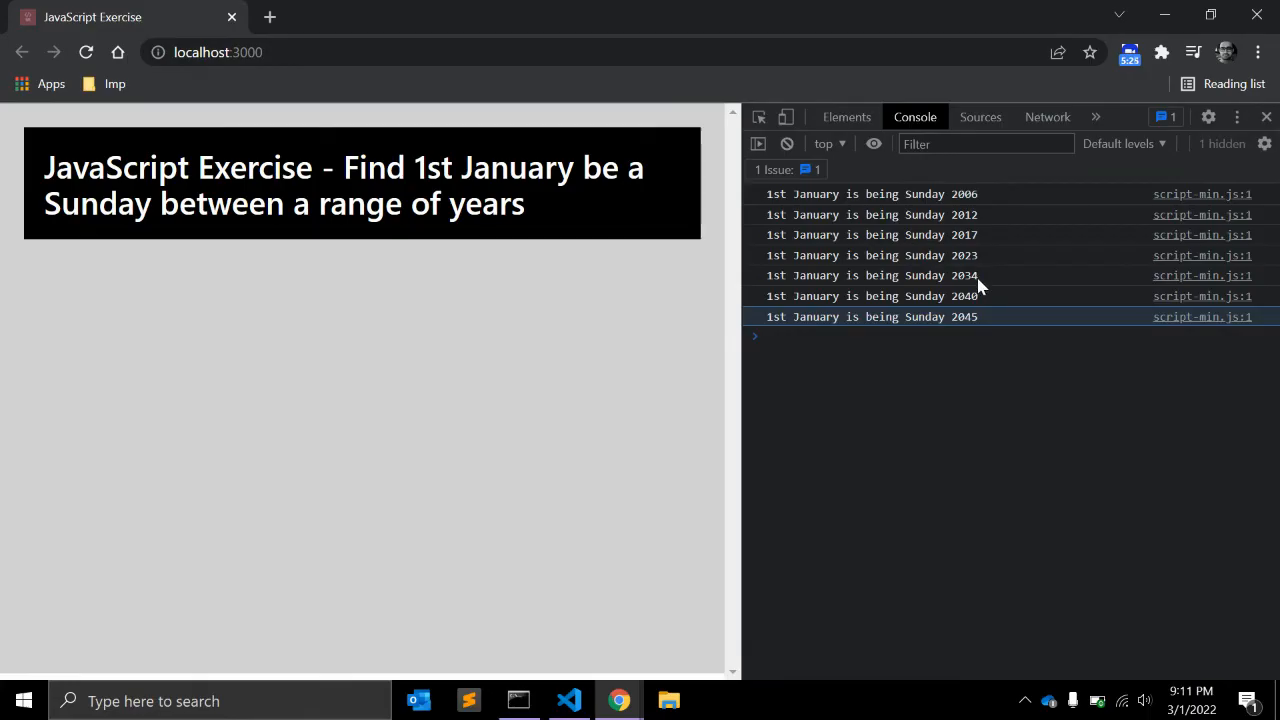
pyautogui.moveTo(950, 316)
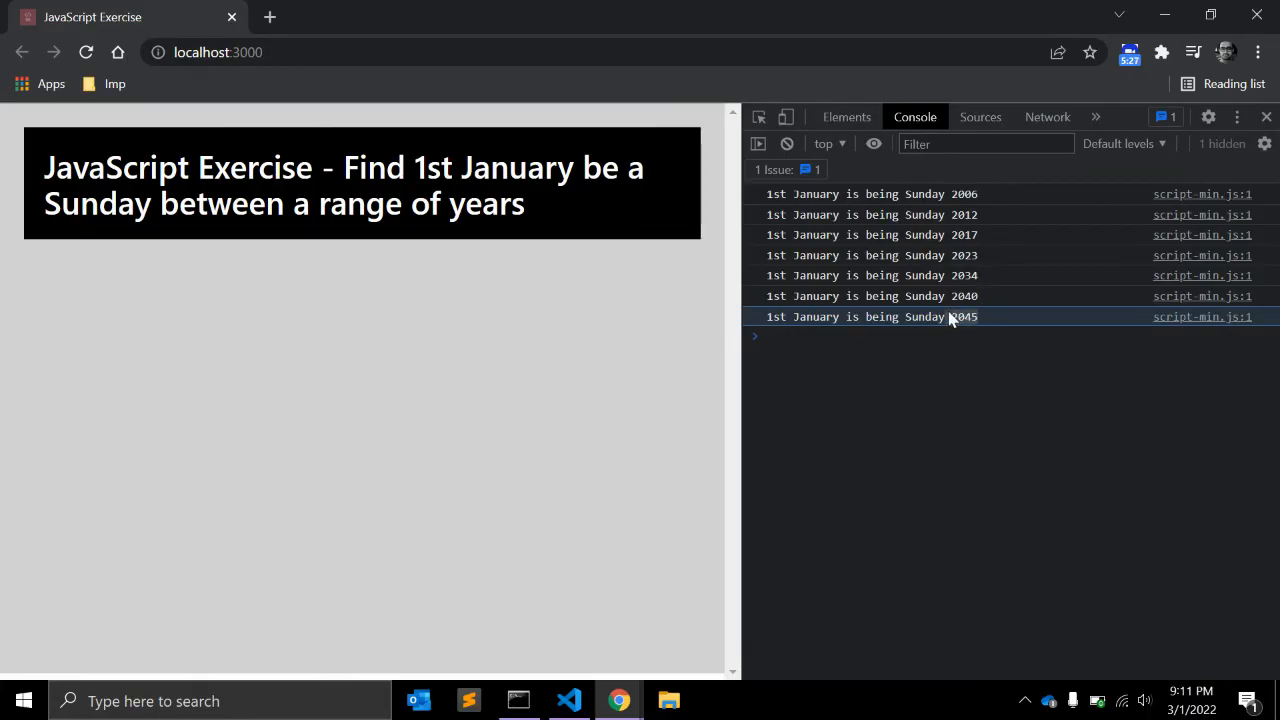
# - Return to the VS Code editor after reviewing the Sunday years in Chrome's console
pyautogui.click(568, 700)
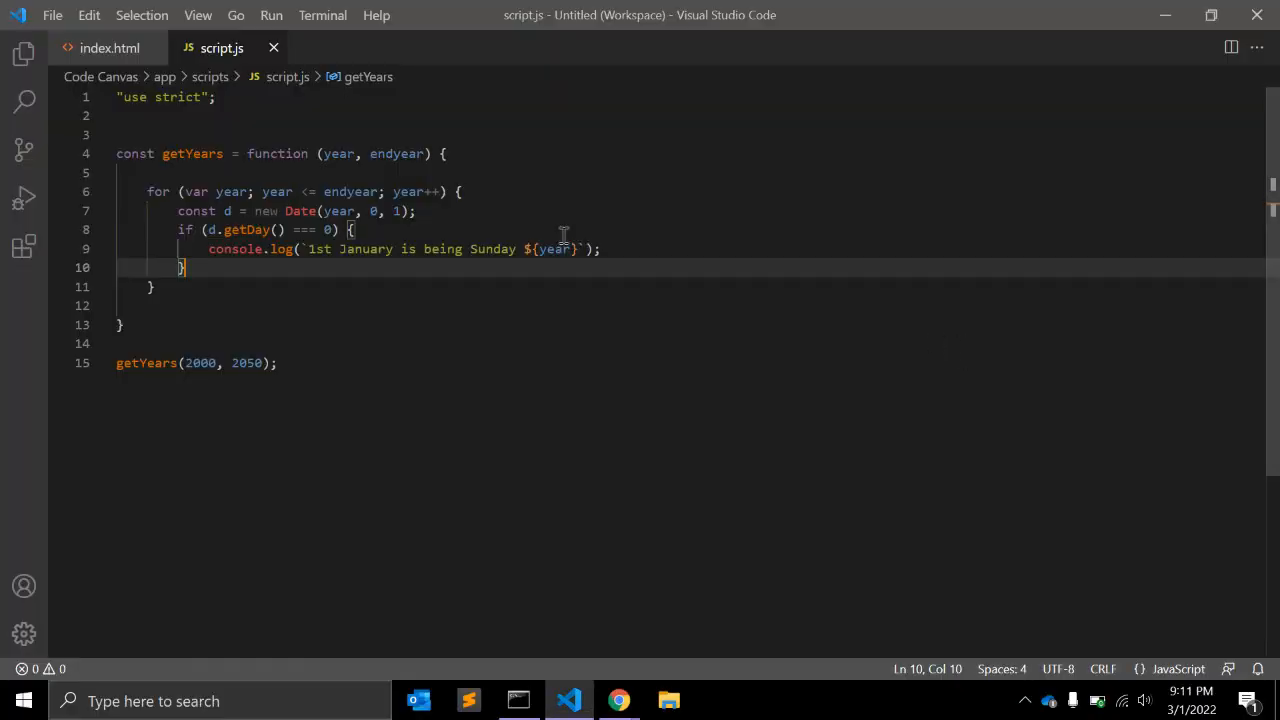
# - Add console.log("-----") on a new line above the for loop, then move to the line after it
pyautogui.click(168, 172)
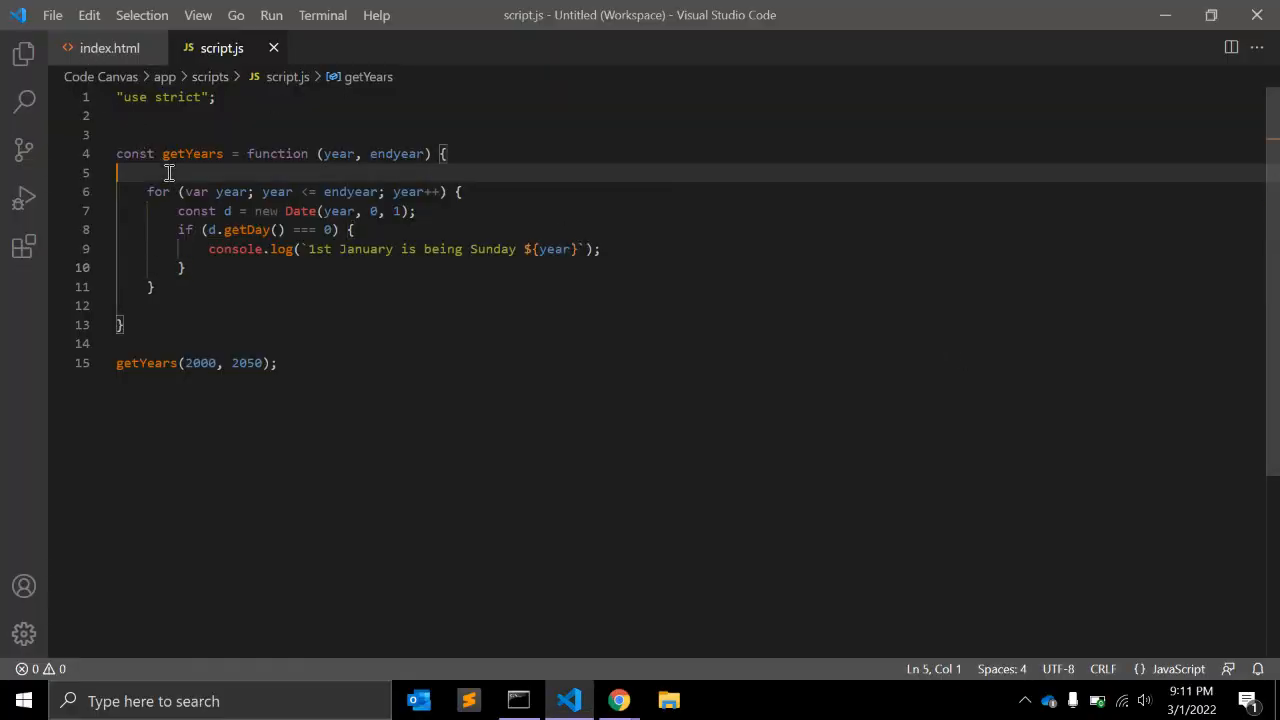
pyautogui.press('Enter')
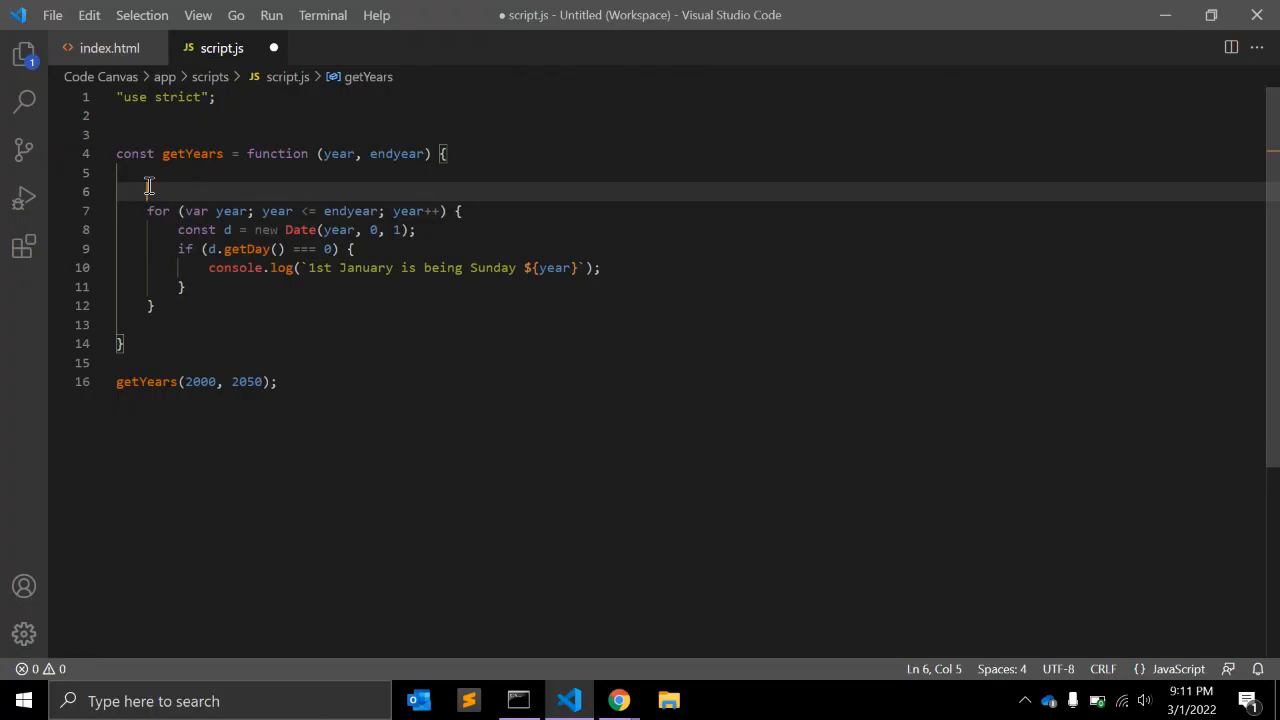
pyautogui.write('console')
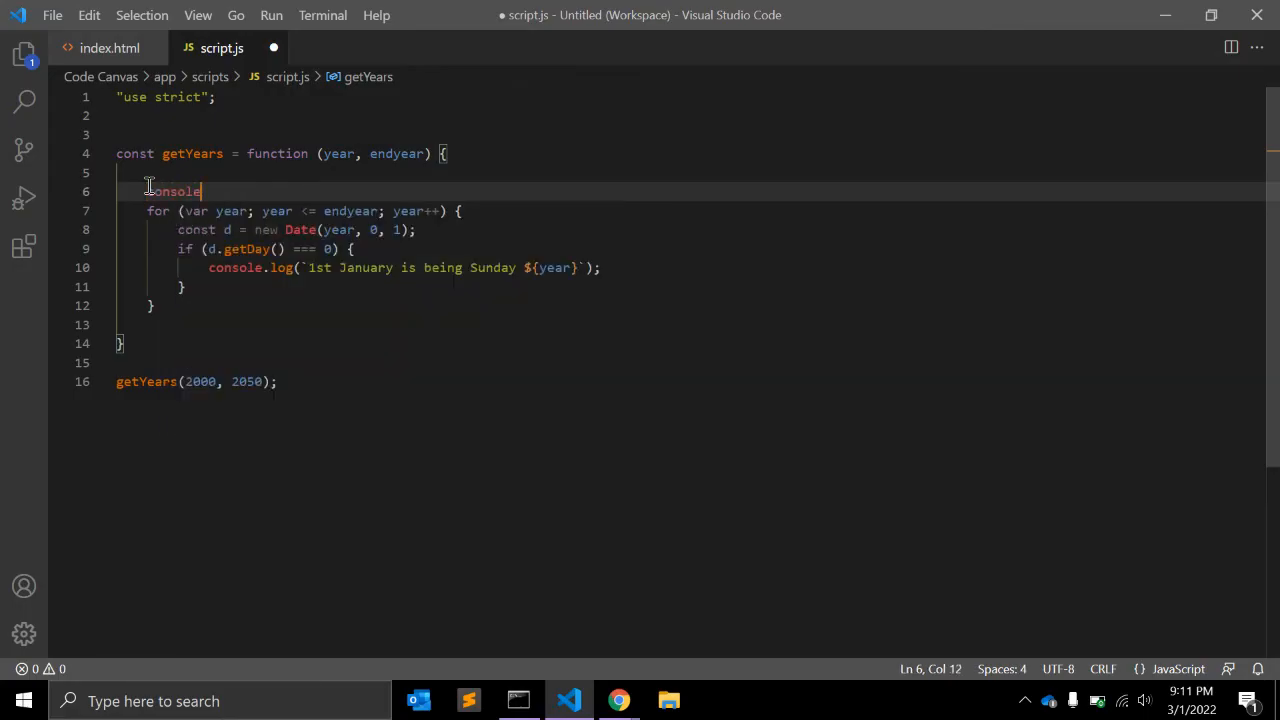
pyautogui.write('.log()')
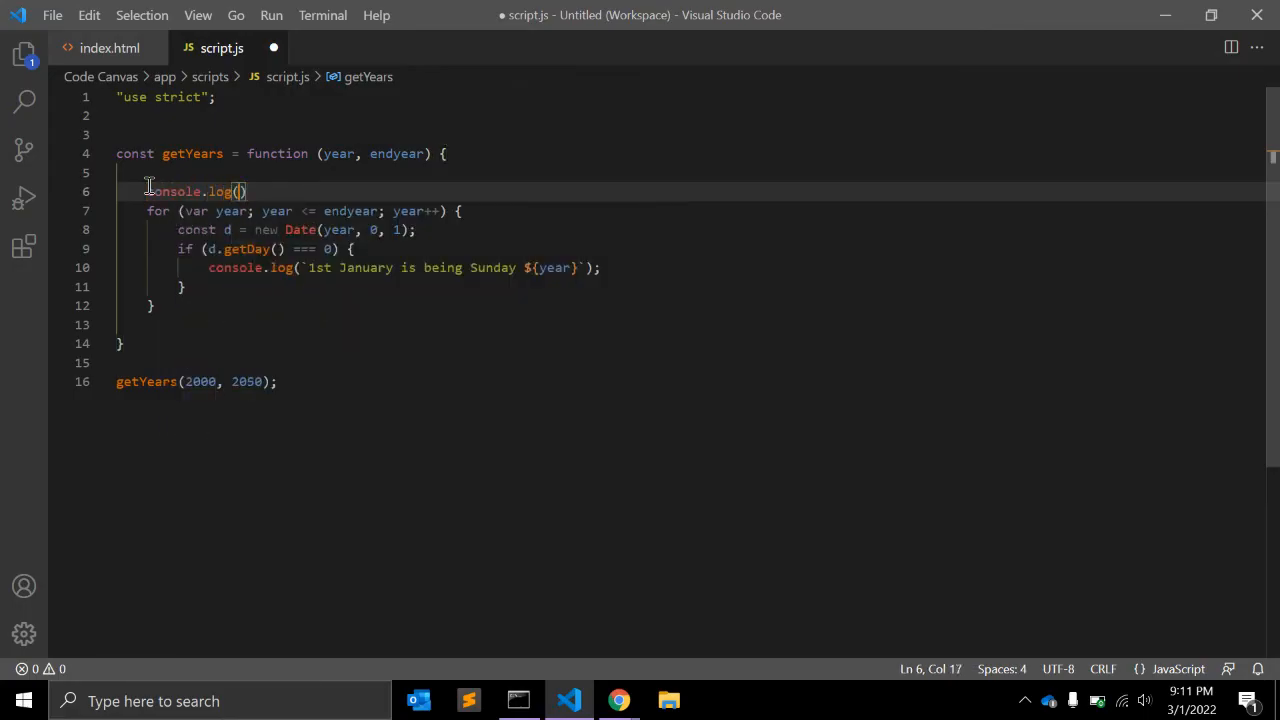
pyautogui.write('"-----"')
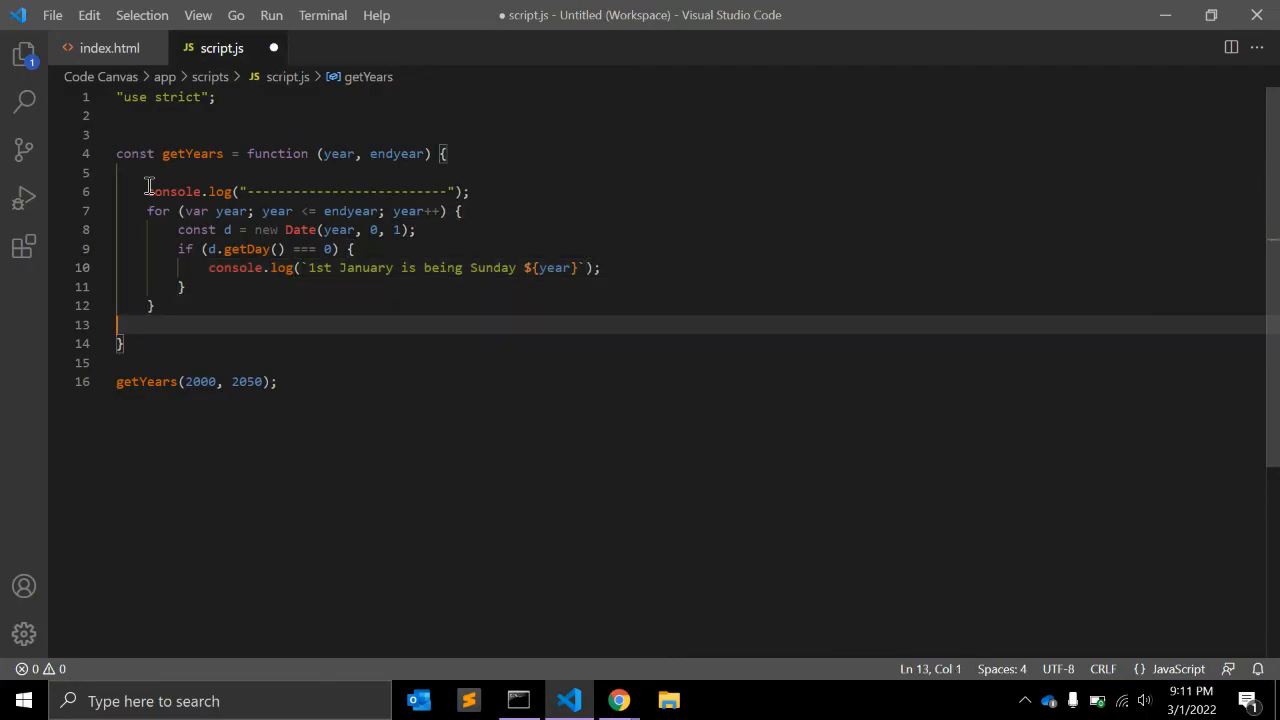
pyautogui.click(618, 700)
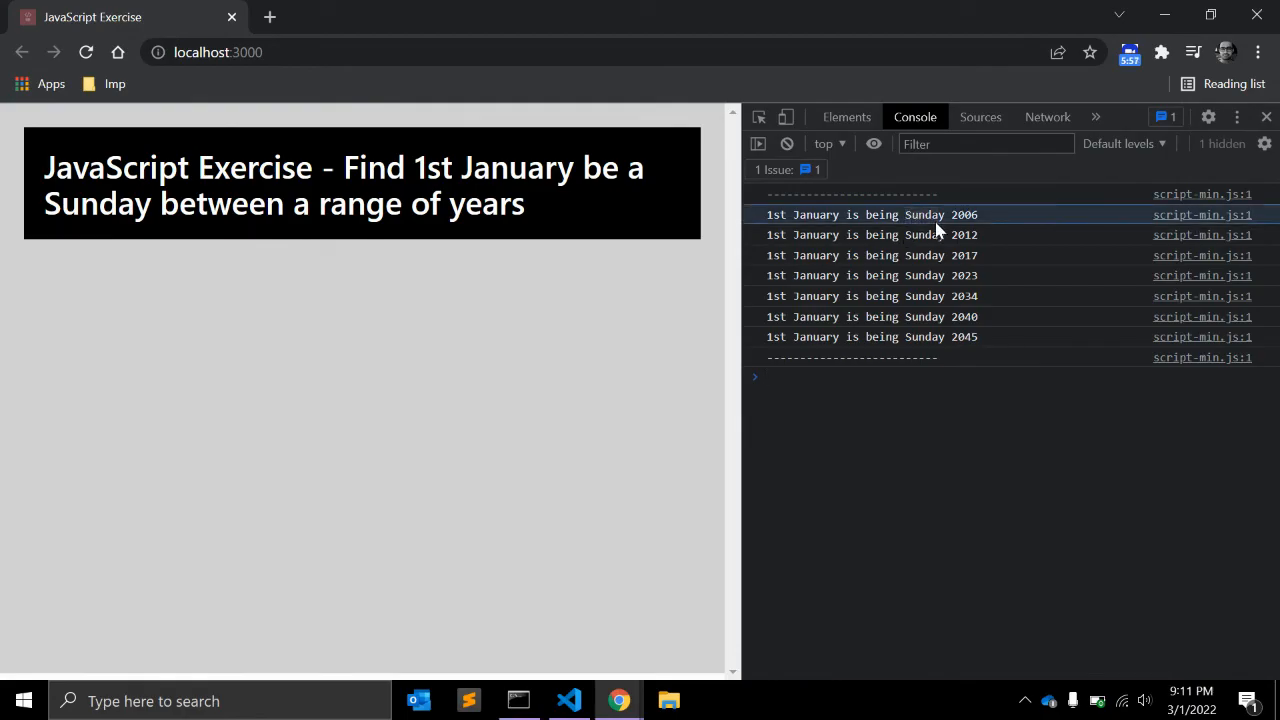
pyautogui.moveTo(764, 222)
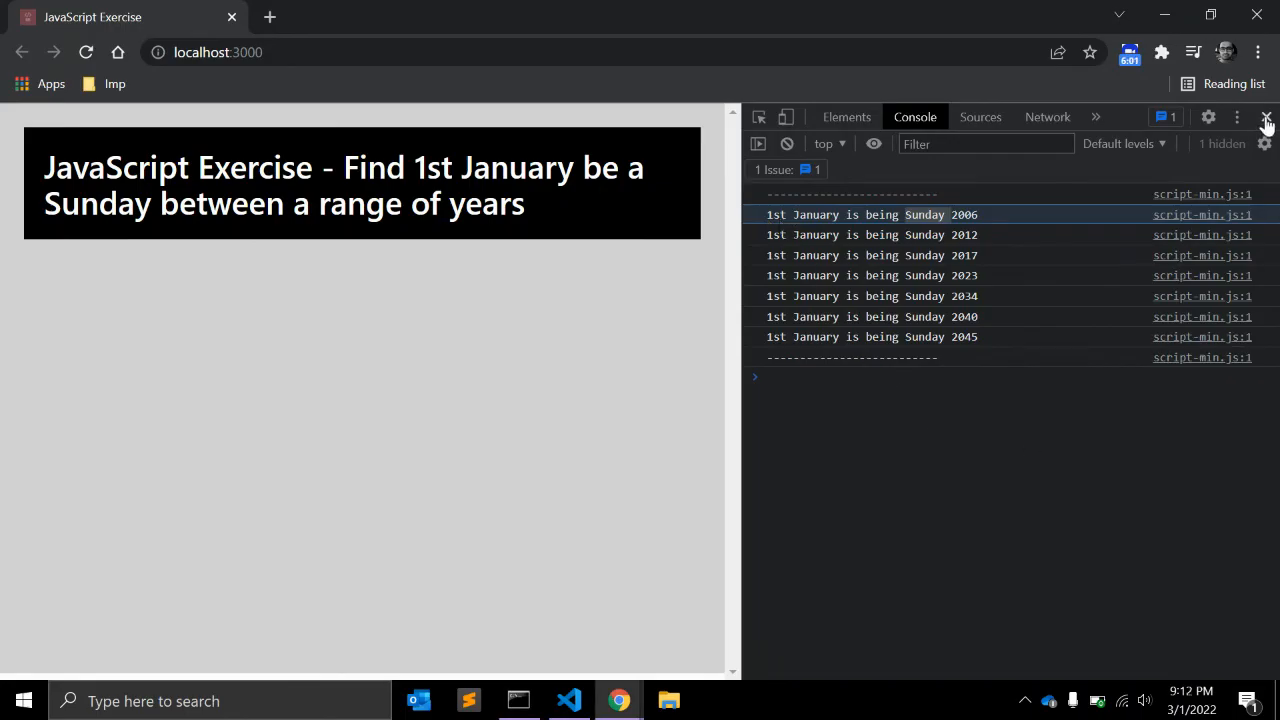
# - Close Chrome's DevTools panel, leaving only the exercise page heading visible
pyautogui.click(1266, 116)
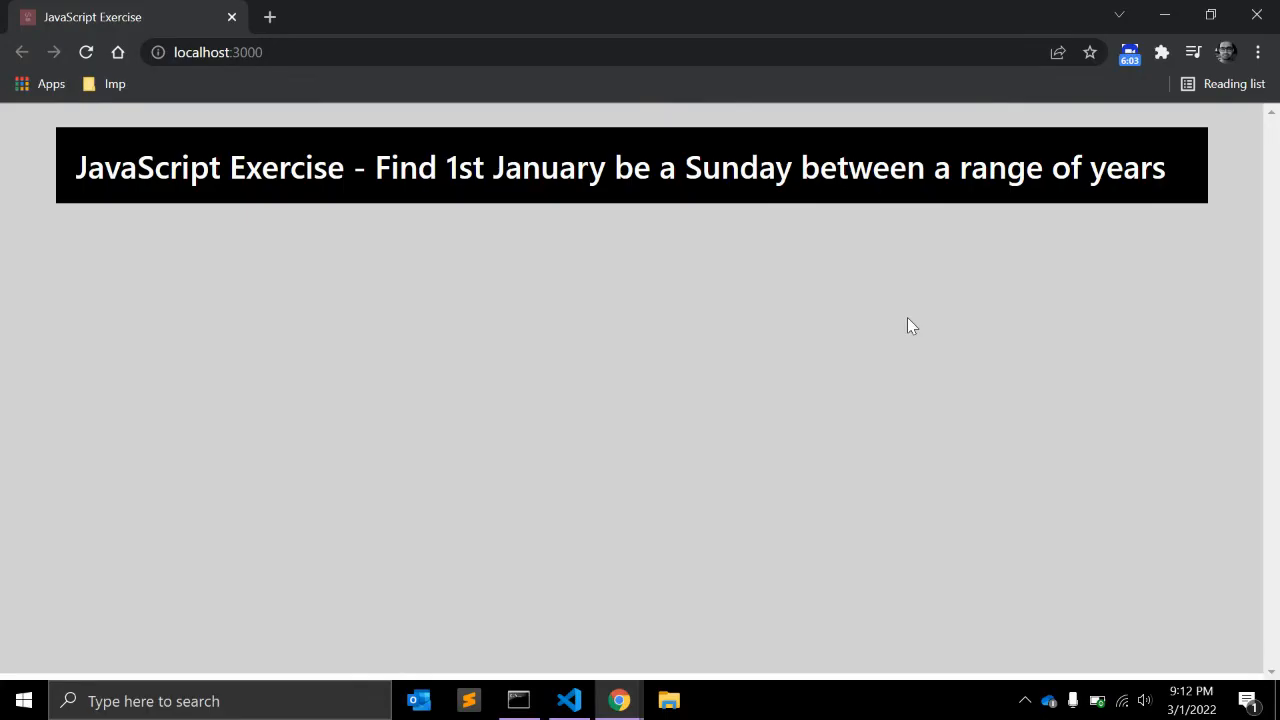